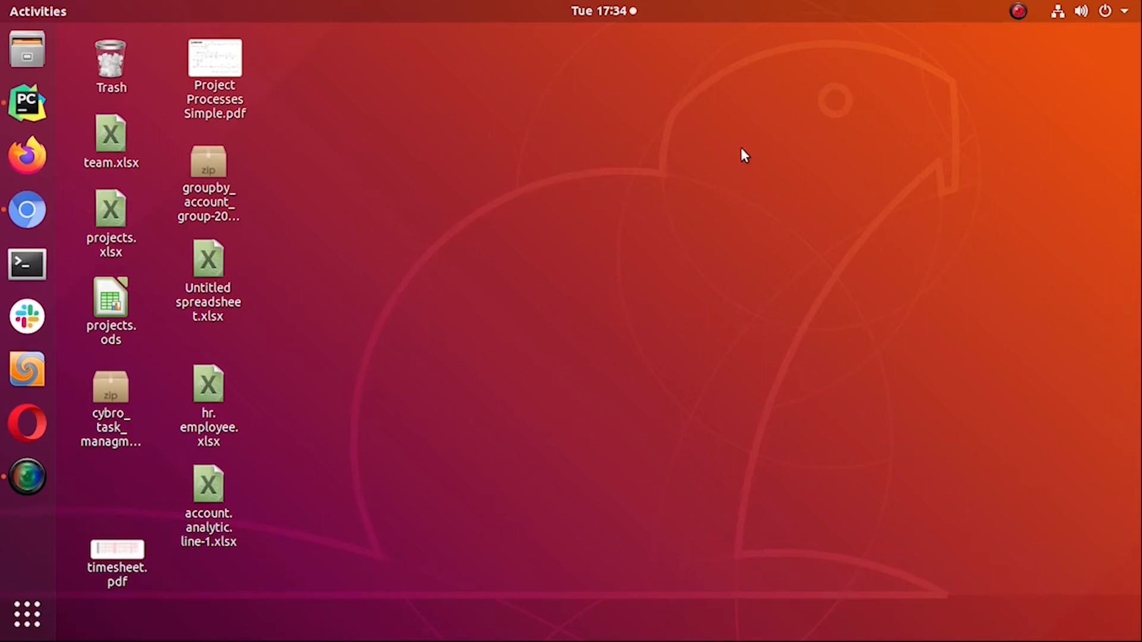
mouse_move(722, 174)
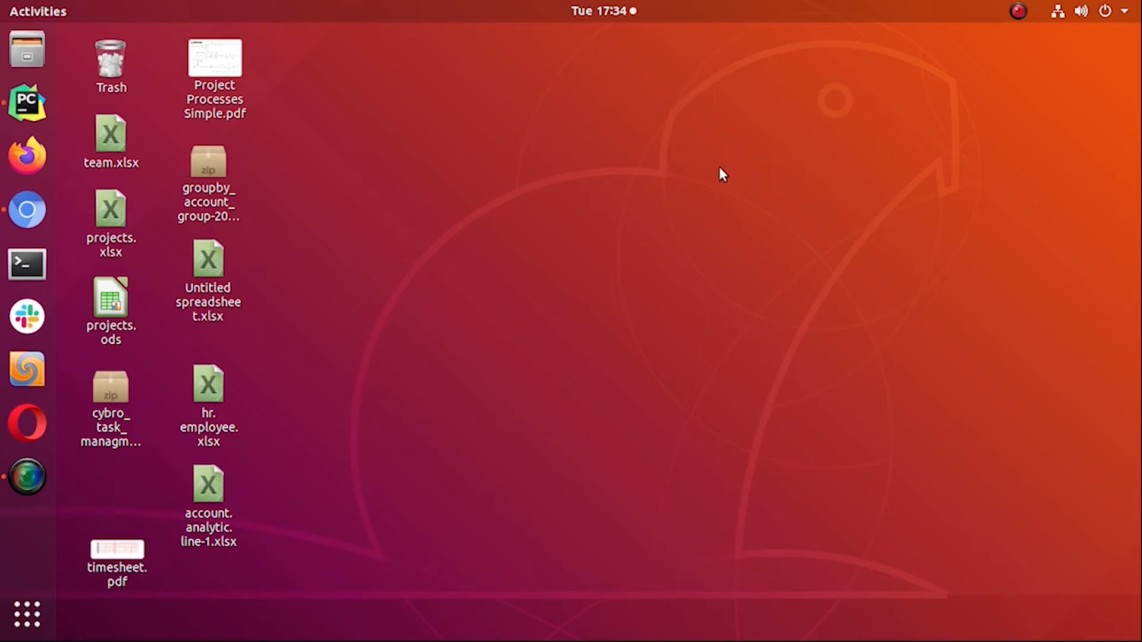
mouse_move(26, 102)
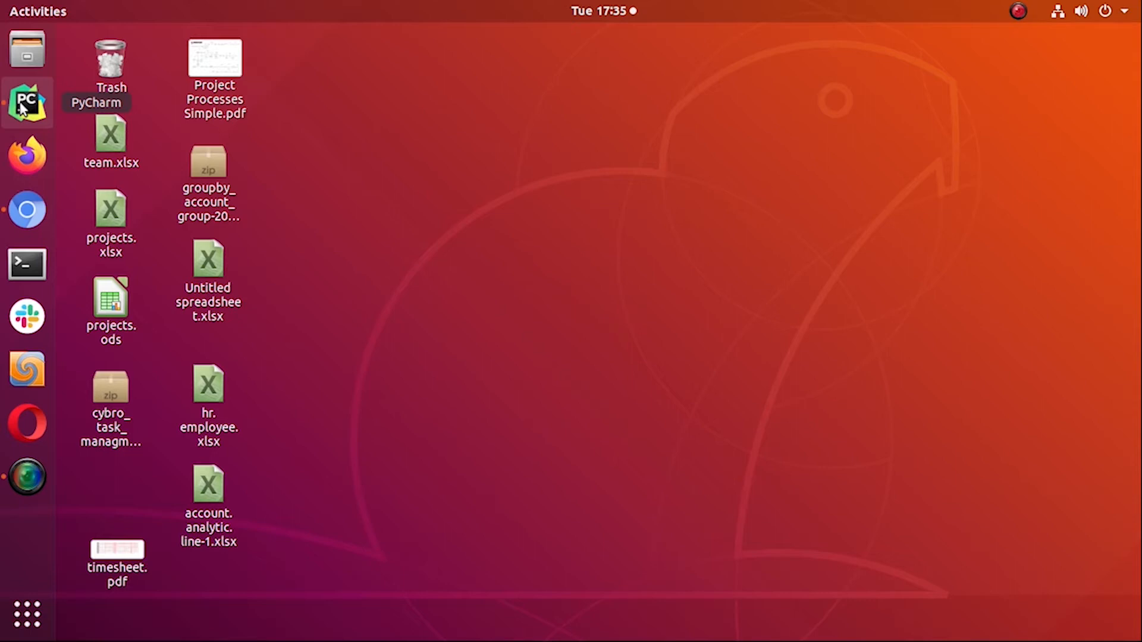
- Open crm_lead.py from addons/crm/models in the odoo-14.0 project and scroll to the user_id Salesperson field
left_click(27, 101)
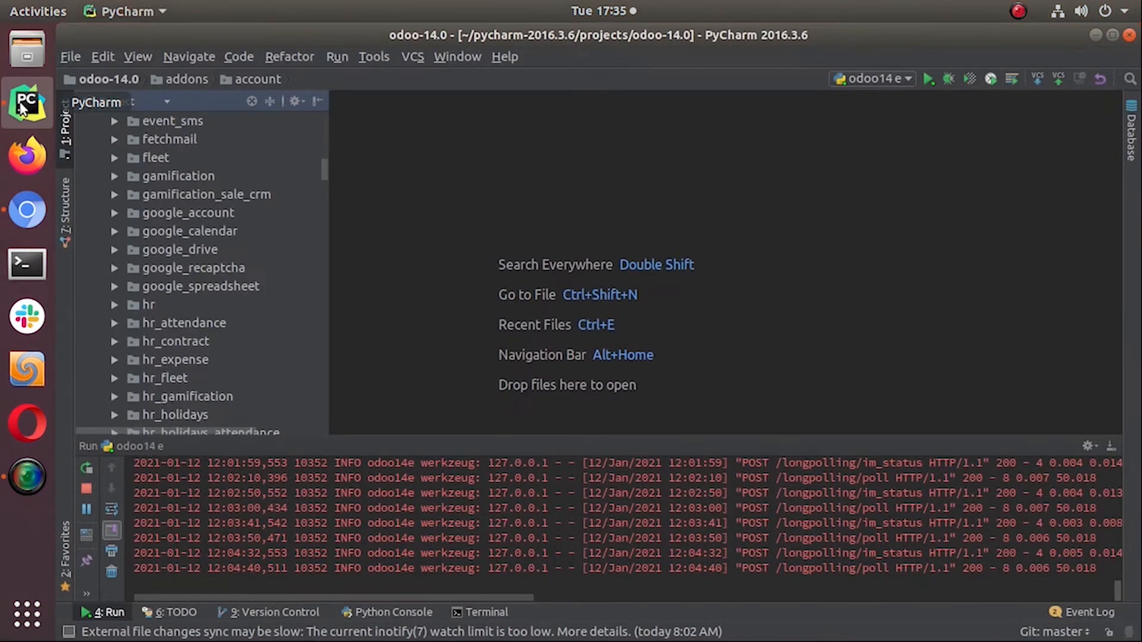
scroll("up", 3)
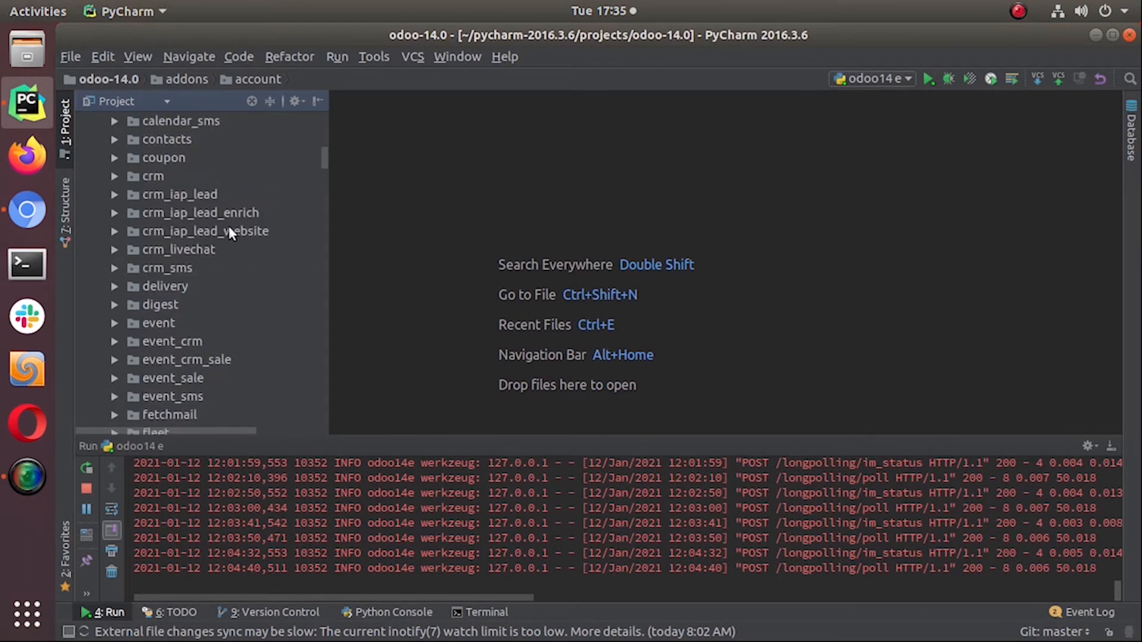
mouse_move(113, 183)
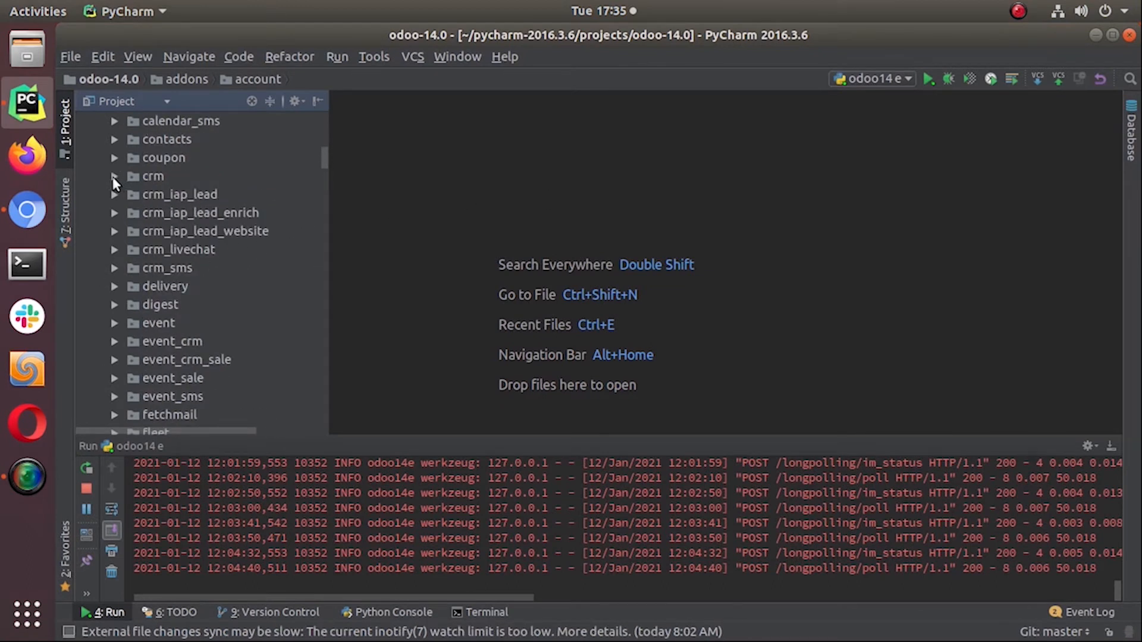
left_click(115, 176)
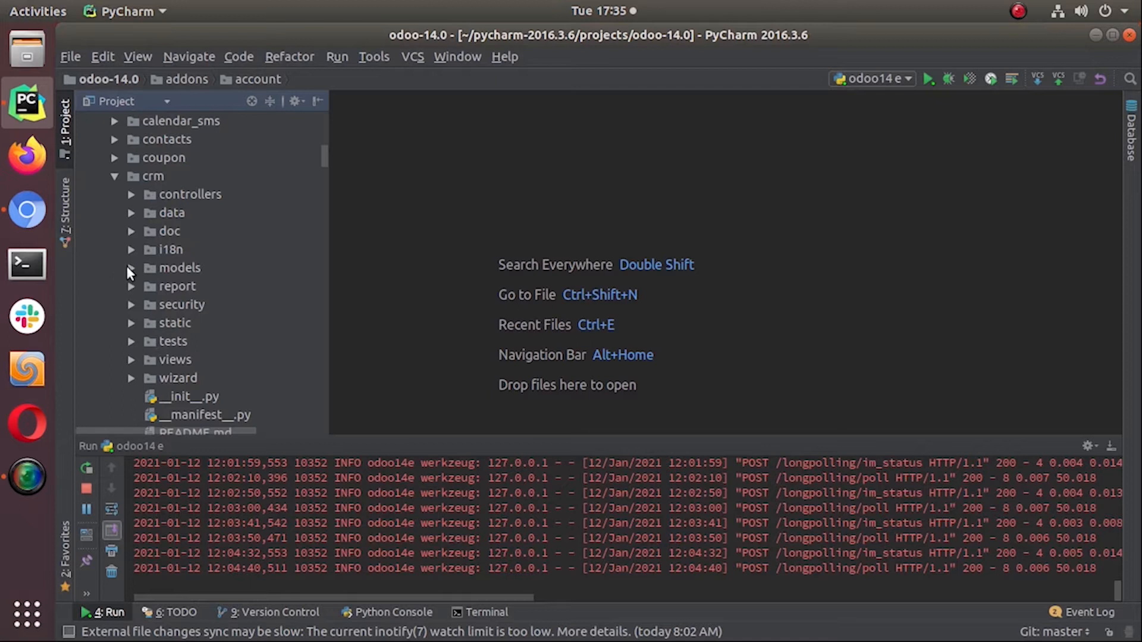
left_click(131, 267)
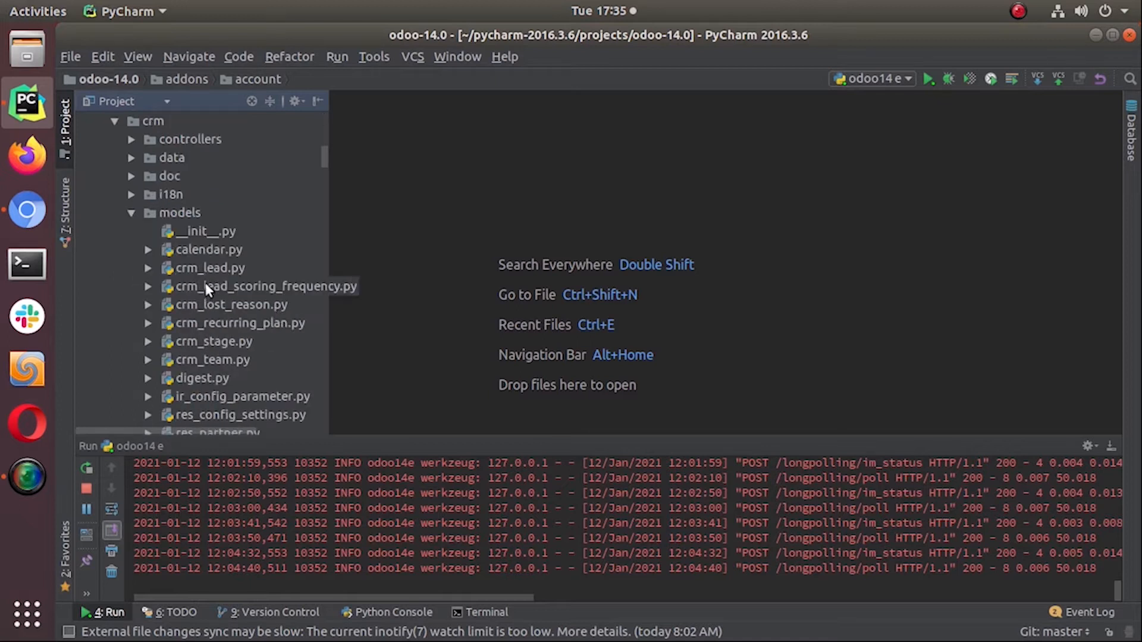
double_click(211, 267)
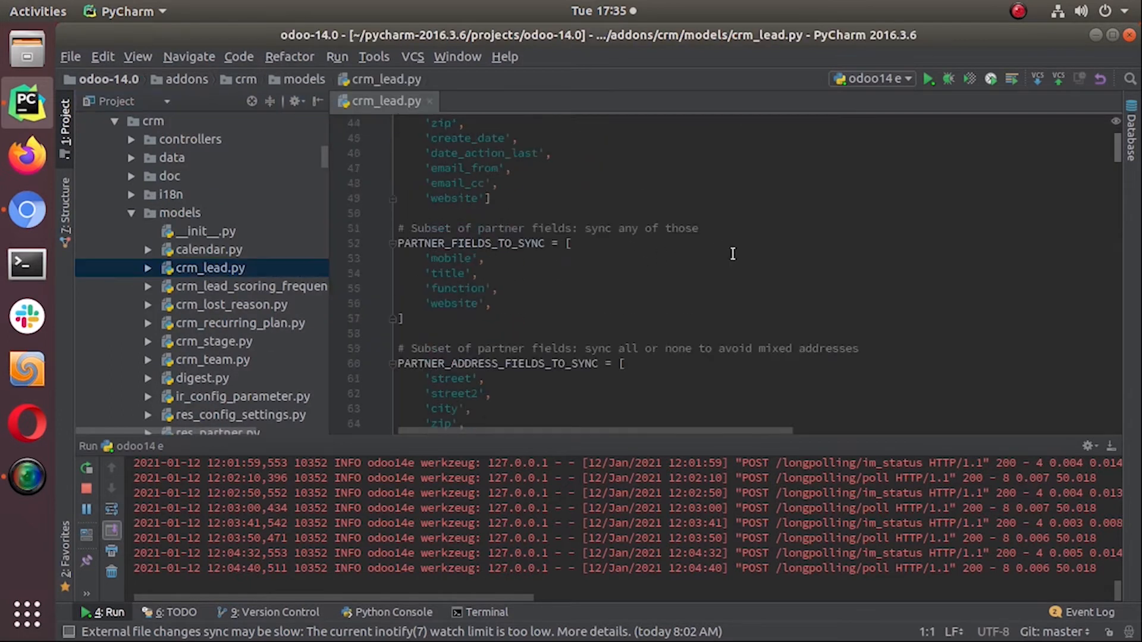
scroll("down", 3)
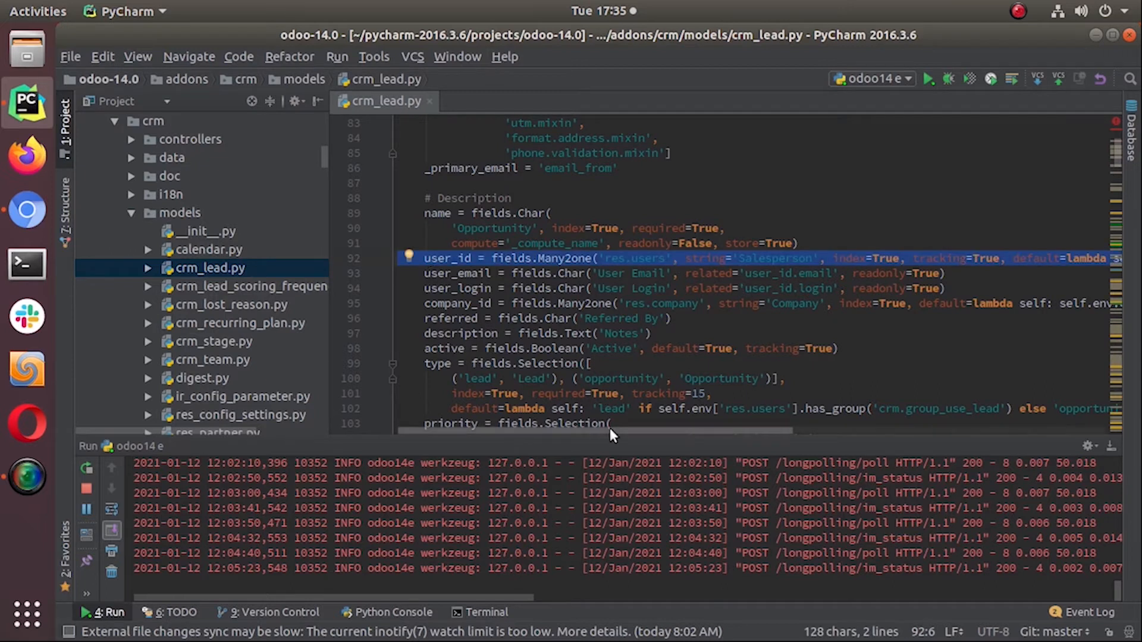
- Highlight the default lambda on the user_id line, then scroll down to the team_id, stage_id and kanban_state fields
scroll("right", 3)
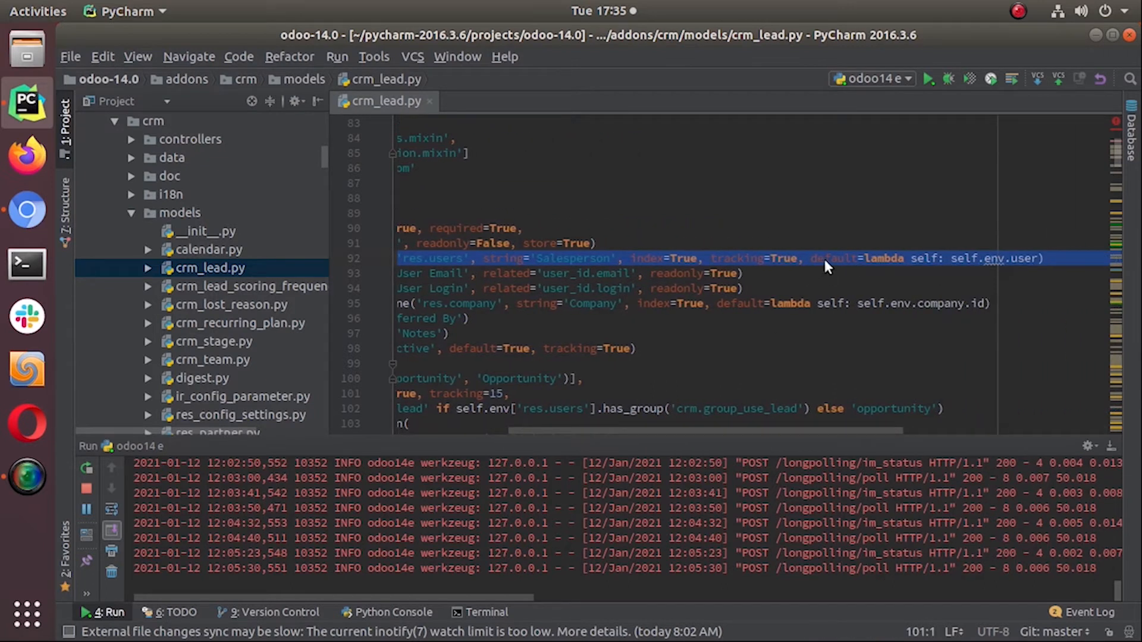
double_click(832, 258)
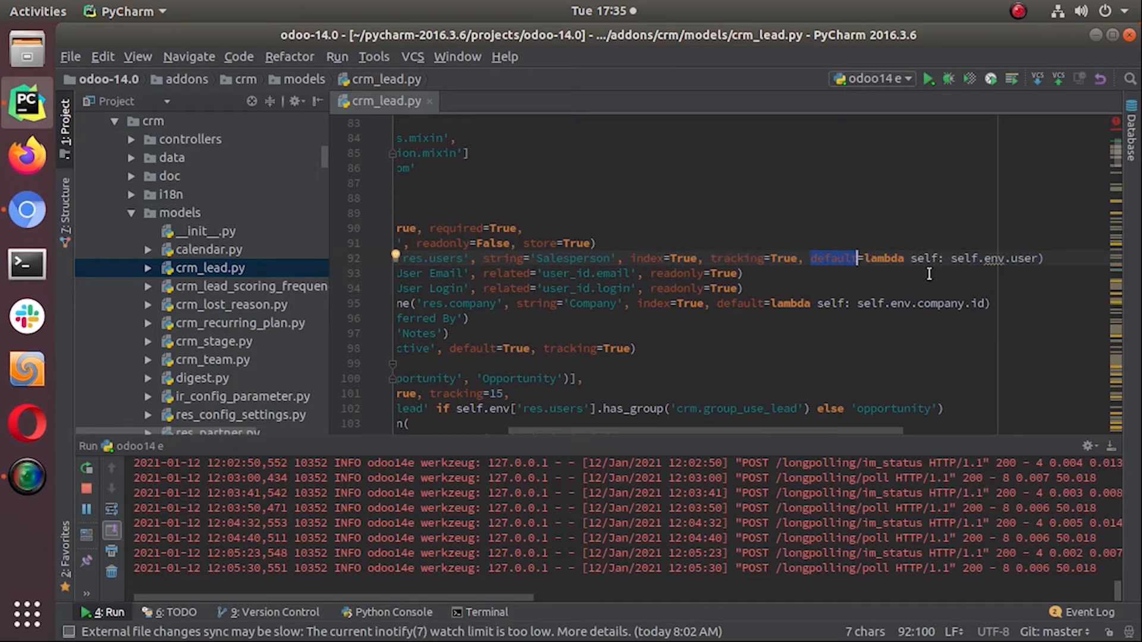
mouse_move(950, 283)
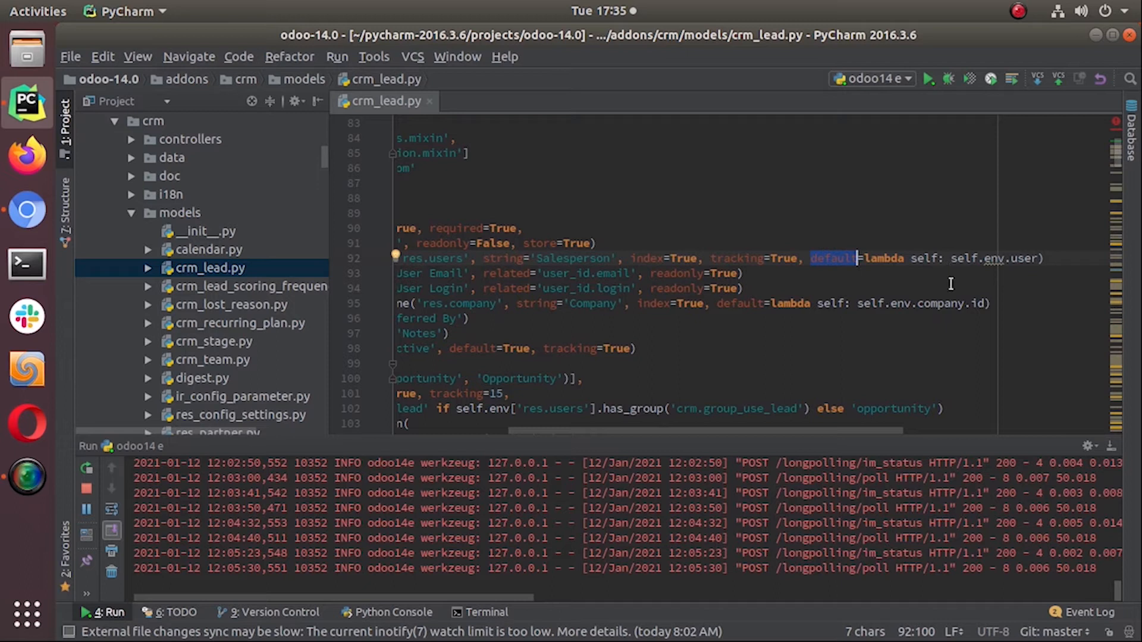
mouse_move(989, 273)
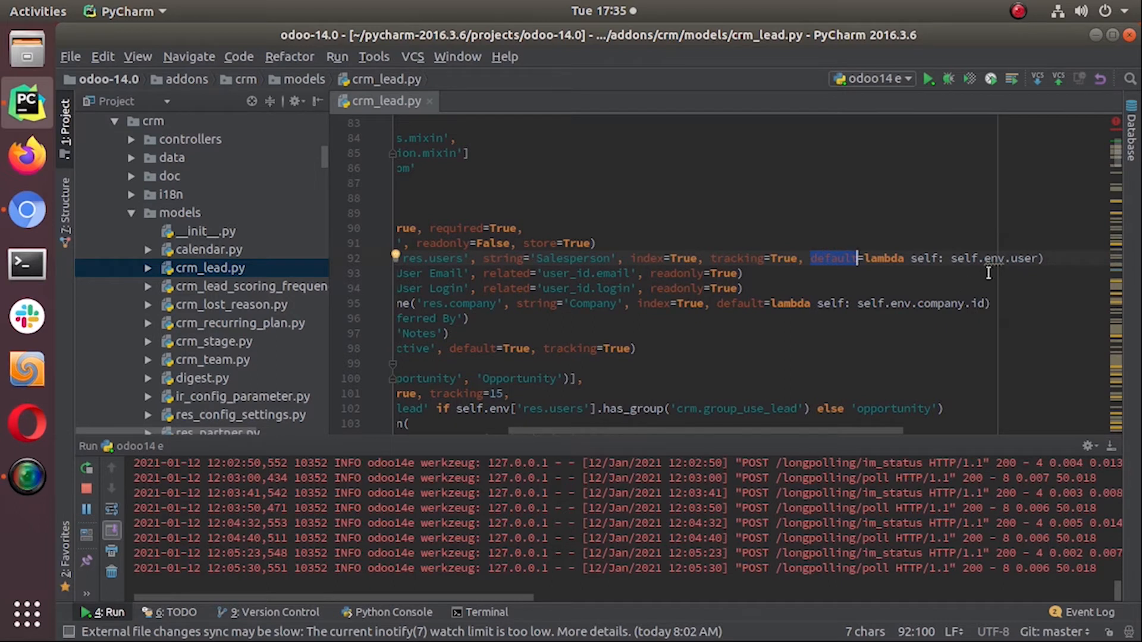
mouse_move(997, 268)
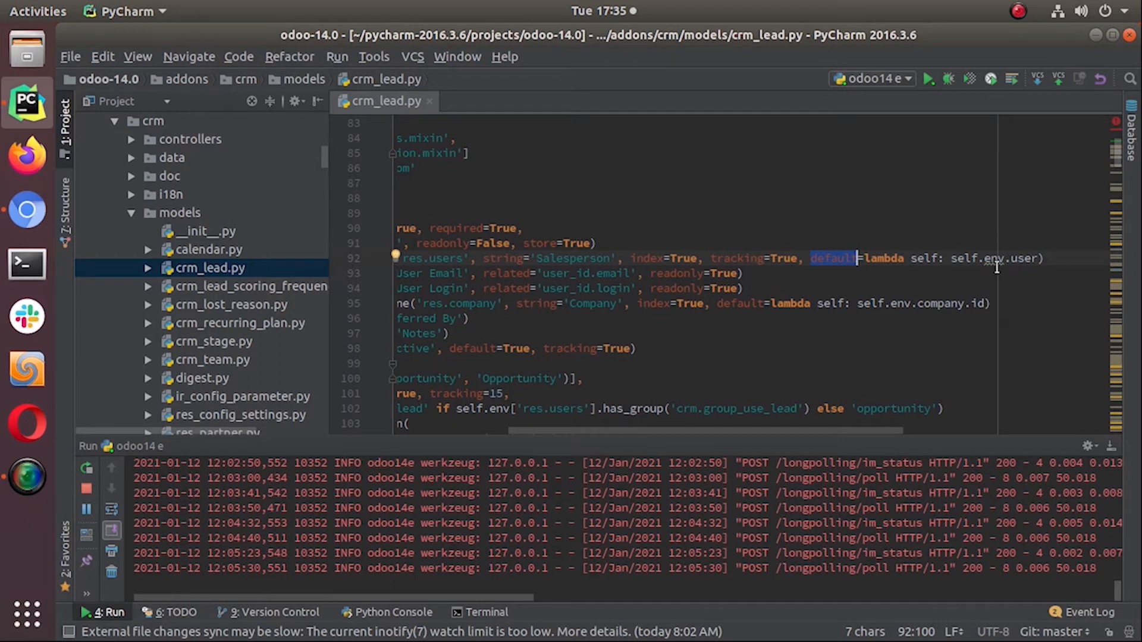
mouse_move(880, 353)
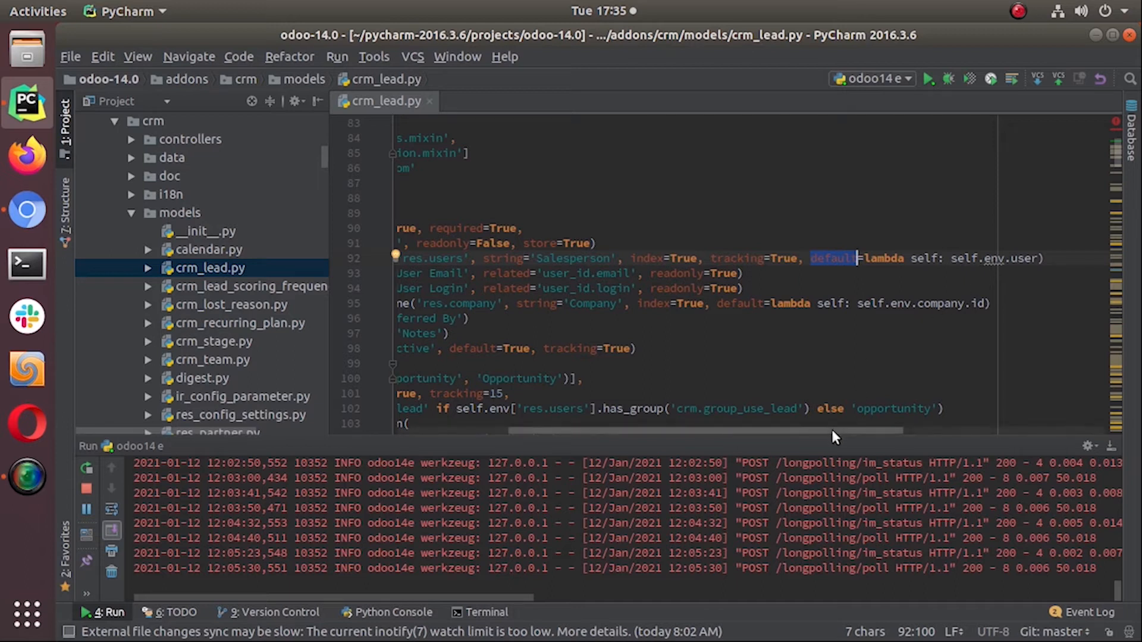
scroll("right", 3)
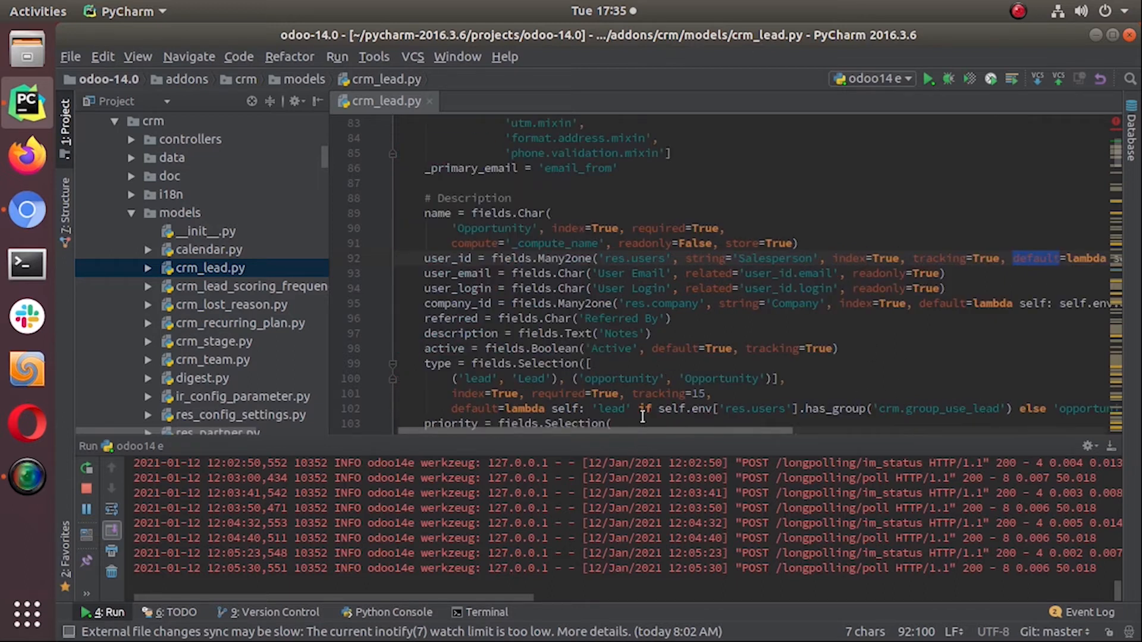
mouse_move(823, 342)
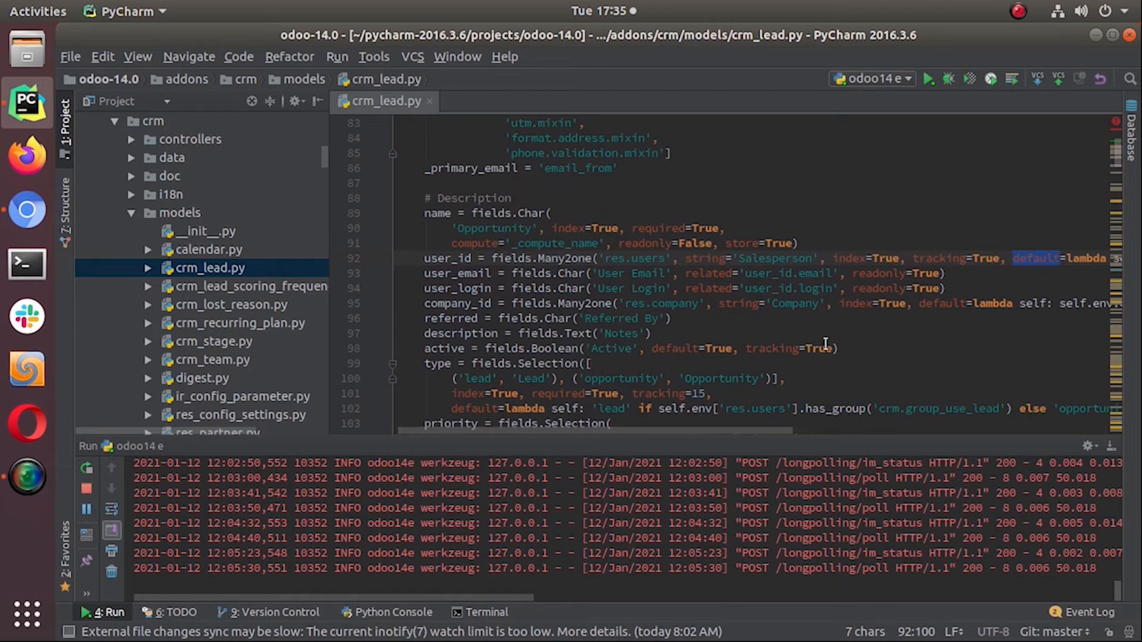
mouse_move(797, 385)
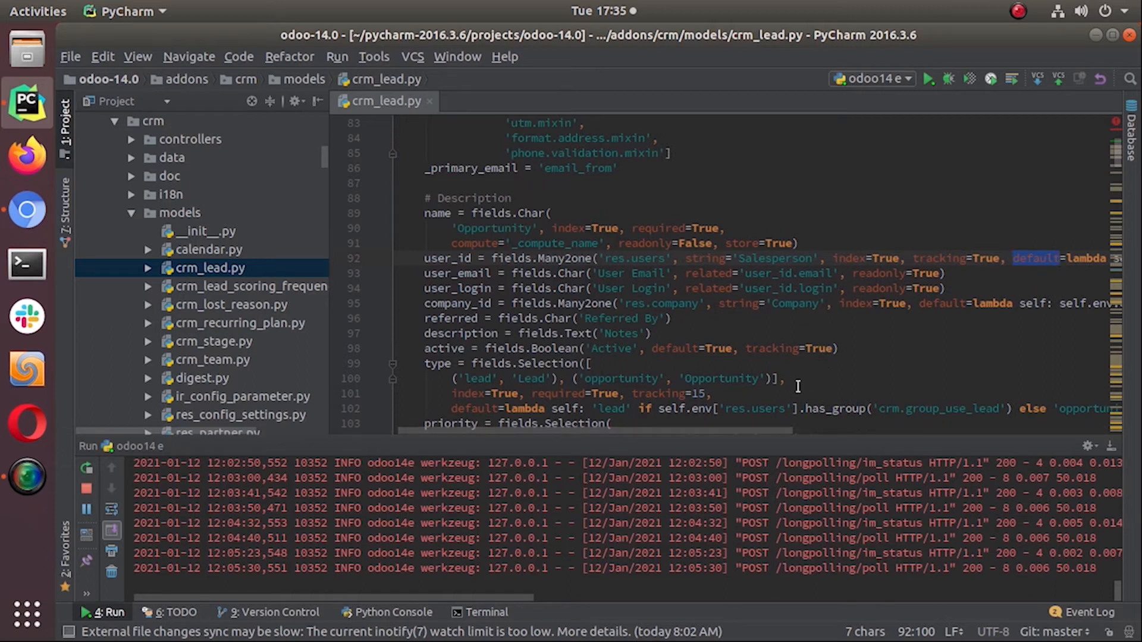
mouse_move(510, 325)
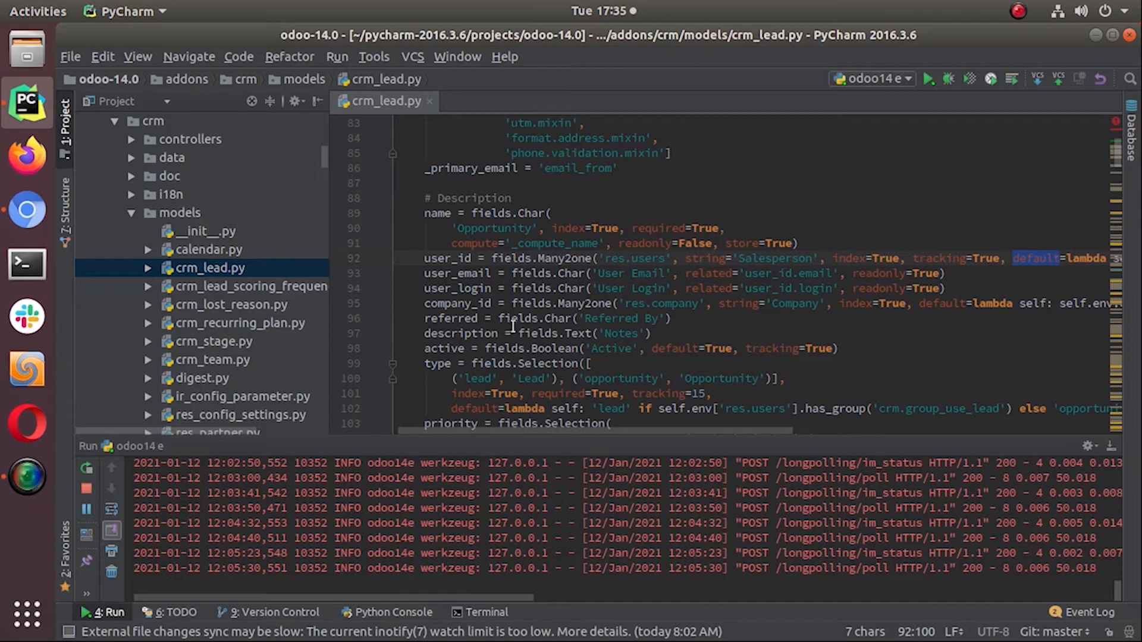
mouse_move(716, 270)
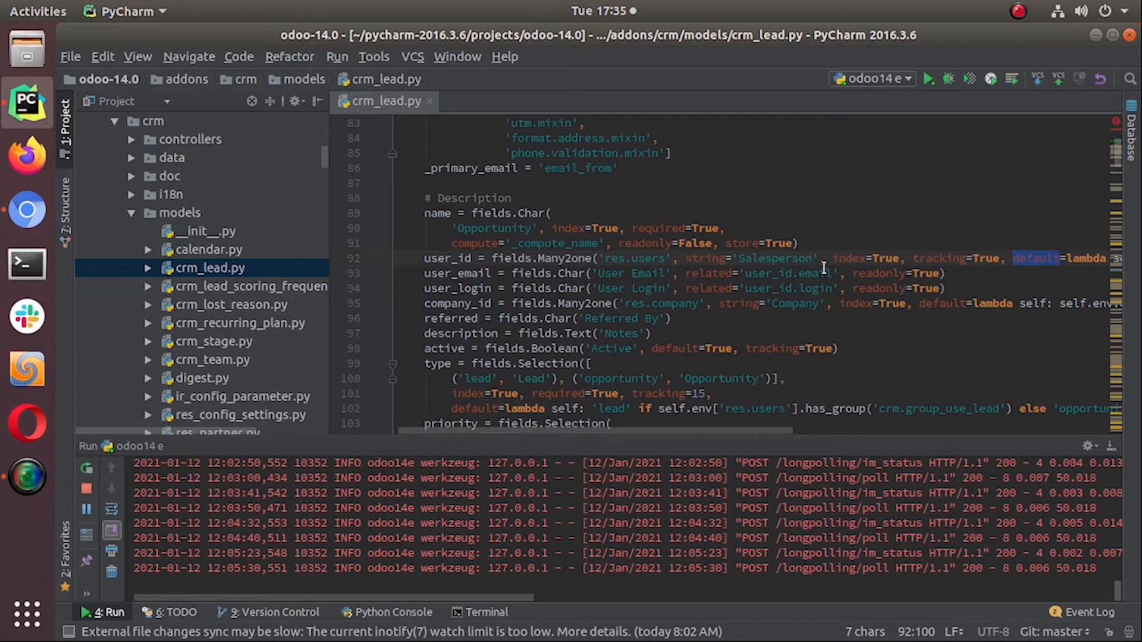
mouse_move(789, 391)
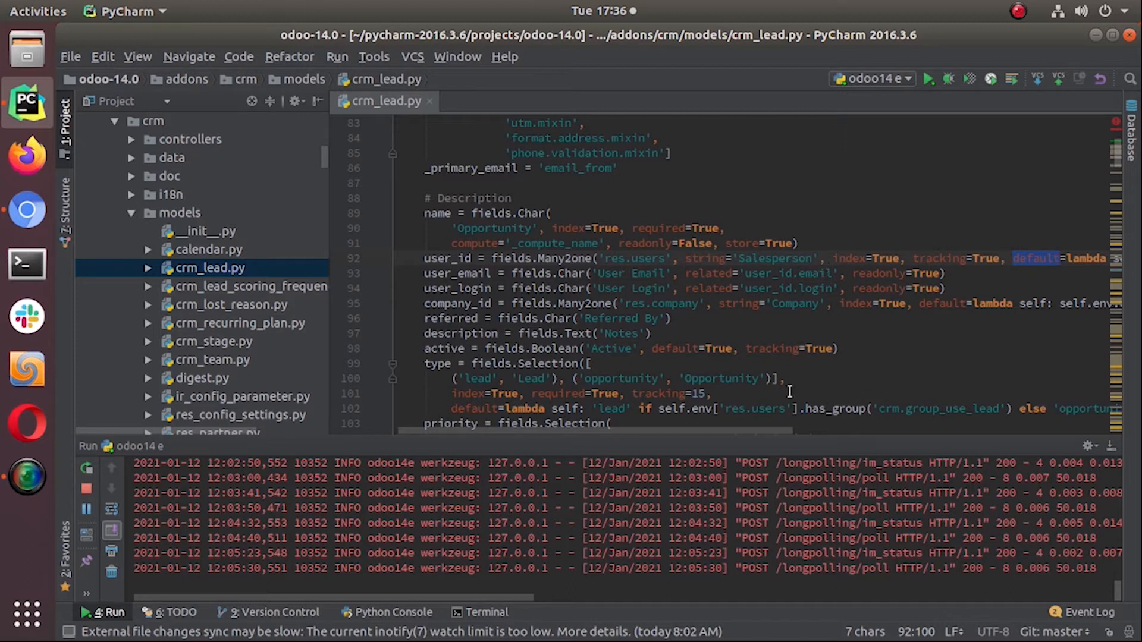
mouse_move(974, 330)
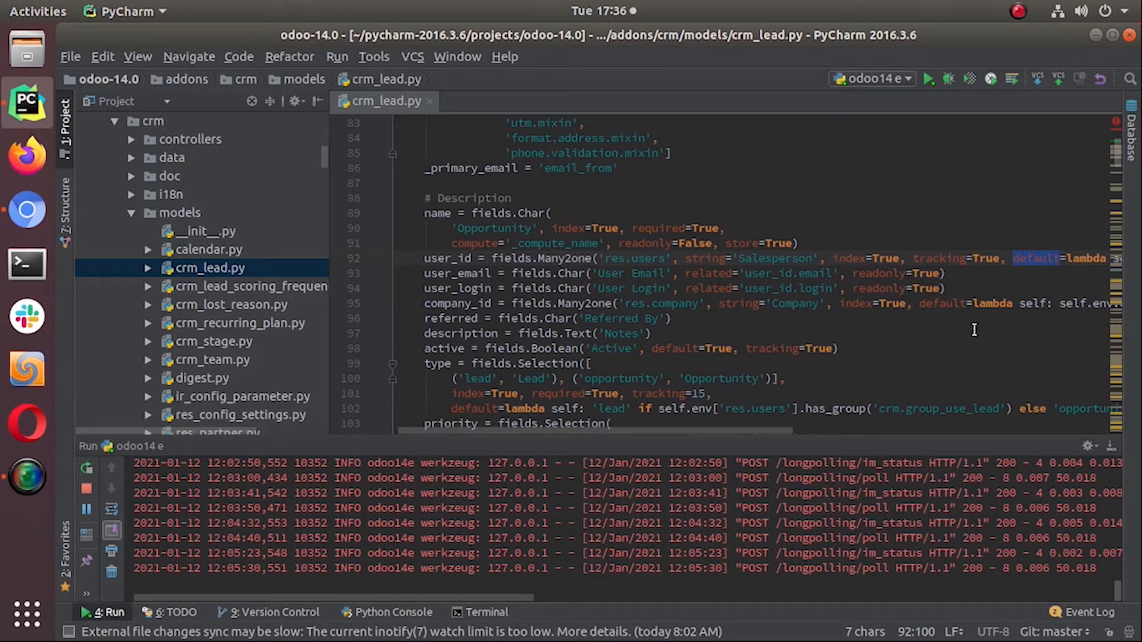
mouse_move(462, 308)
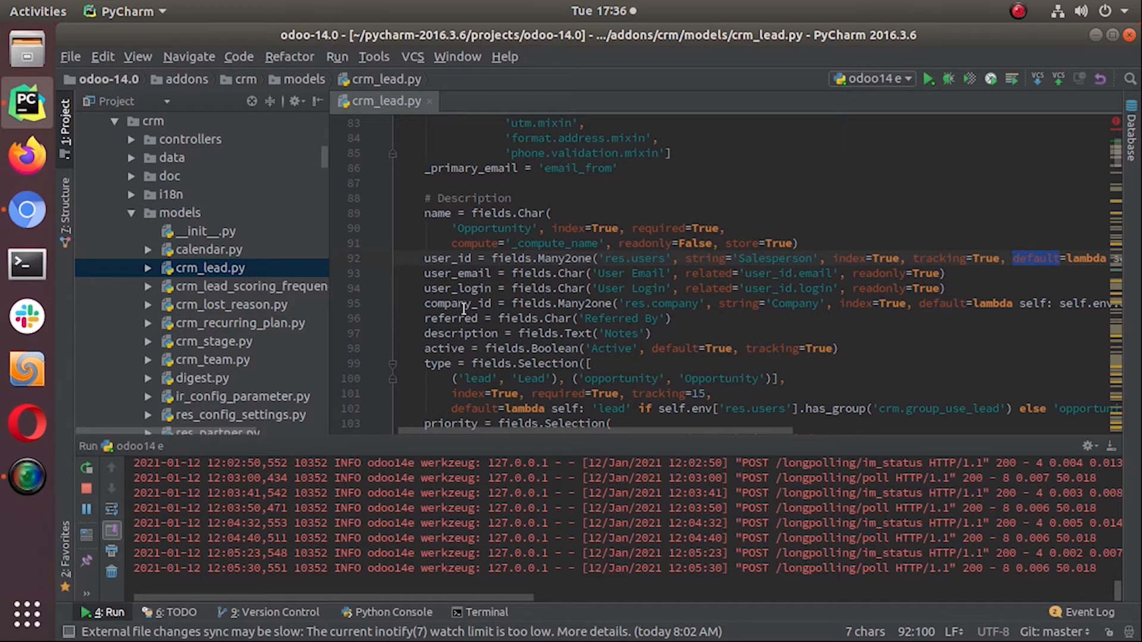
scroll("right", 3)
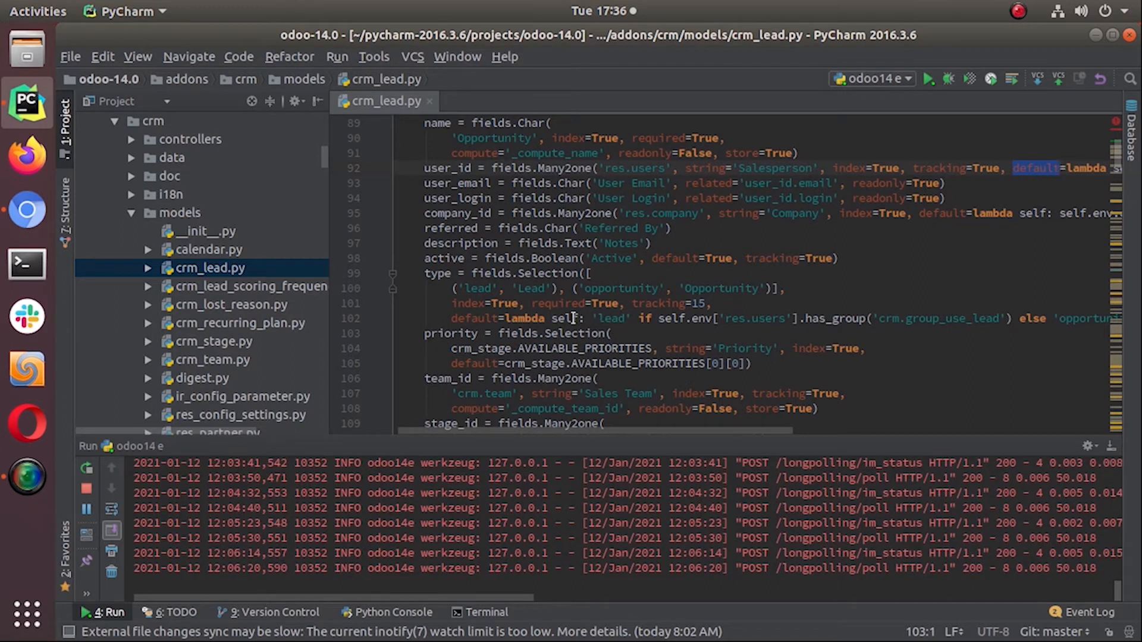
scroll("up", 3)
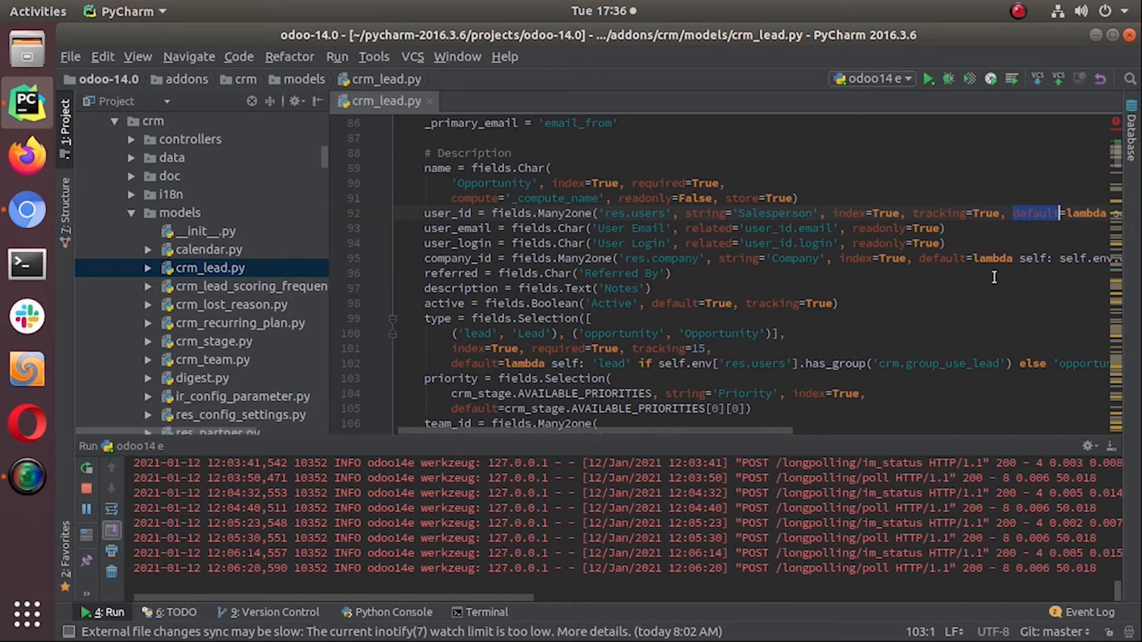
mouse_move(975, 304)
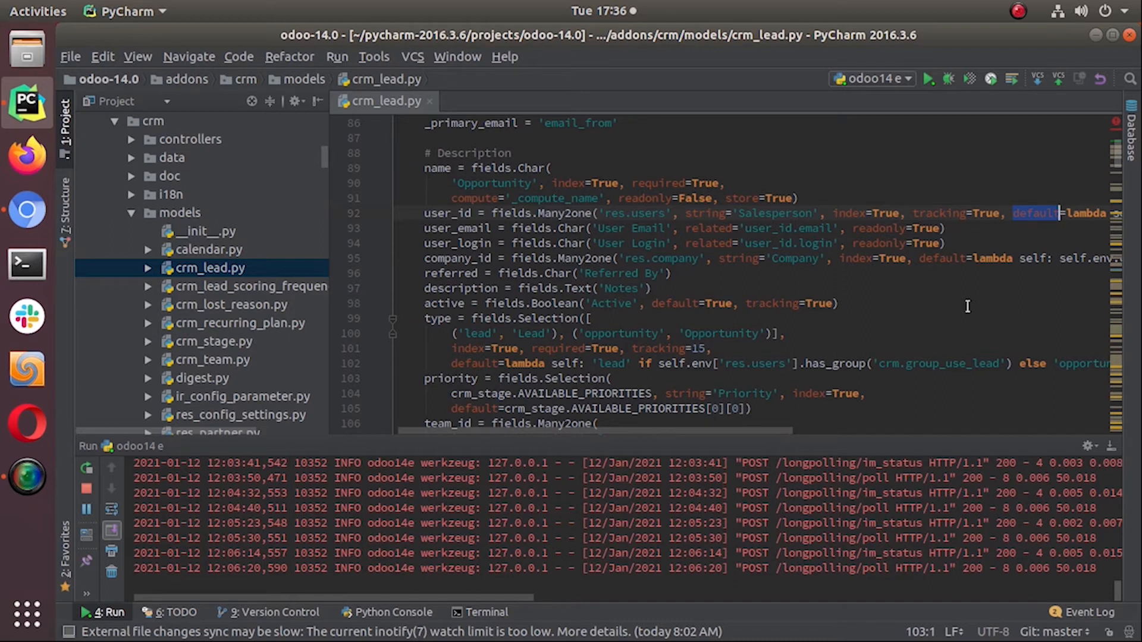
mouse_move(919, 329)
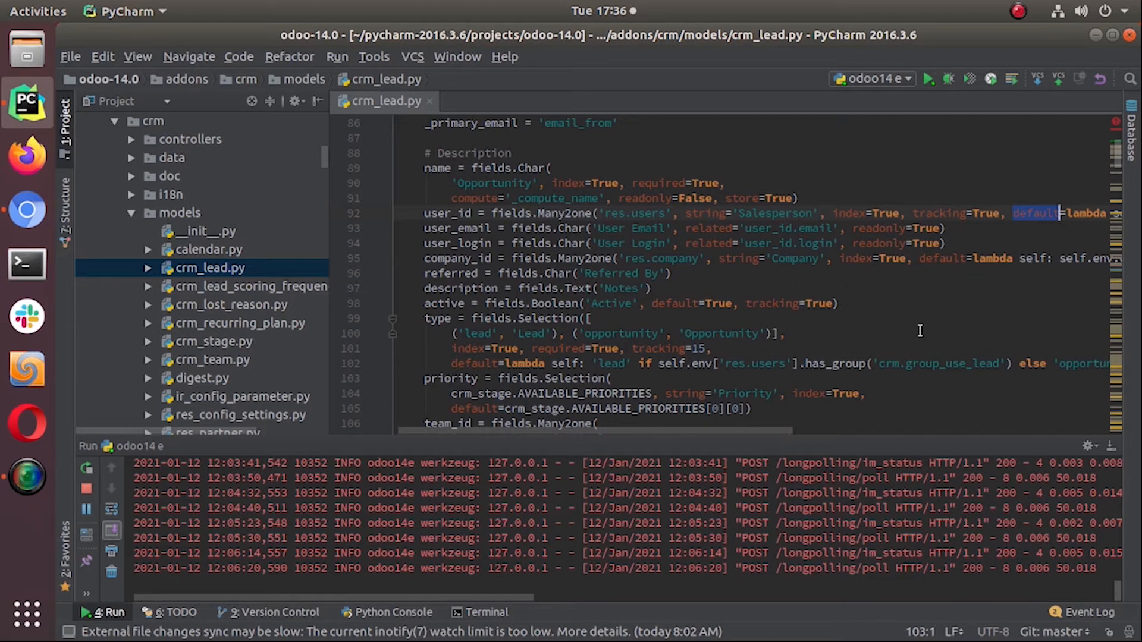
scroll("down", 3)
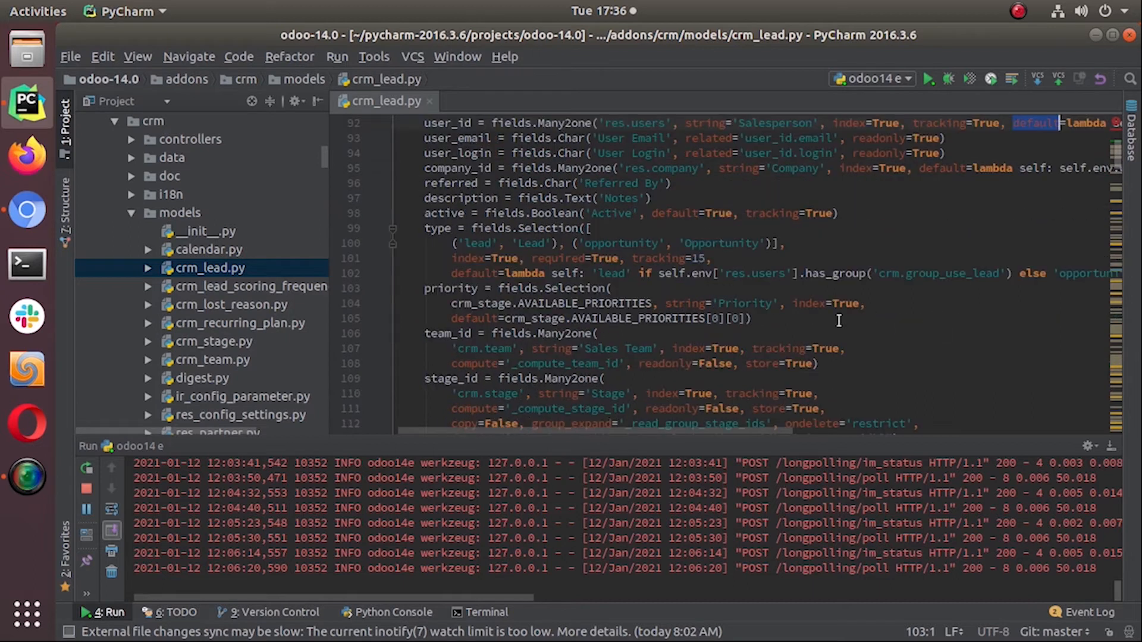
scroll("down", 3)
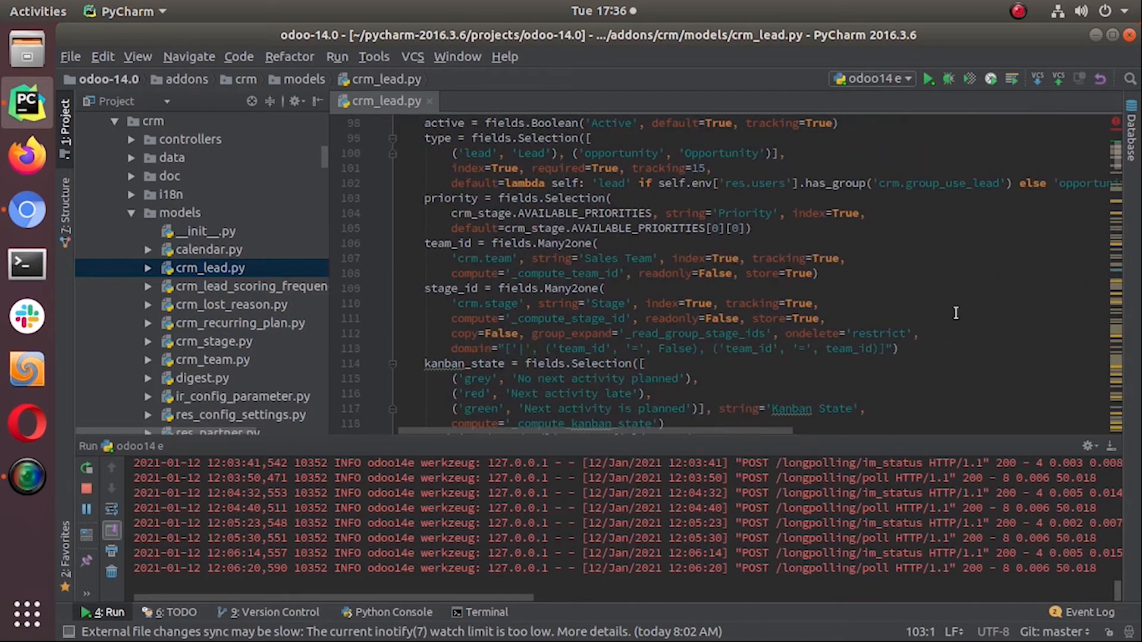
scroll("down", 3)
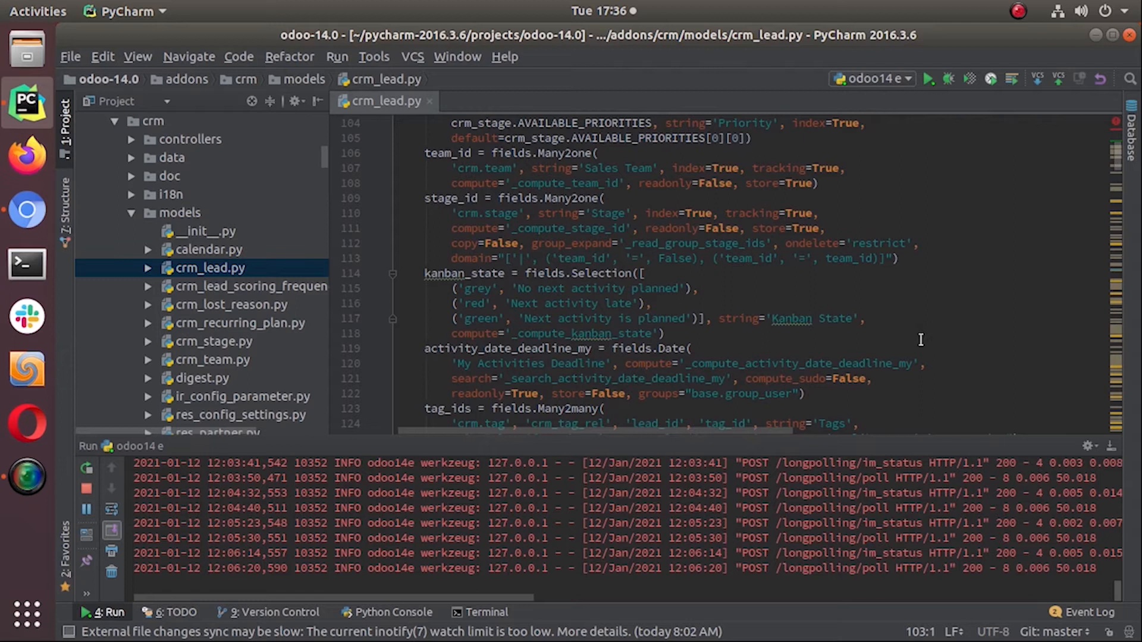
mouse_move(846, 404)
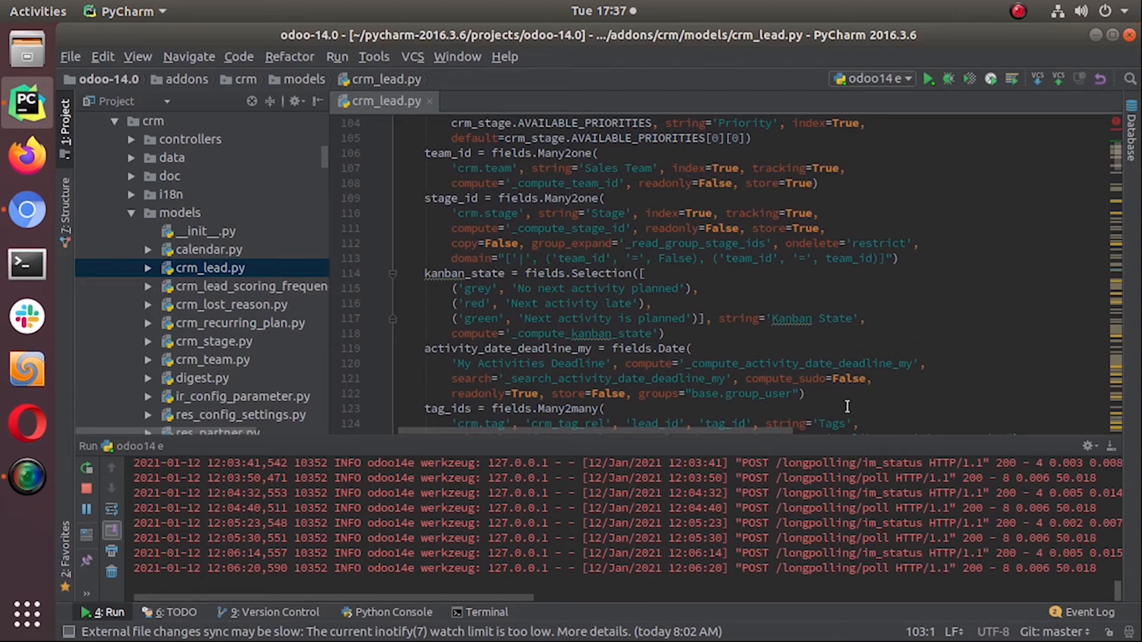
mouse_move(551, 406)
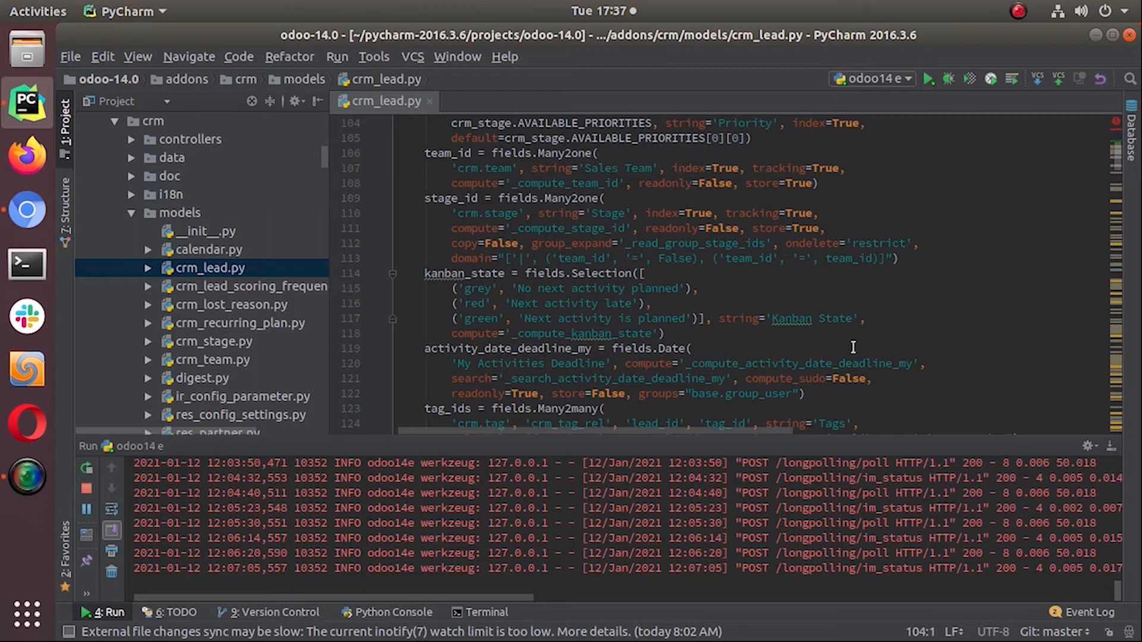
- Search crm_lead.py for default= with Match Case enabled, reporting 12 matches
scroll("down", 3)
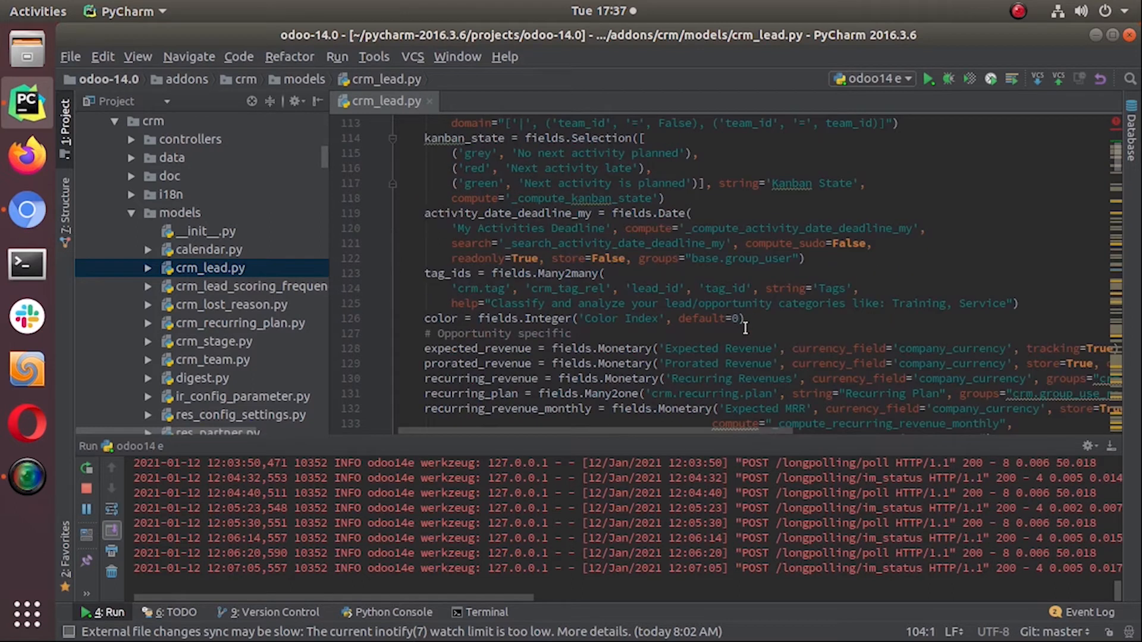
mouse_move(594, 301)
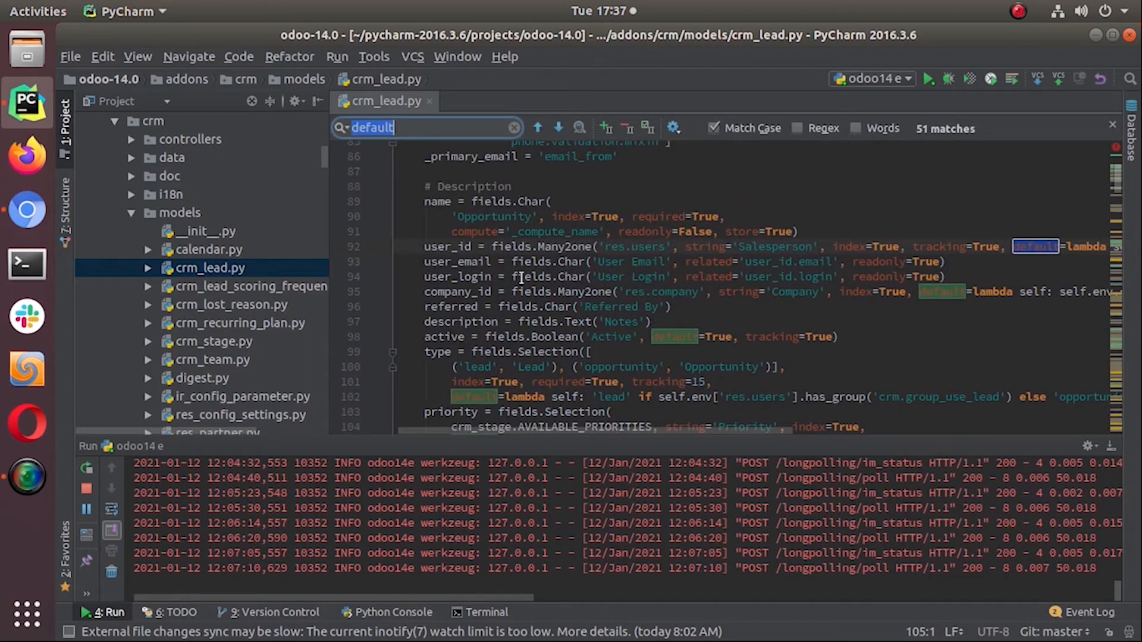
type("=")
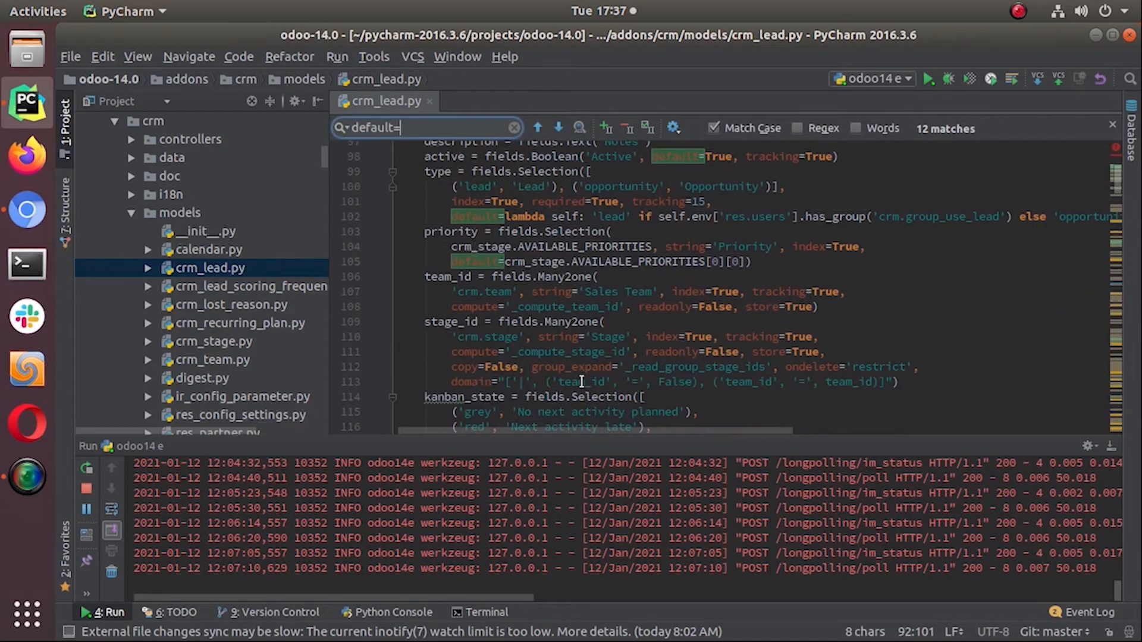
scroll("down", 3)
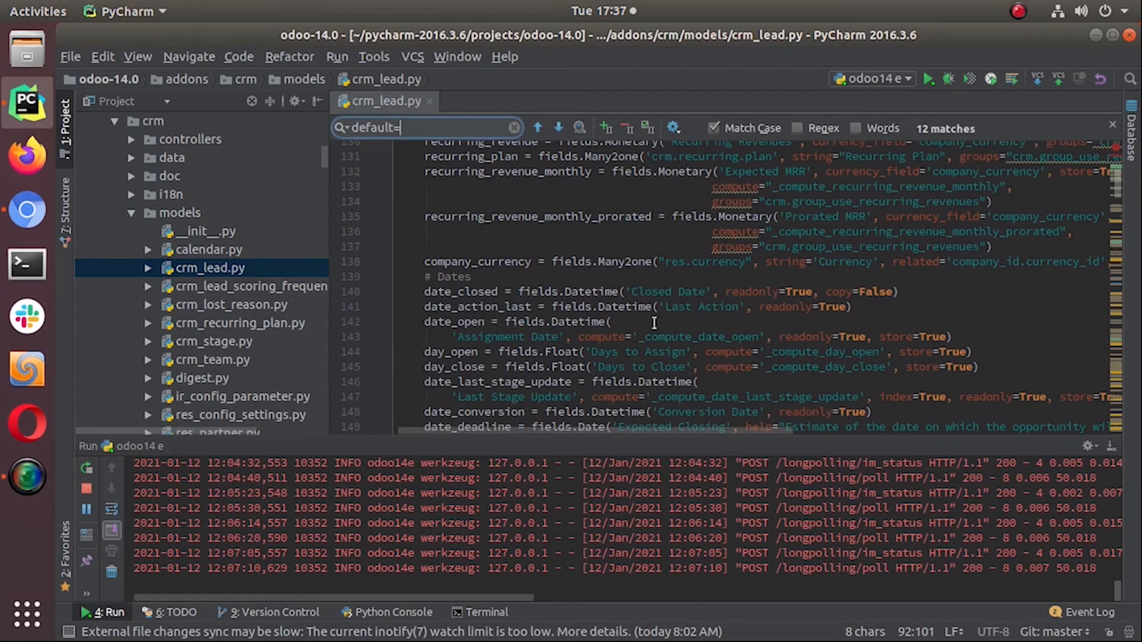
left_click(538, 129)
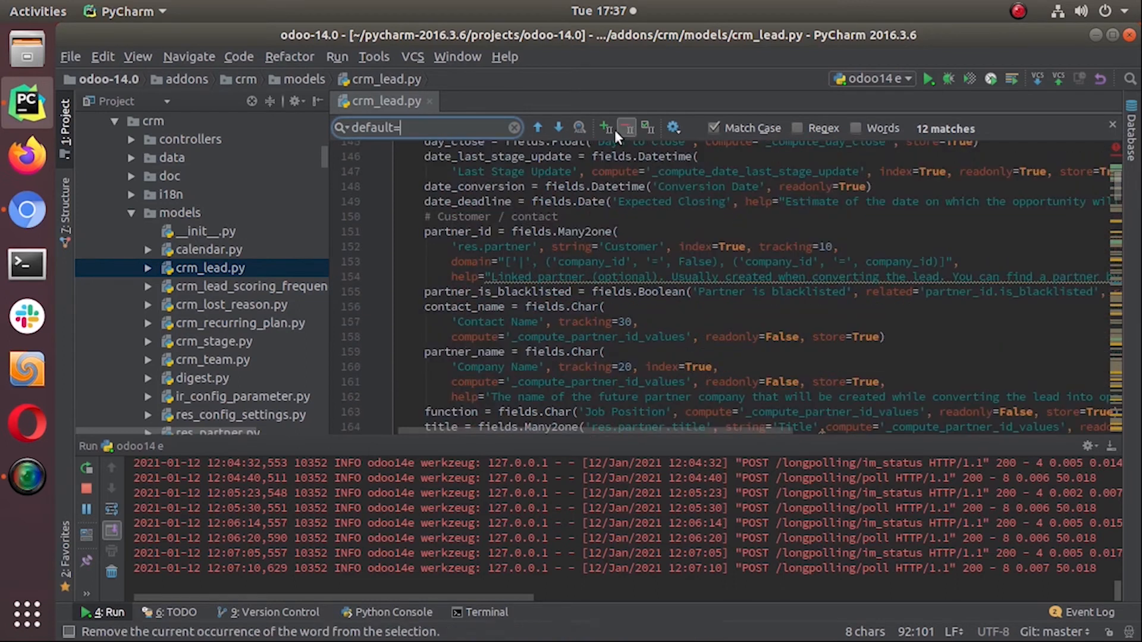
- Step through the default= matches, including the Active boolean with default=True, wrapping back to user_id
left_click(559, 128)
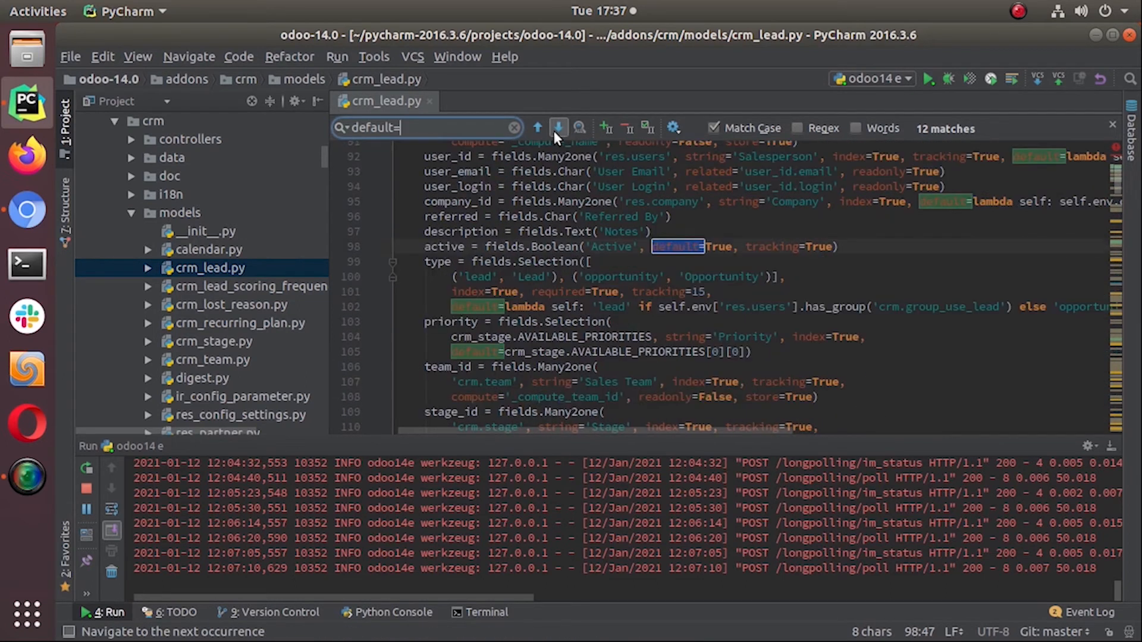
left_click(559, 129)
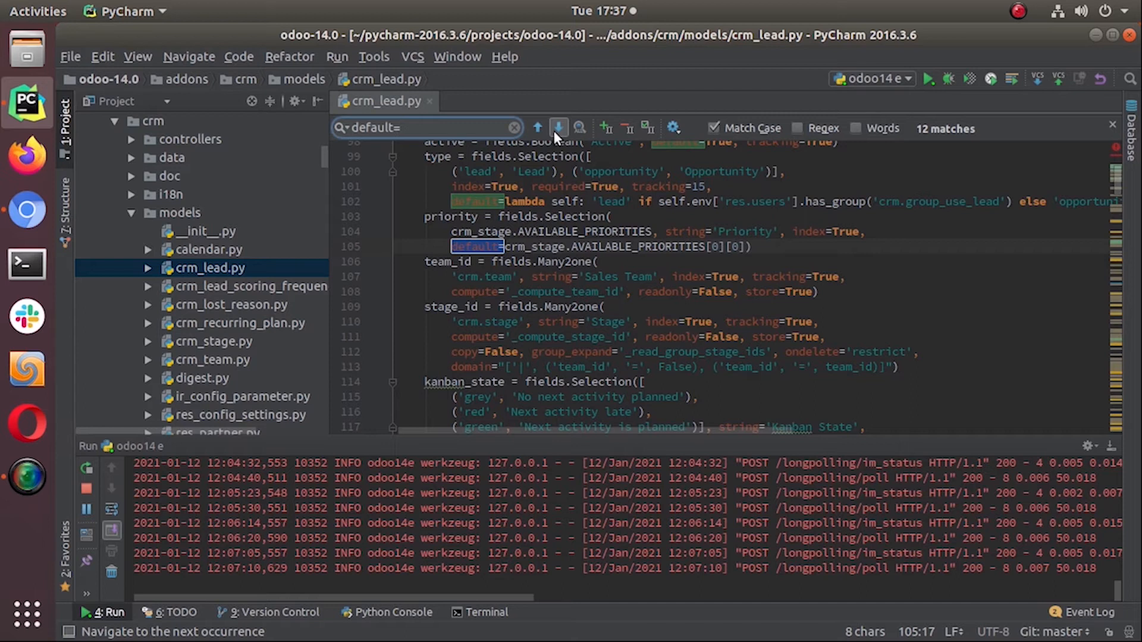
left_click(558, 128)
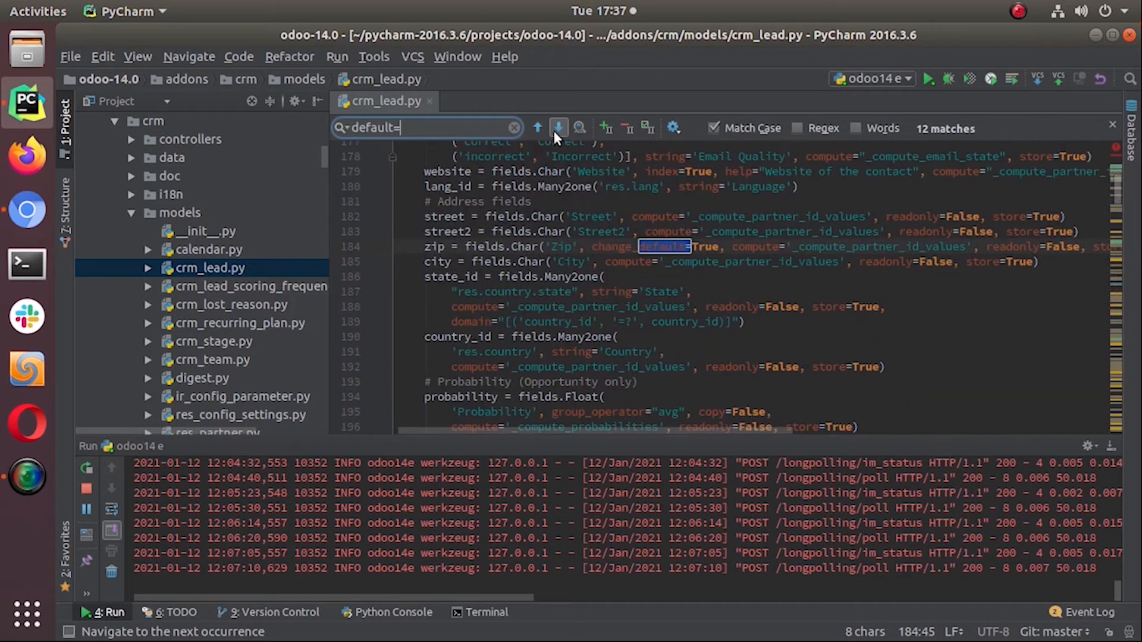
left_click(559, 129)
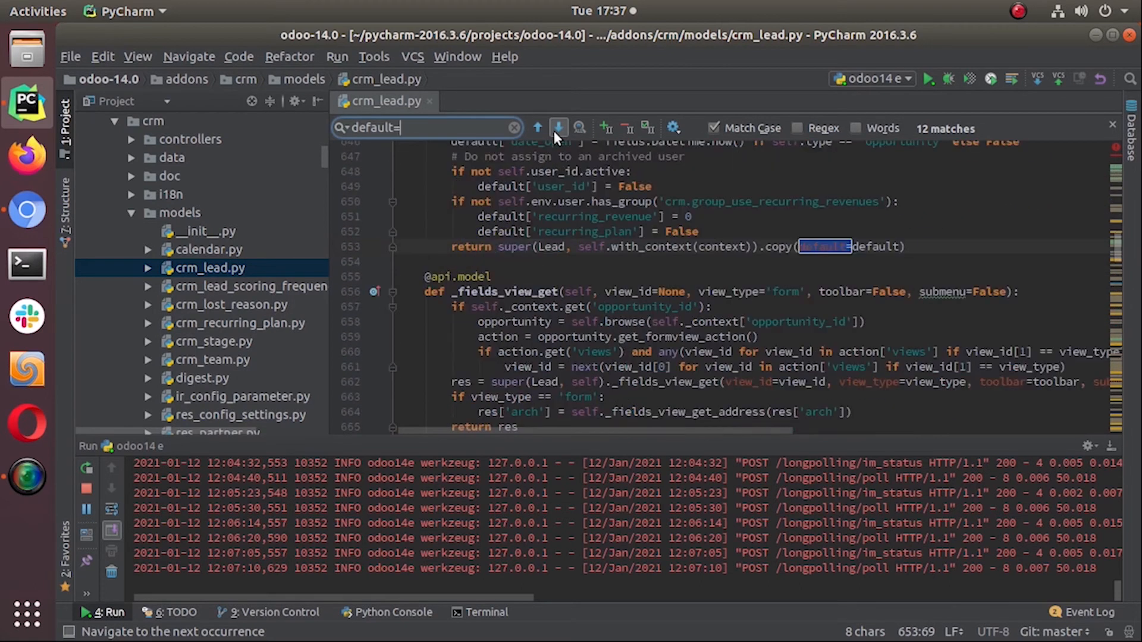
left_click(559, 129)
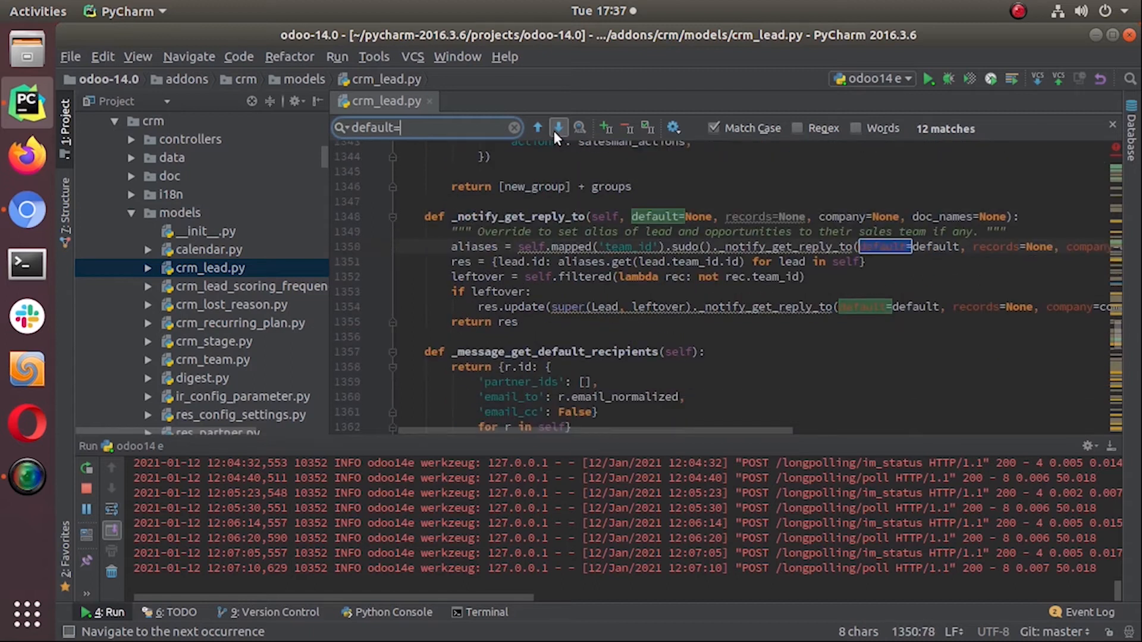
left_click(559, 129)
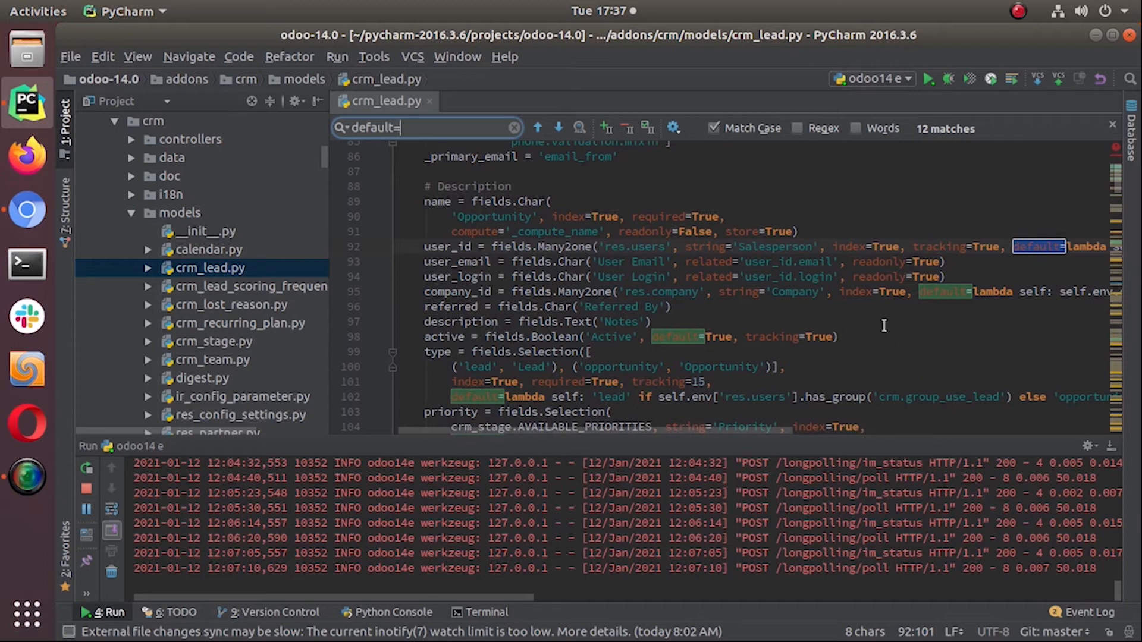
mouse_move(867, 355)
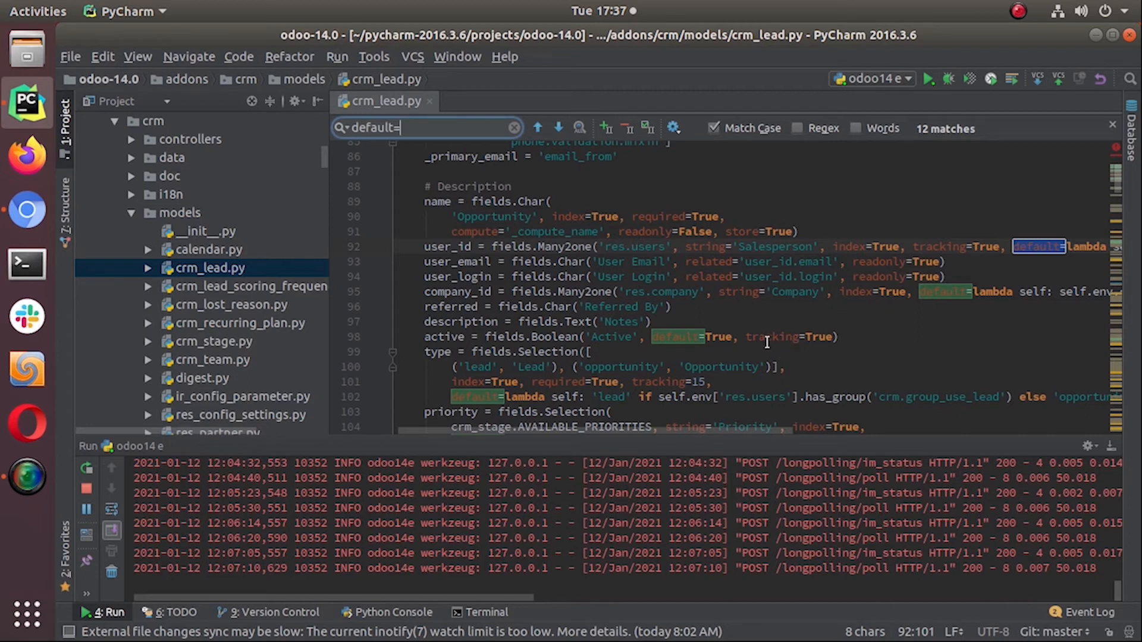
mouse_move(728, 337)
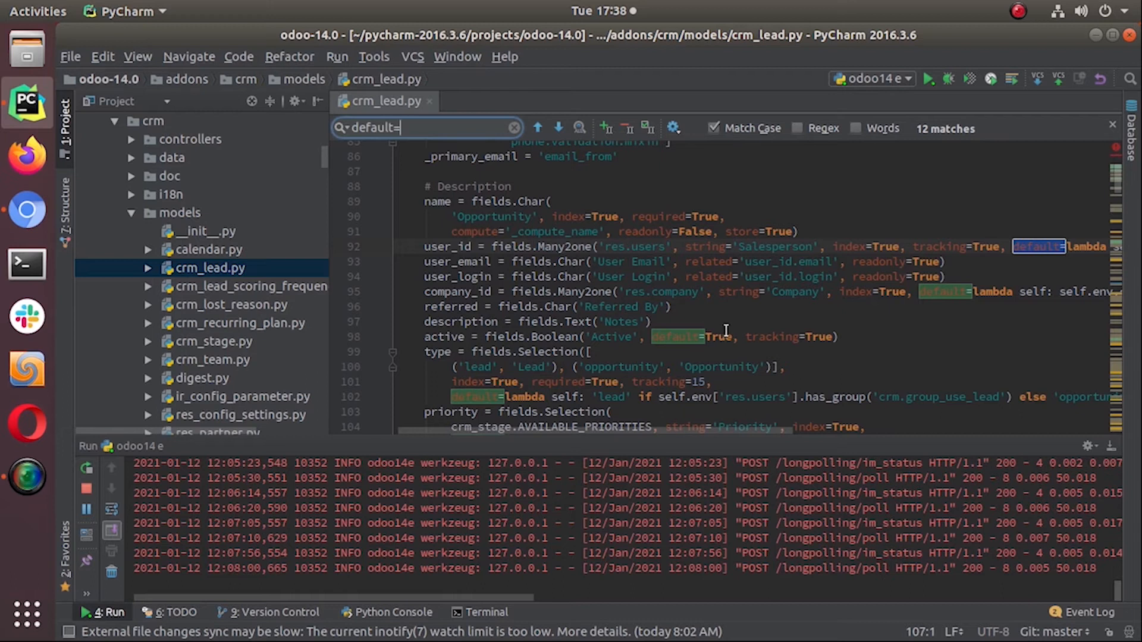
mouse_move(735, 428)
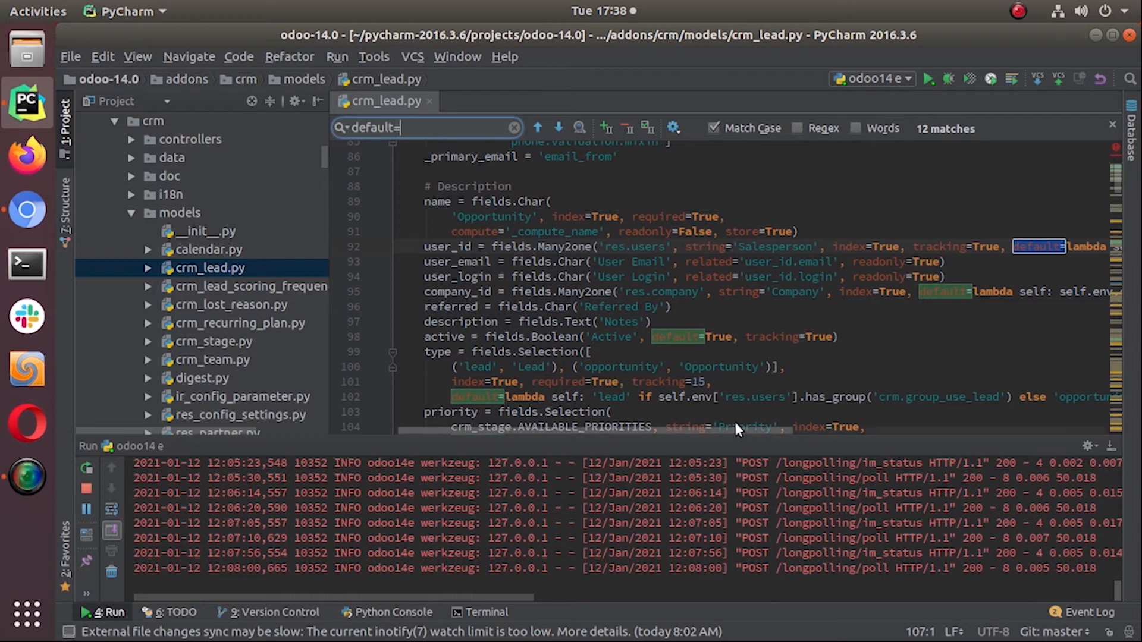
scroll("right", 3)
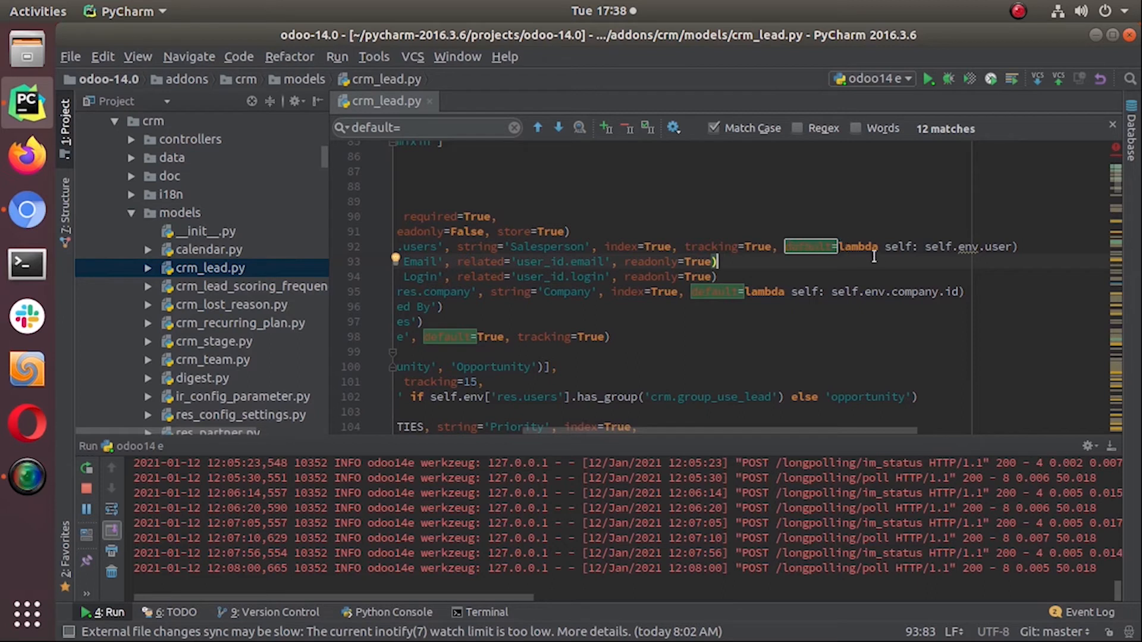
left_click(1012, 246)
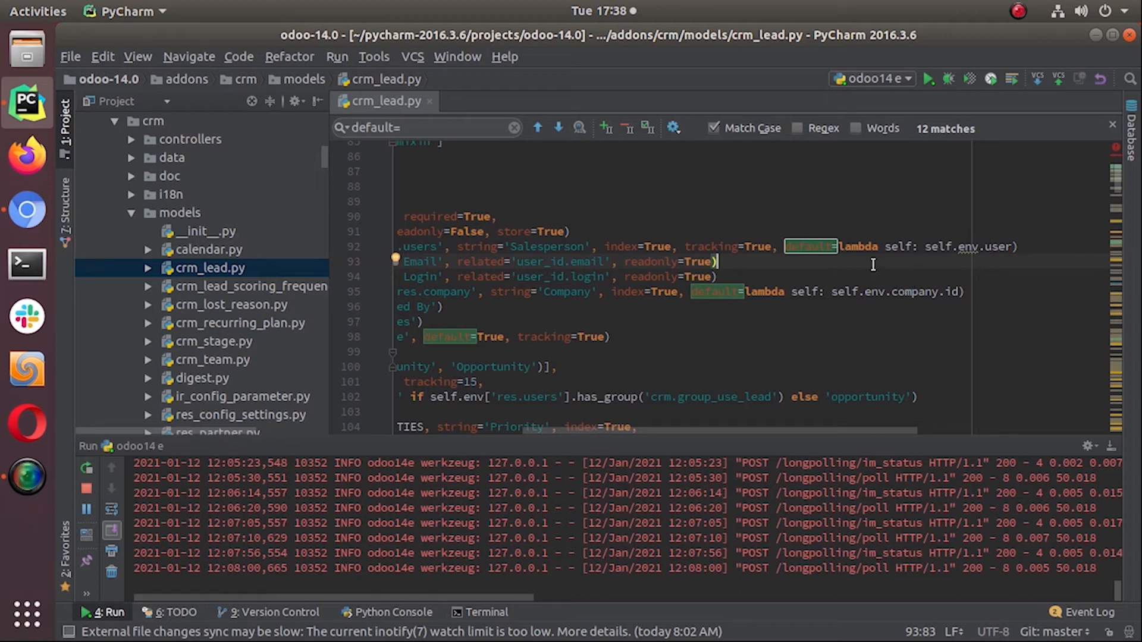
mouse_move(925, 247)
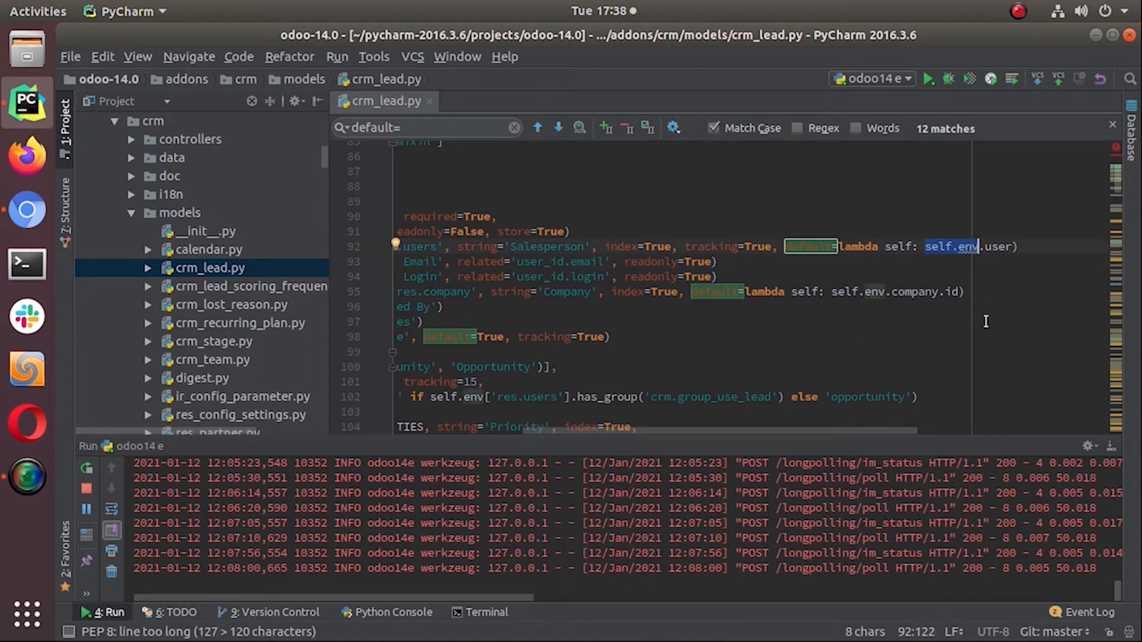
mouse_move(974, 309)
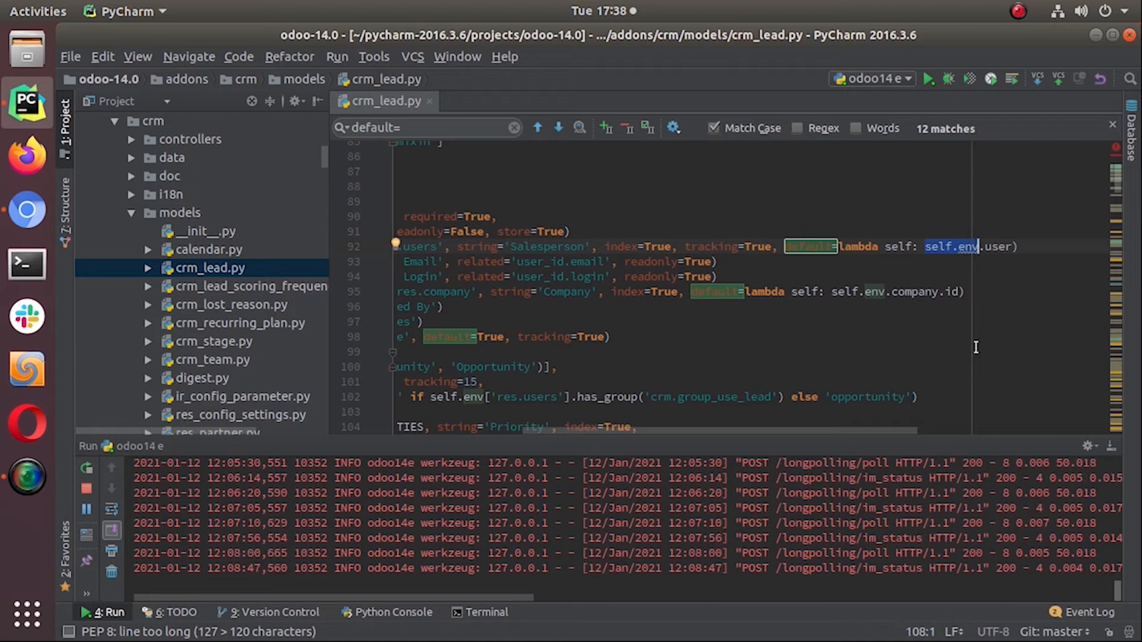
mouse_move(957, 344)
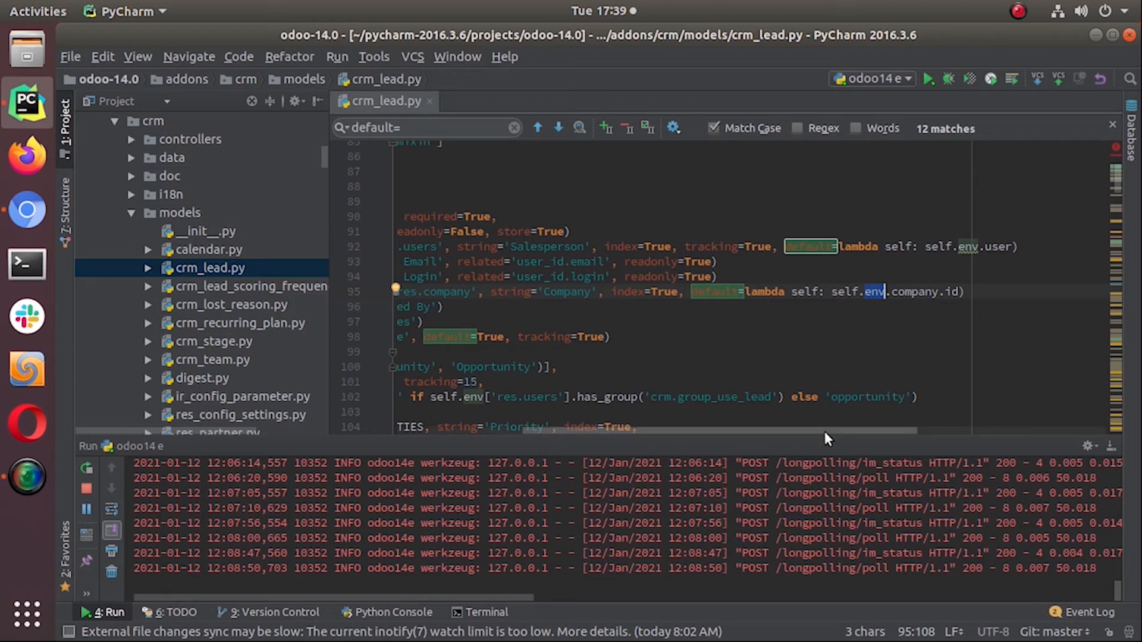
scroll("right", 3)
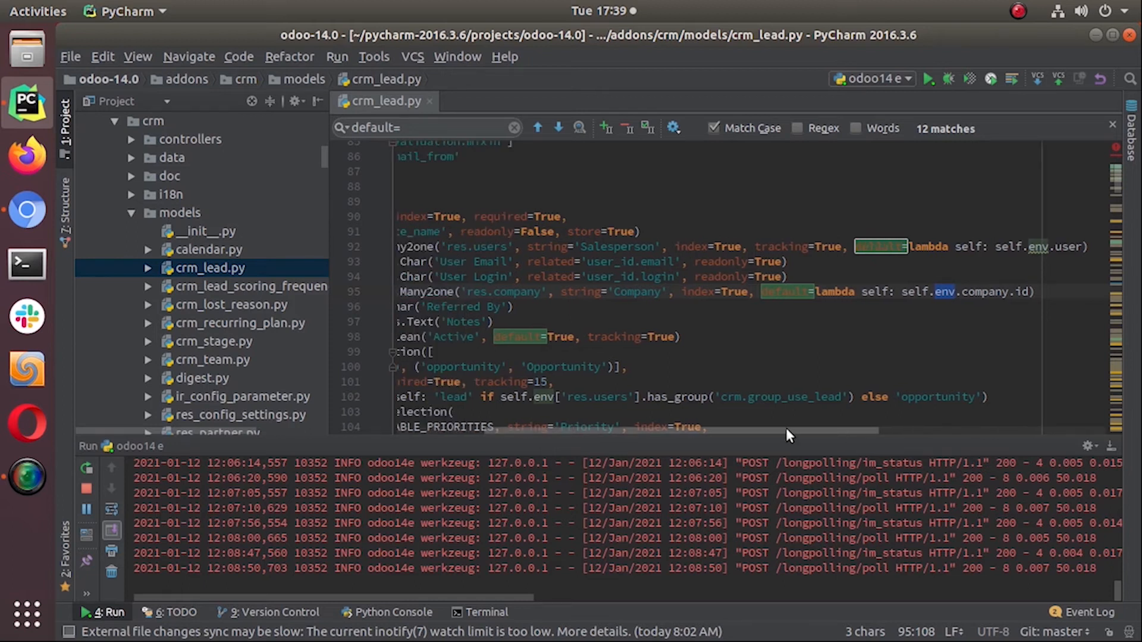
scroll("right", 3)
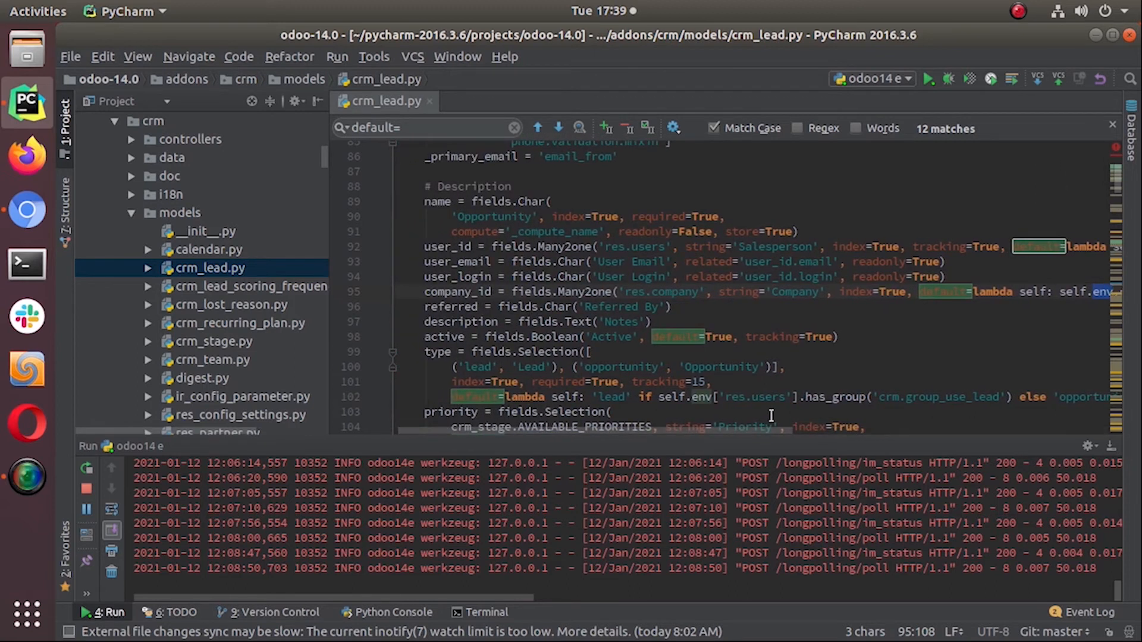
- Open openacademy's models.py with the Session class and place the cursor inside start_date's fields.Date()
scroll("up", 3)
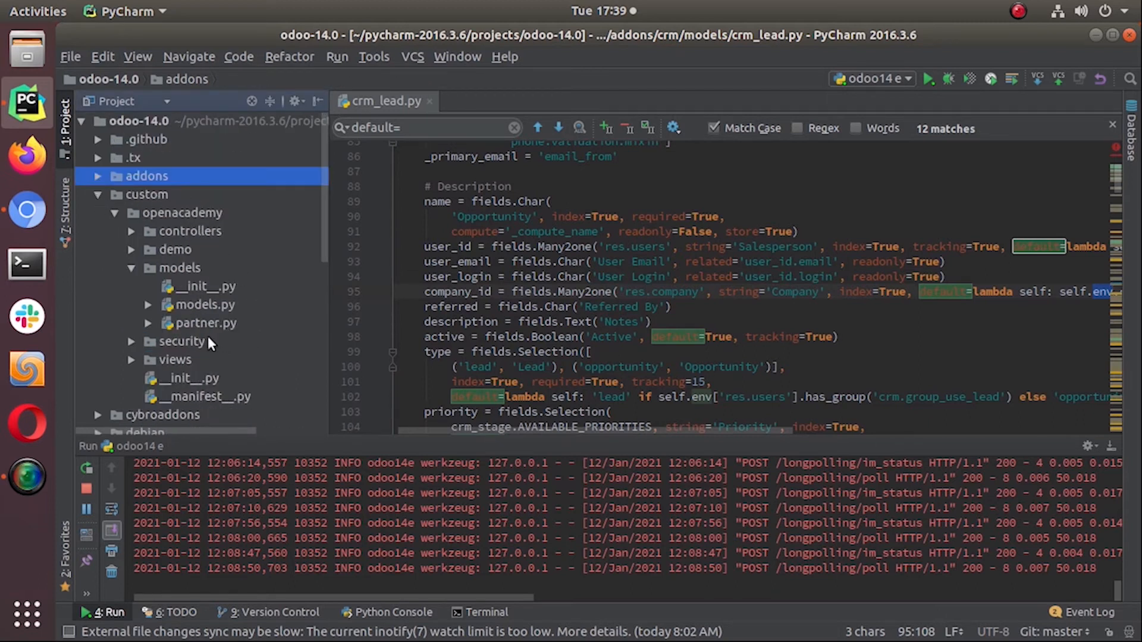
left_click(205, 304)
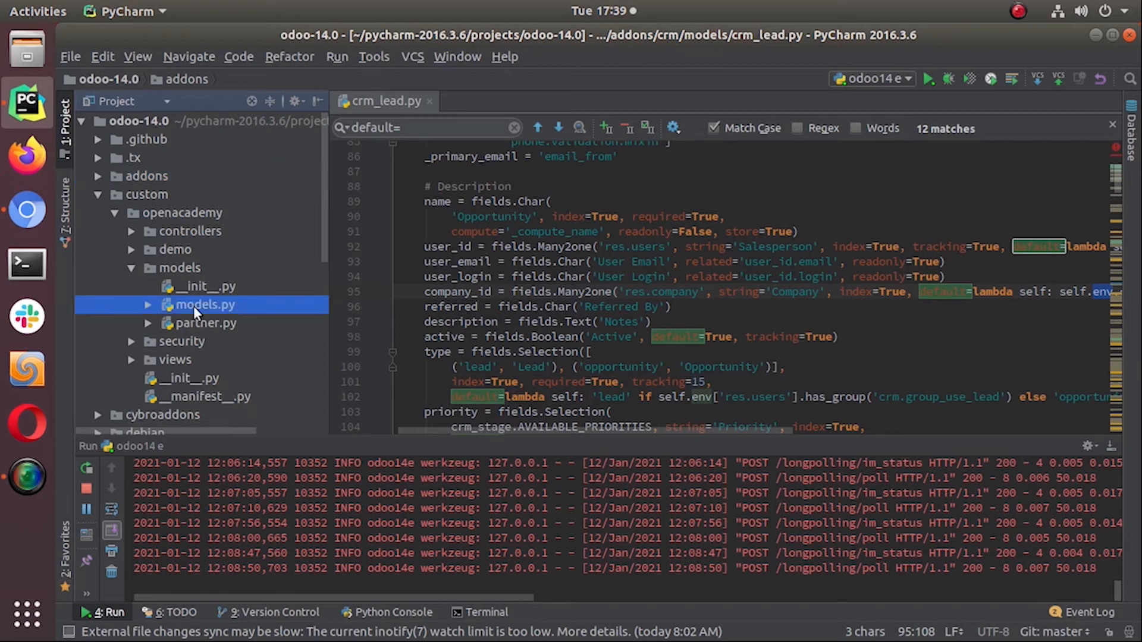
double_click(205, 305)
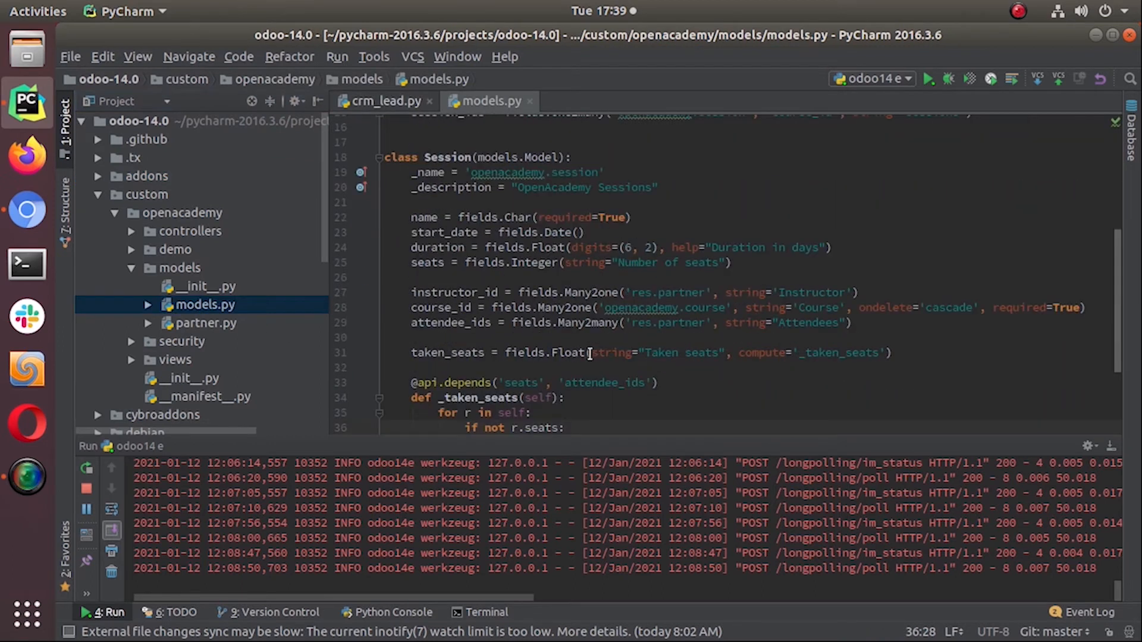
mouse_move(669, 328)
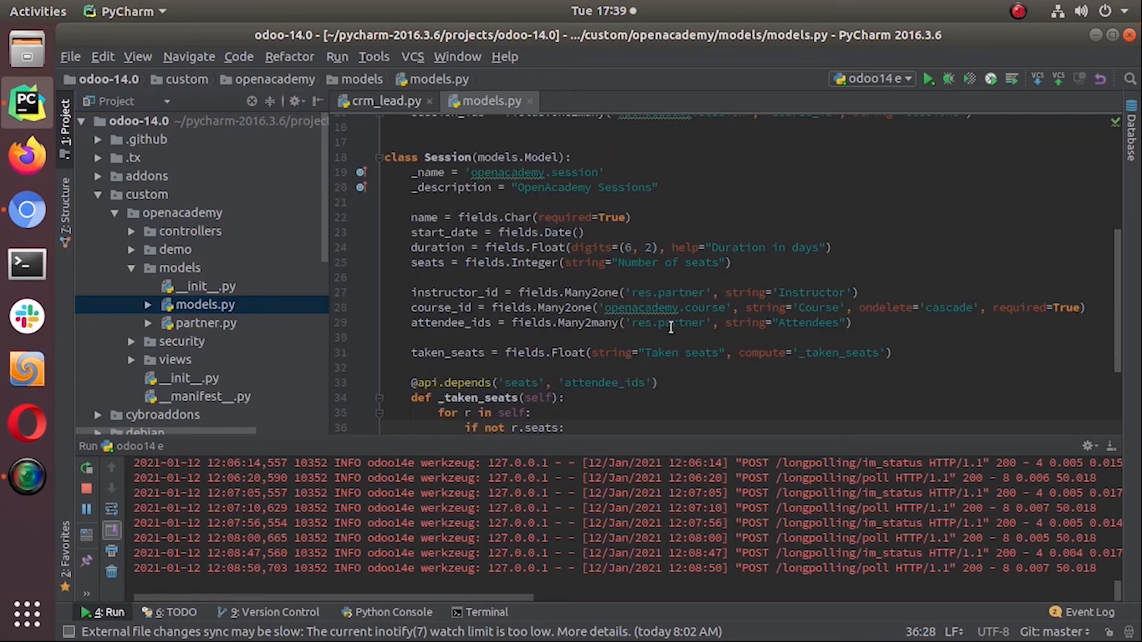
mouse_move(604, 306)
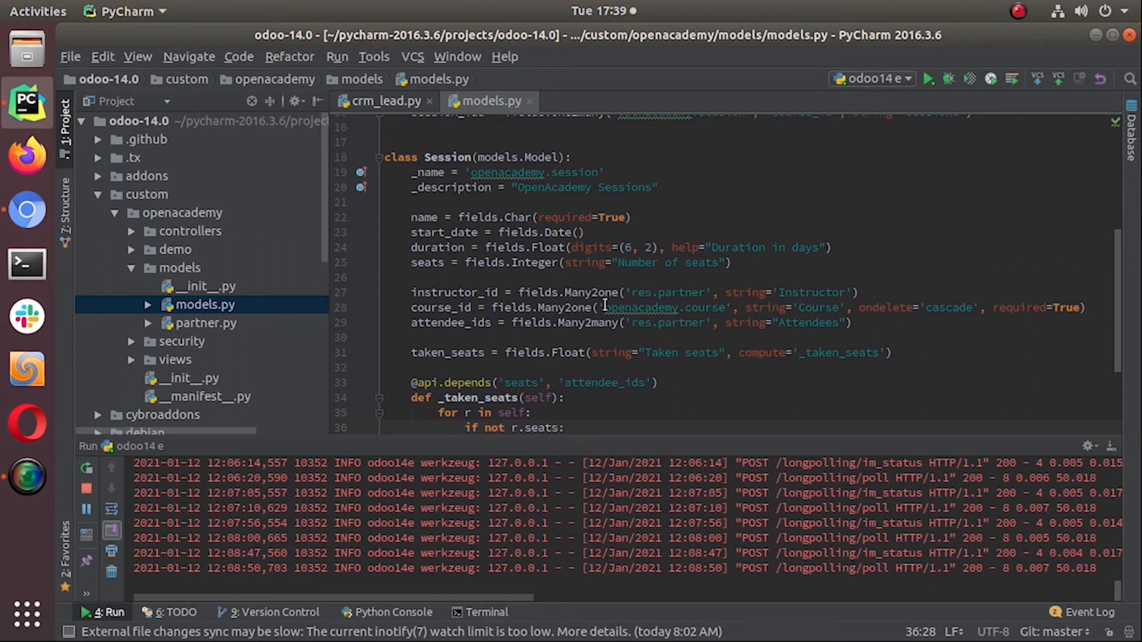
left_click(578, 232)
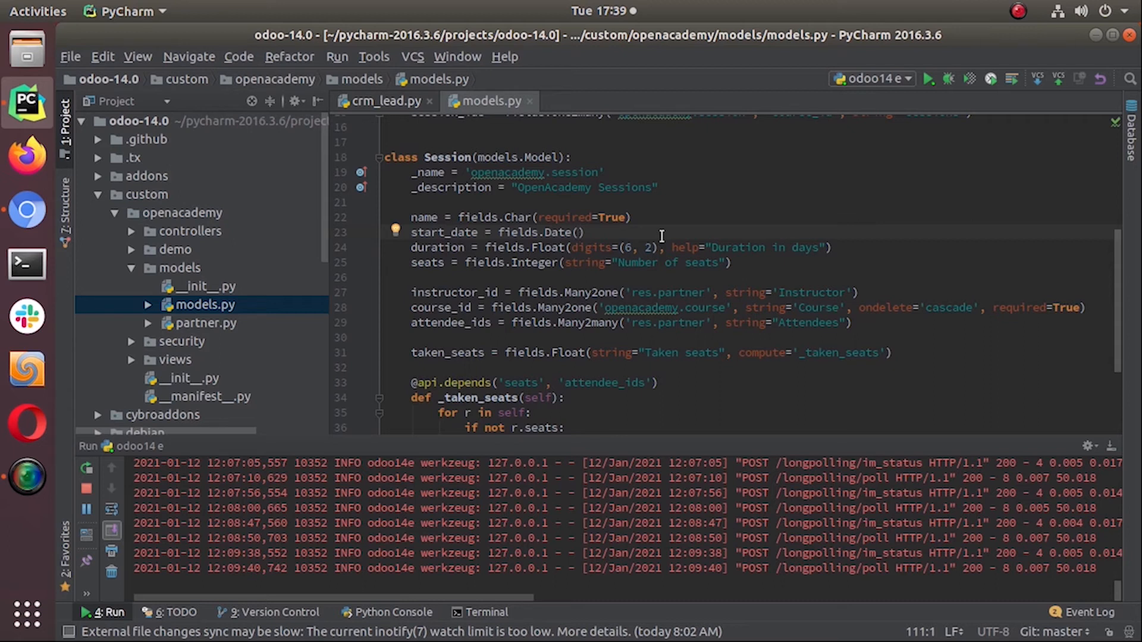
- Give start_date the default value fields.Date.today(), accepting the today() completion
type("de")
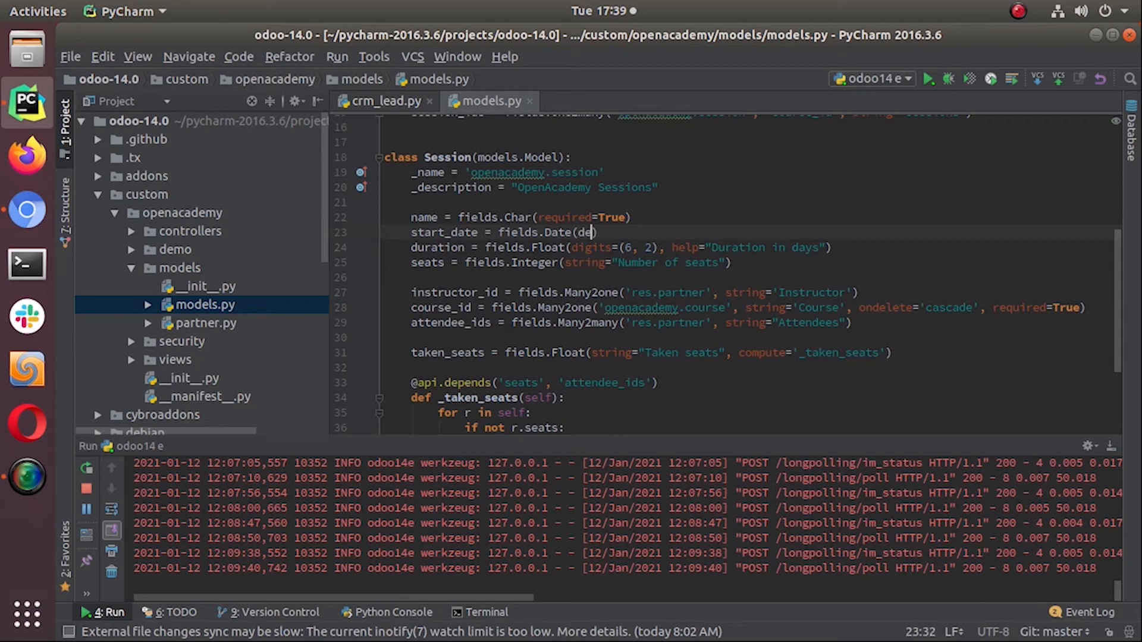
type("de")
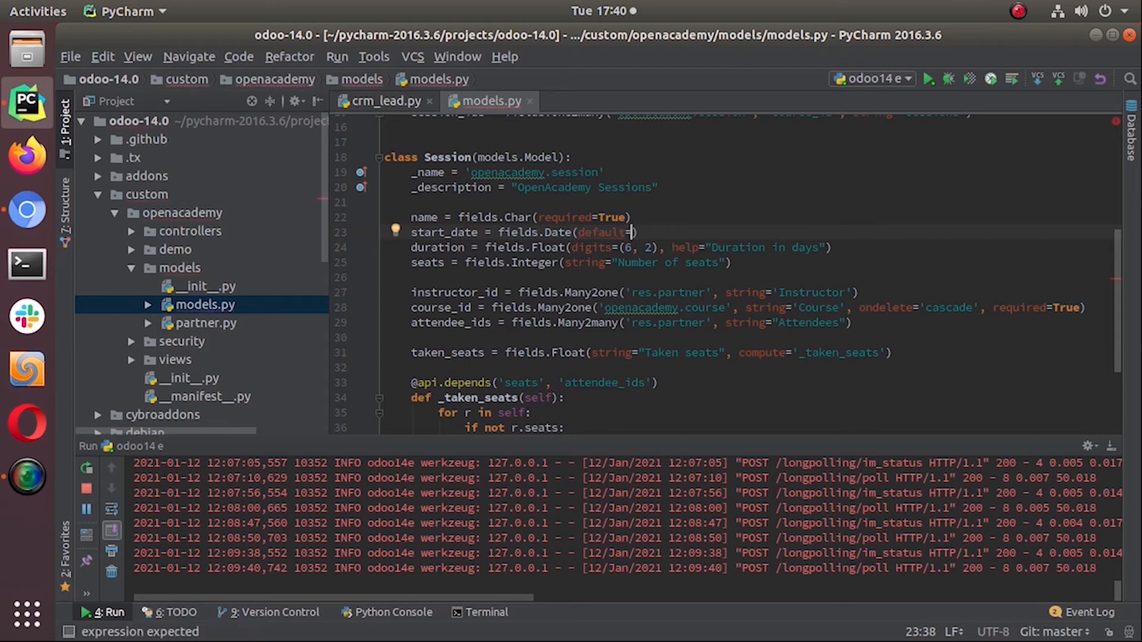
type("fields")
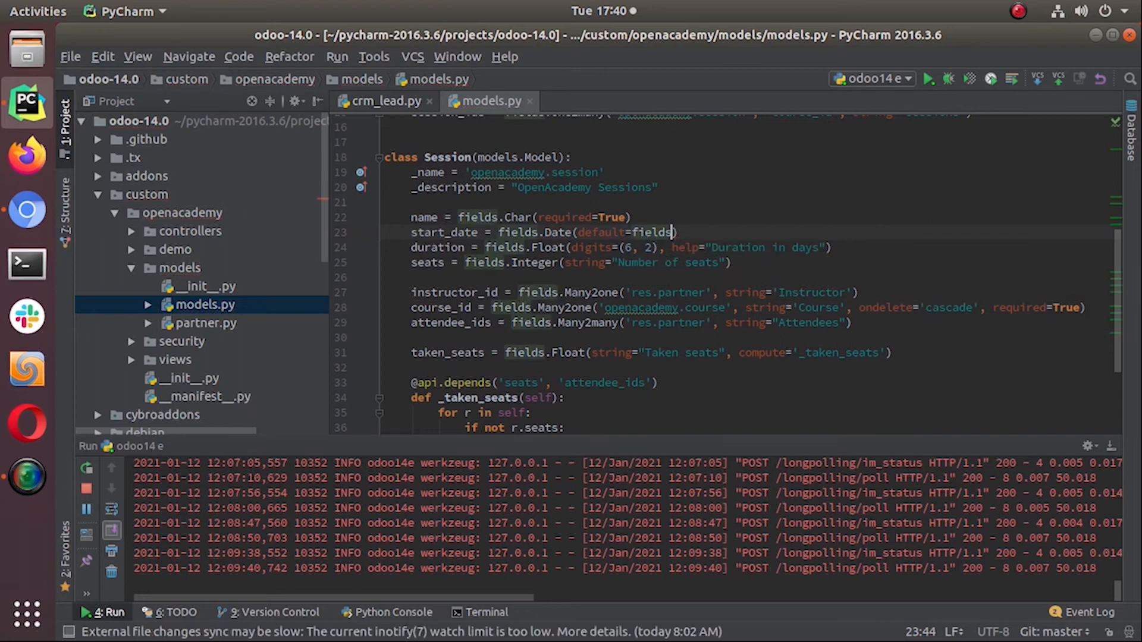
type(".Date")
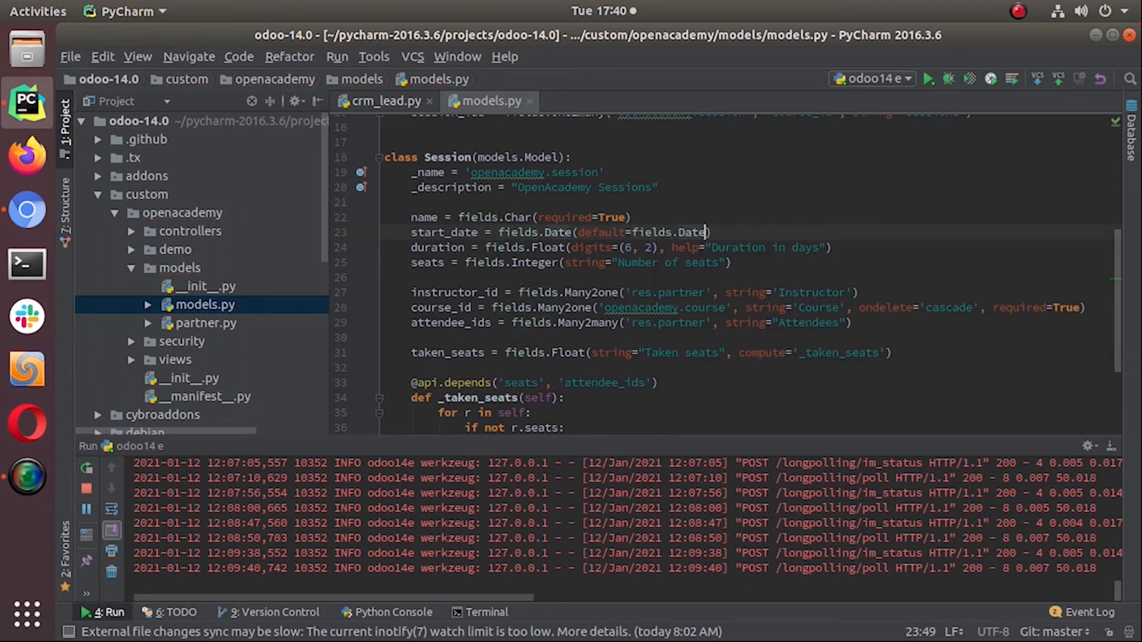
type(".to")
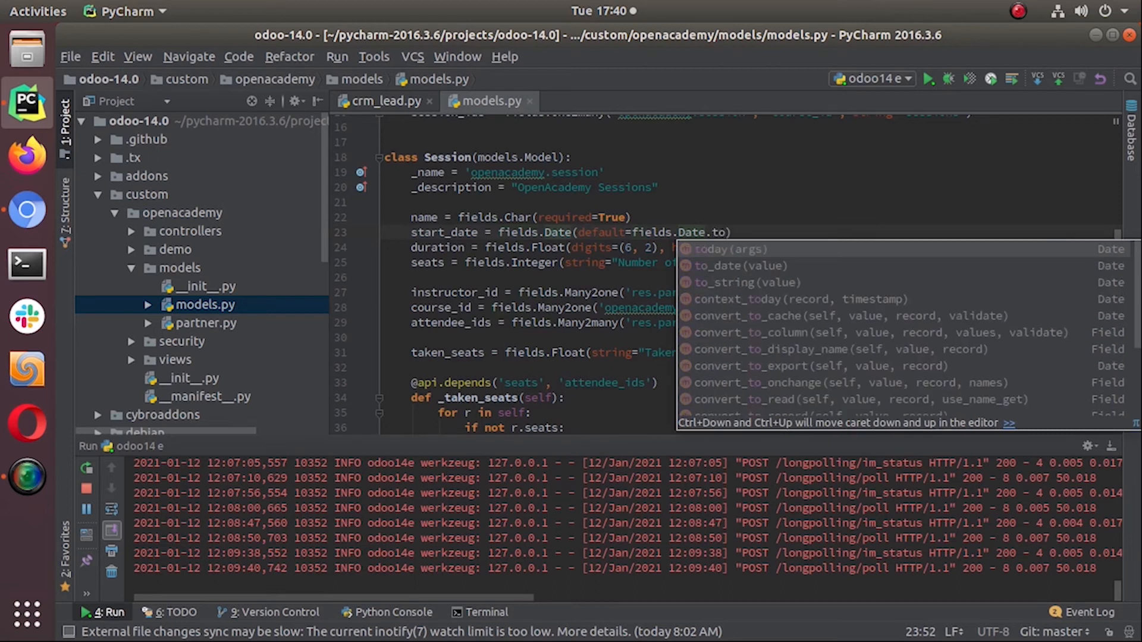
left_click(711, 249)
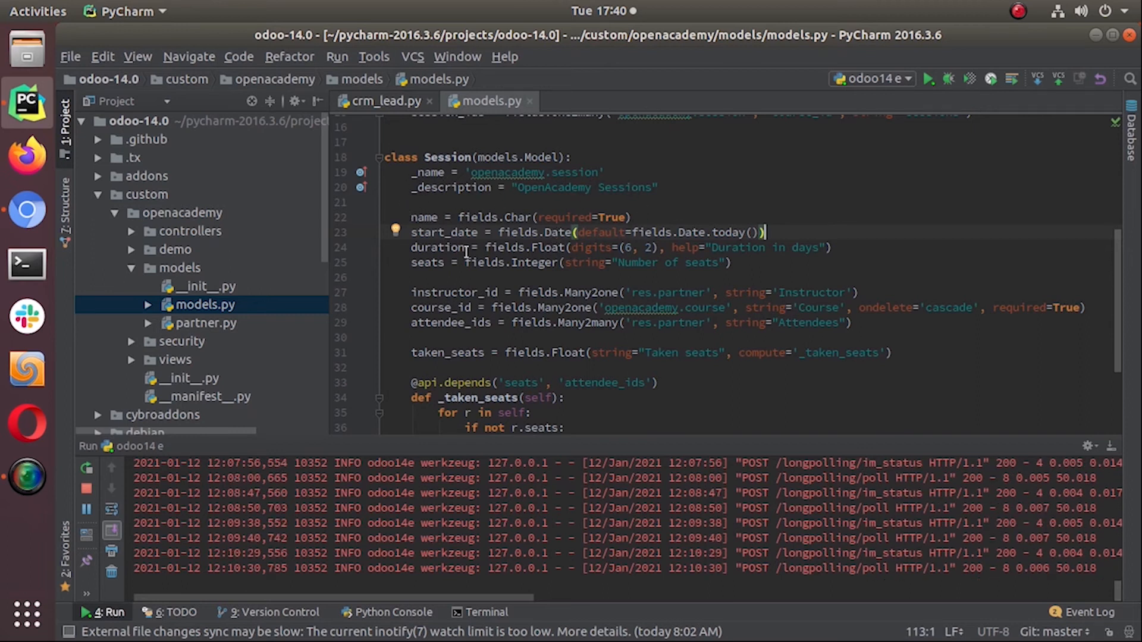
mouse_move(523, 266)
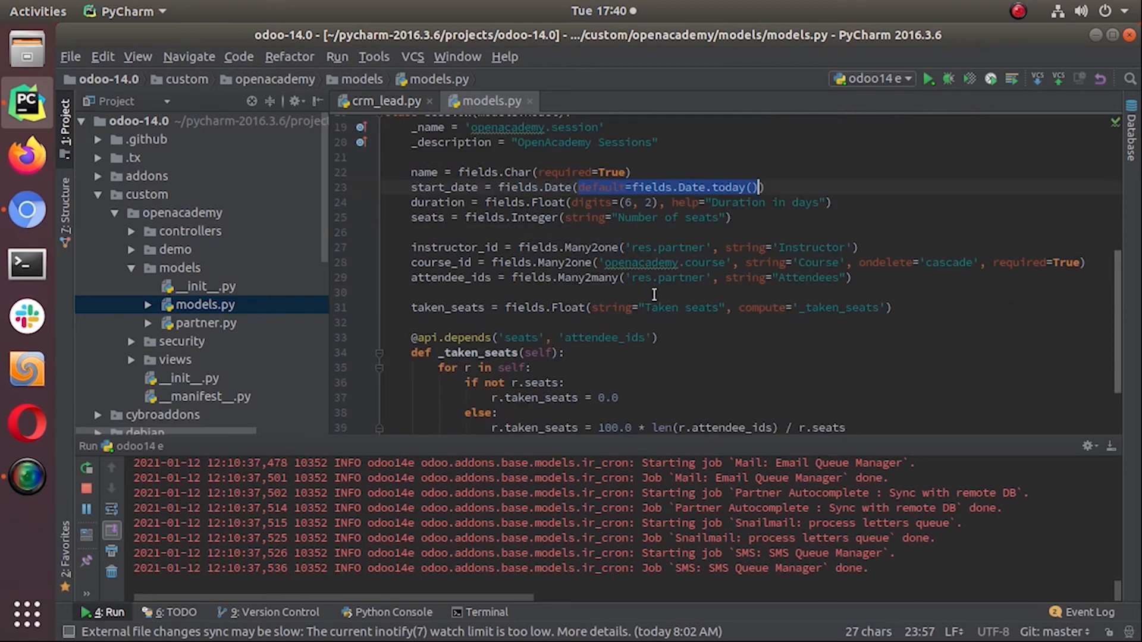
mouse_move(834, 314)
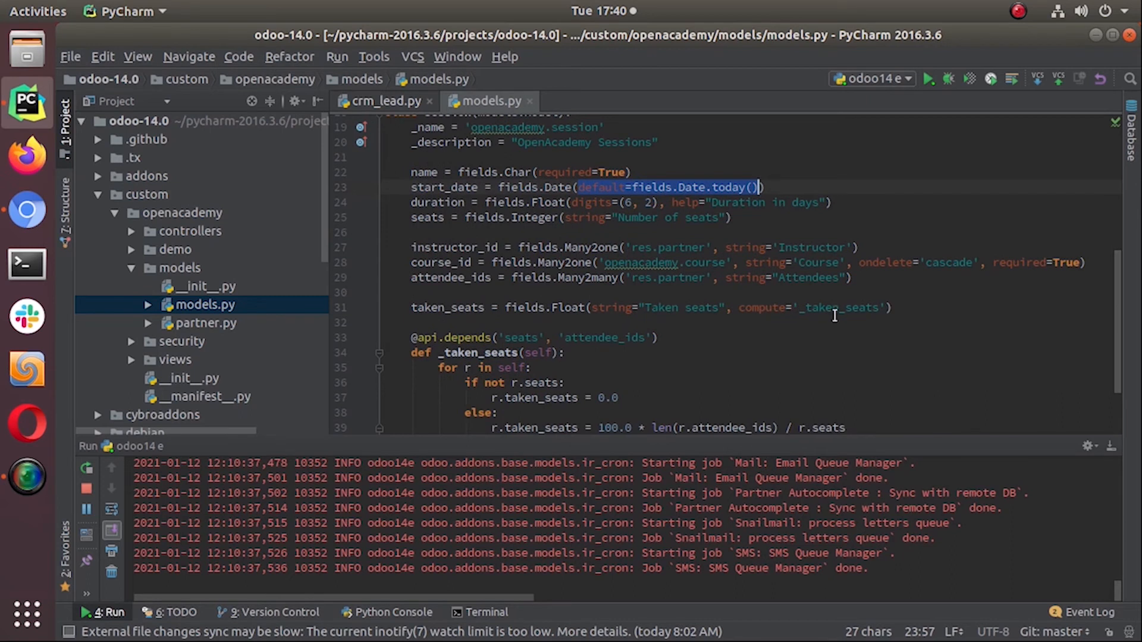
- Add active = fields.Boolean(default=True) to the Session model on a new line below attendee_ids
left_click(1086, 262)
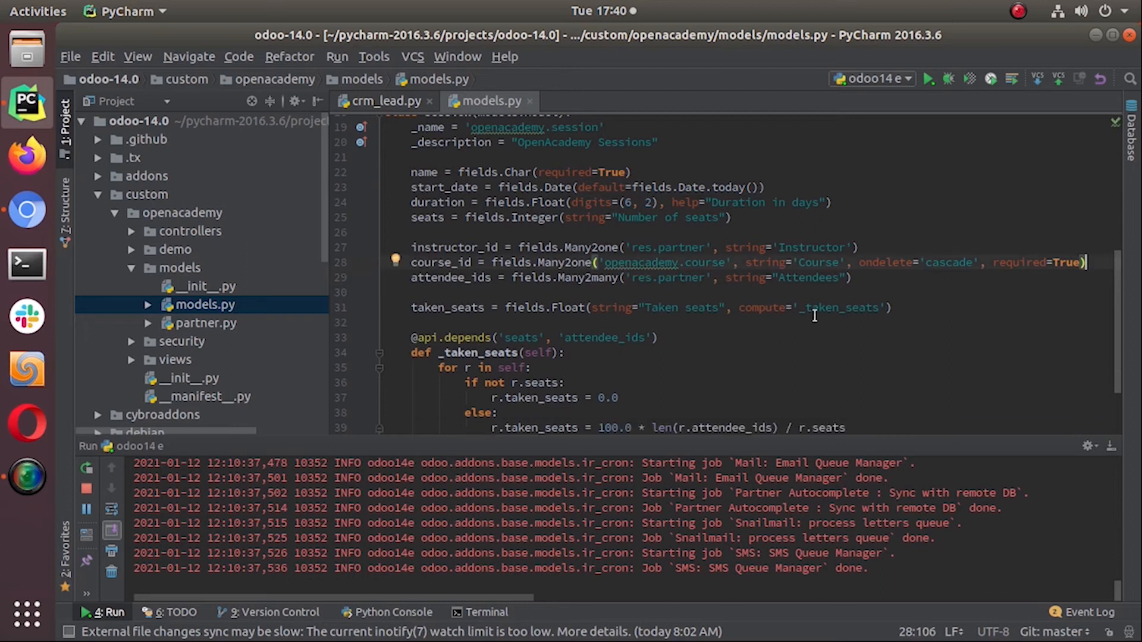
key("Return")
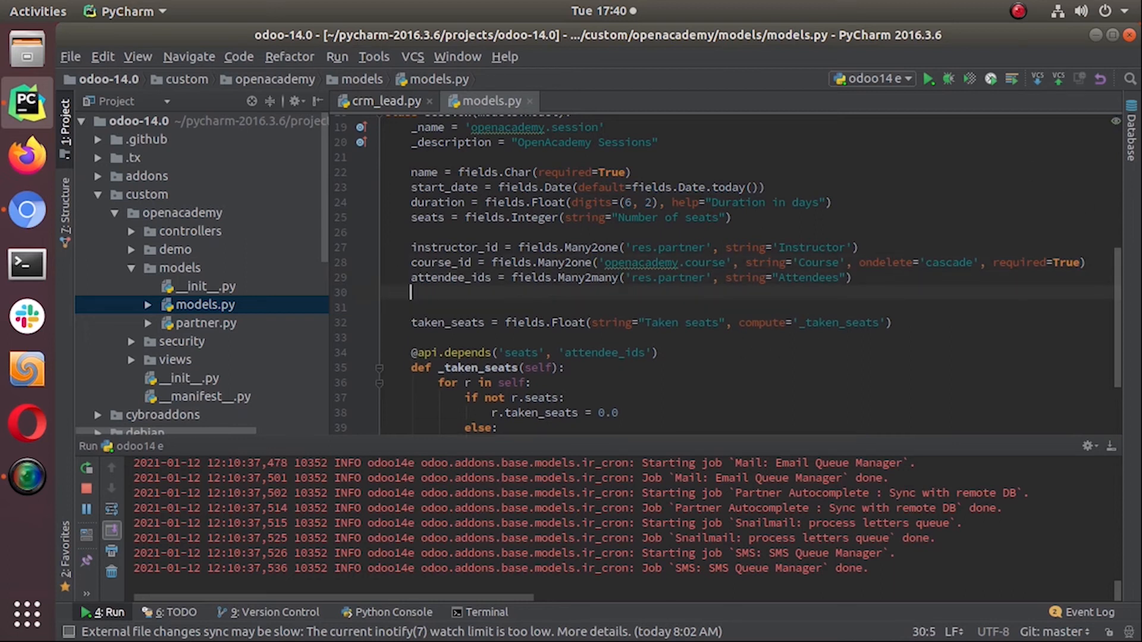
type("ac")
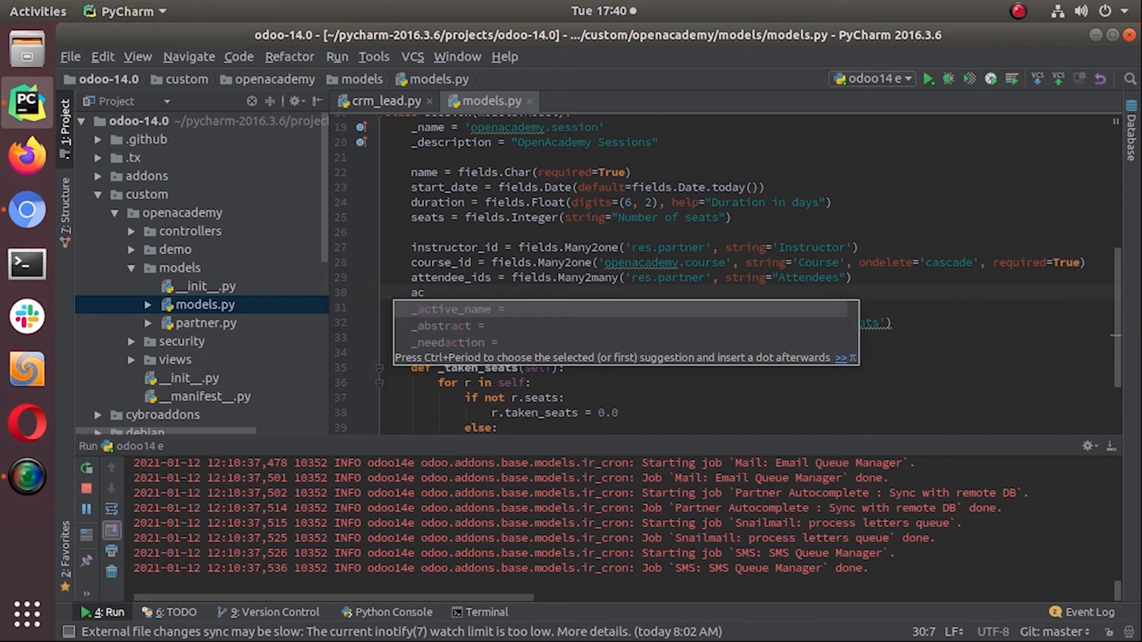
type("ti")
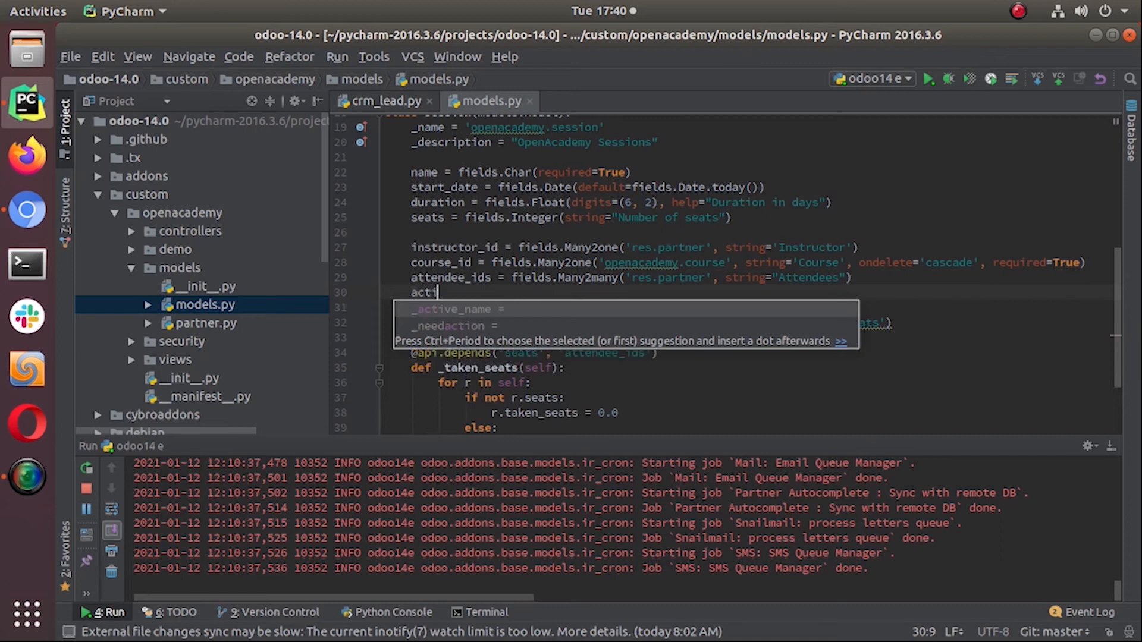
type("ve=")
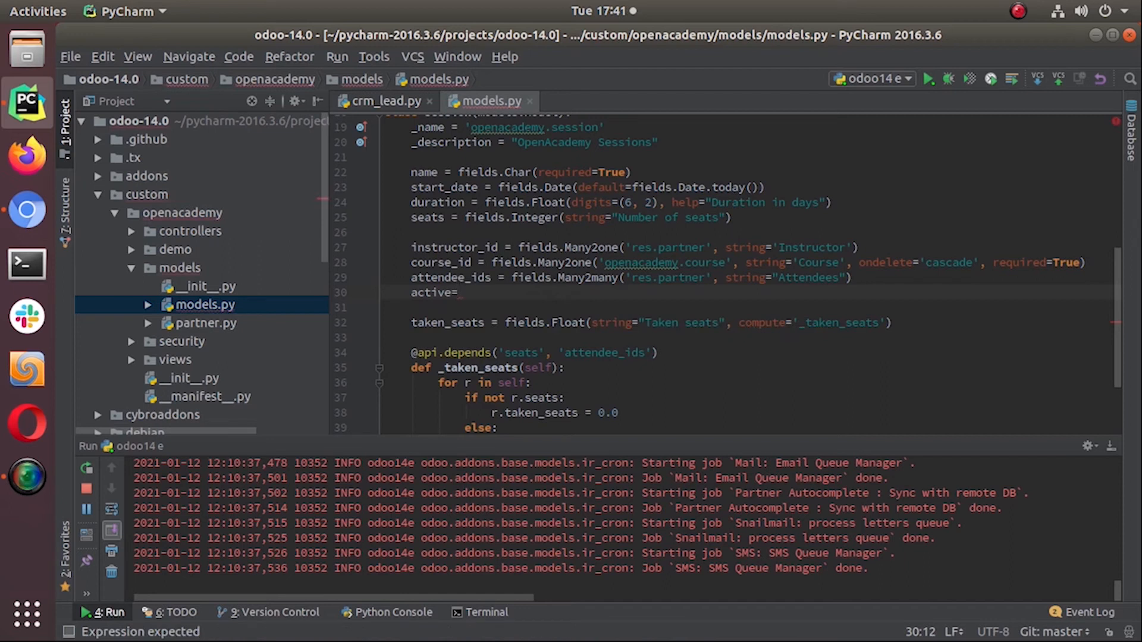
type("fields.")
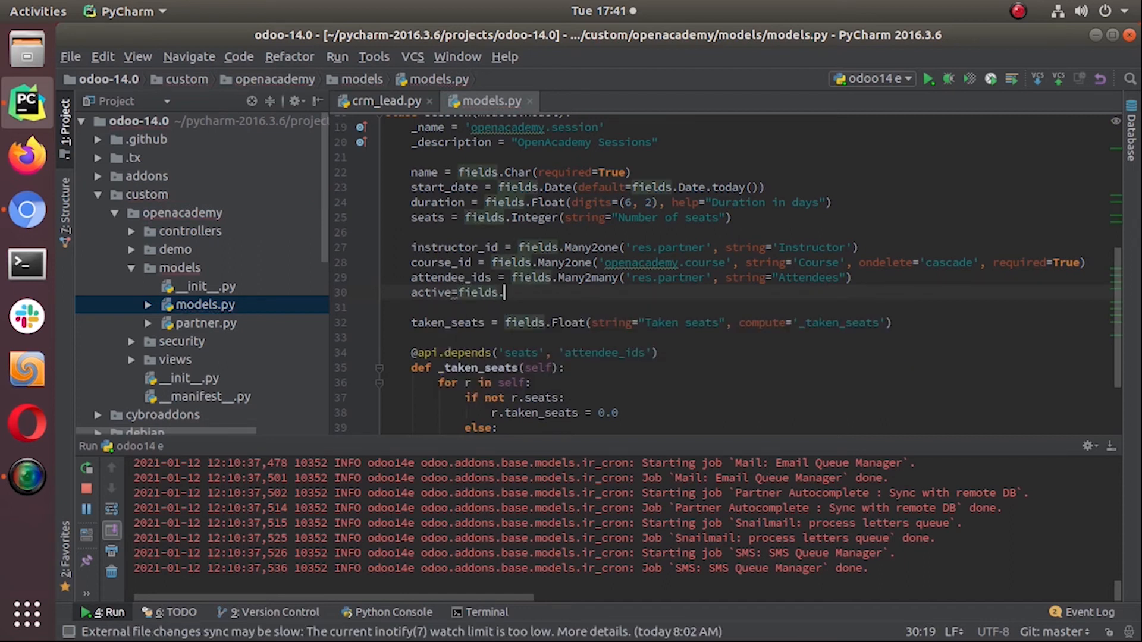
type("Boa")
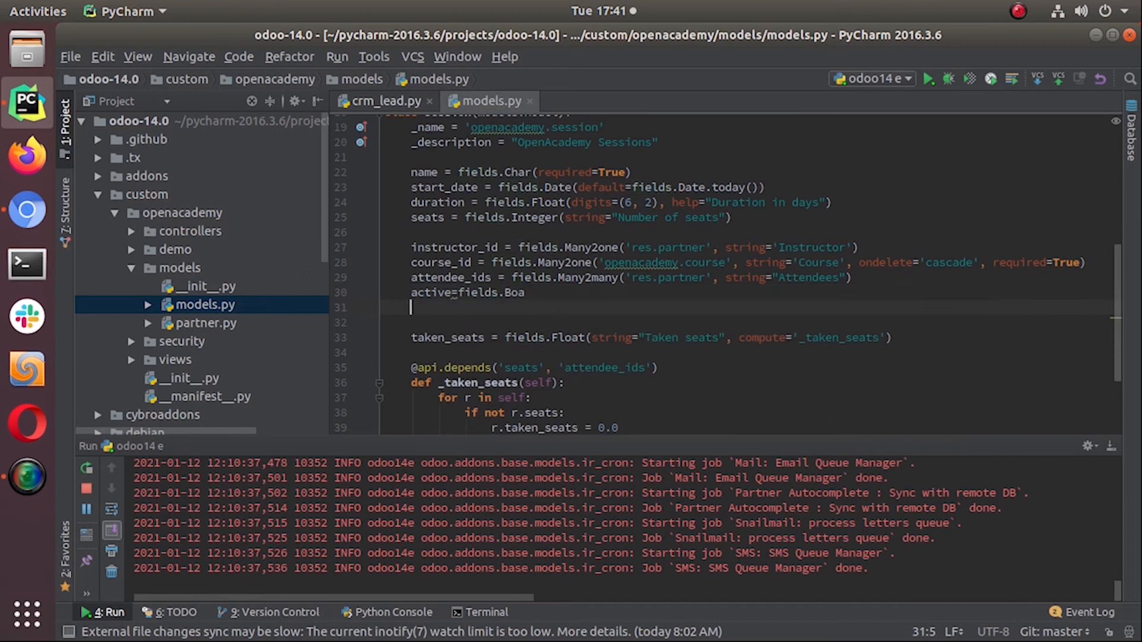
key("Backspace")
type("olean")
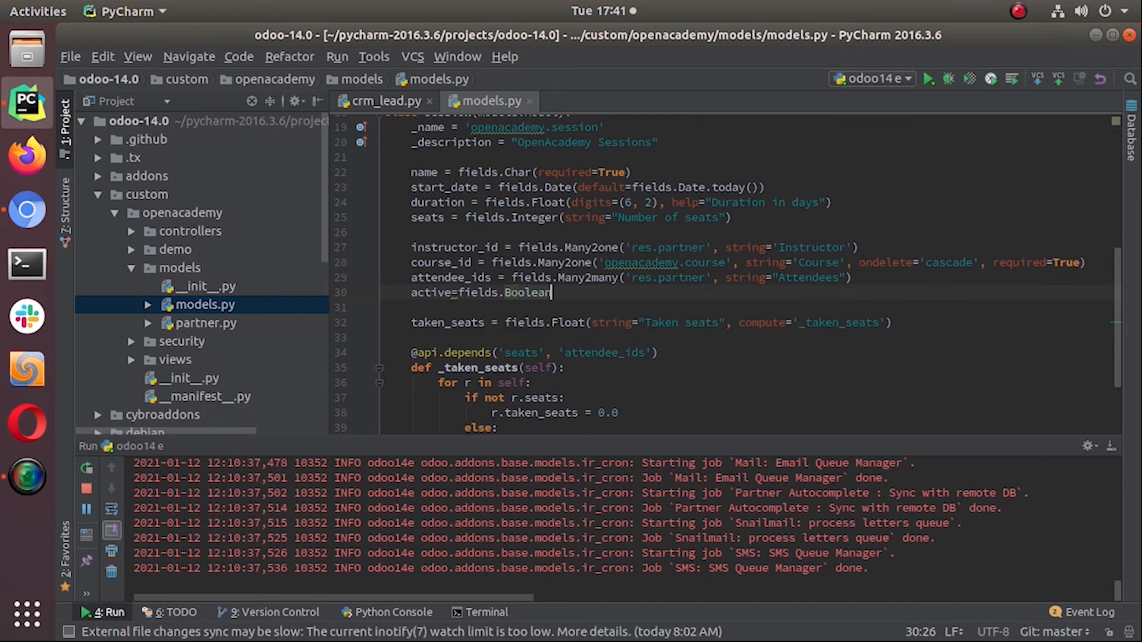
type("()")
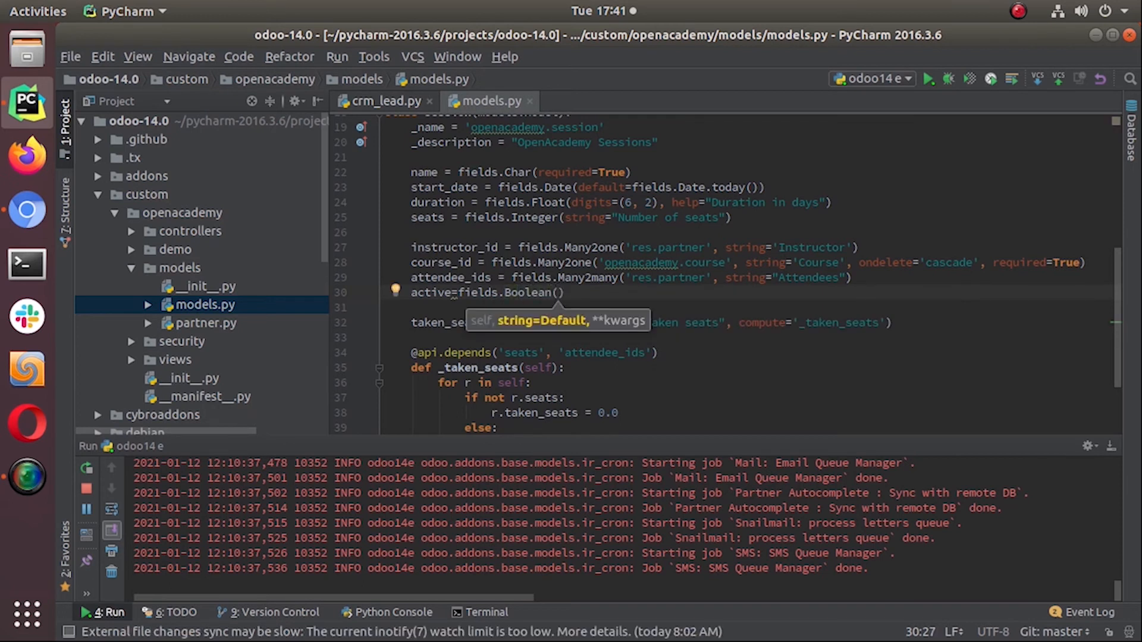
type("defa")
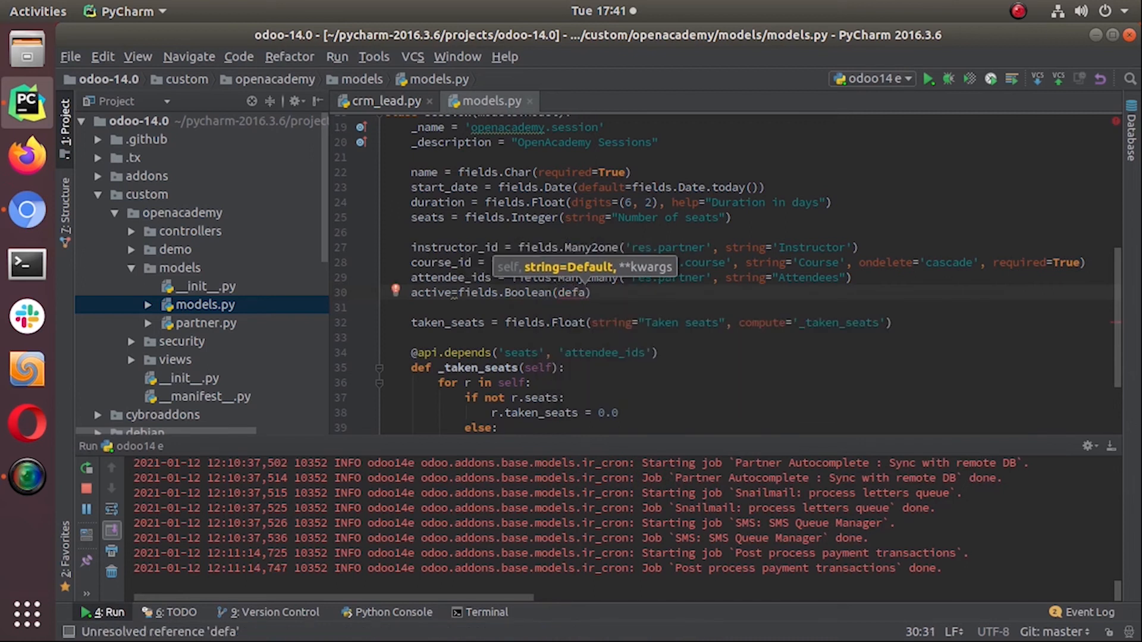
type("ut")
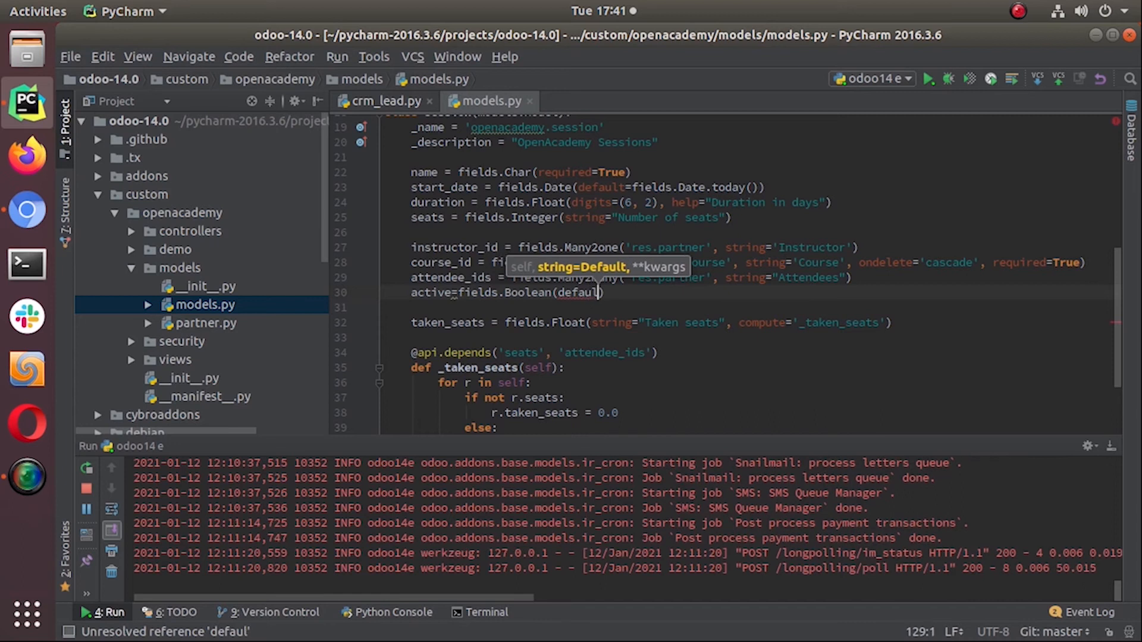
type("t=")
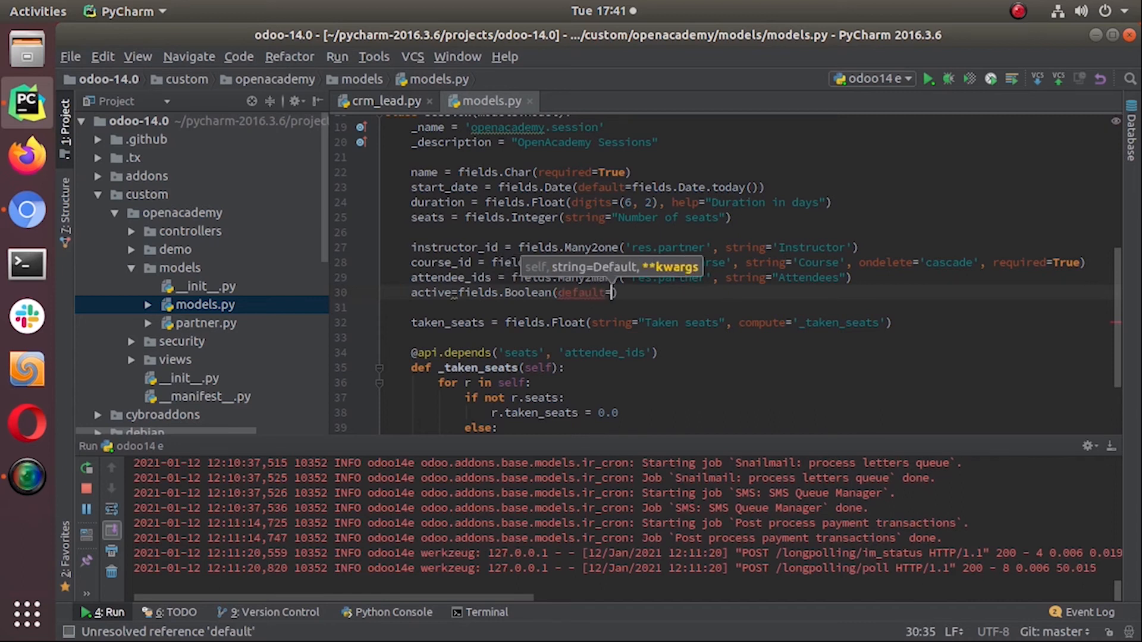
type("True")
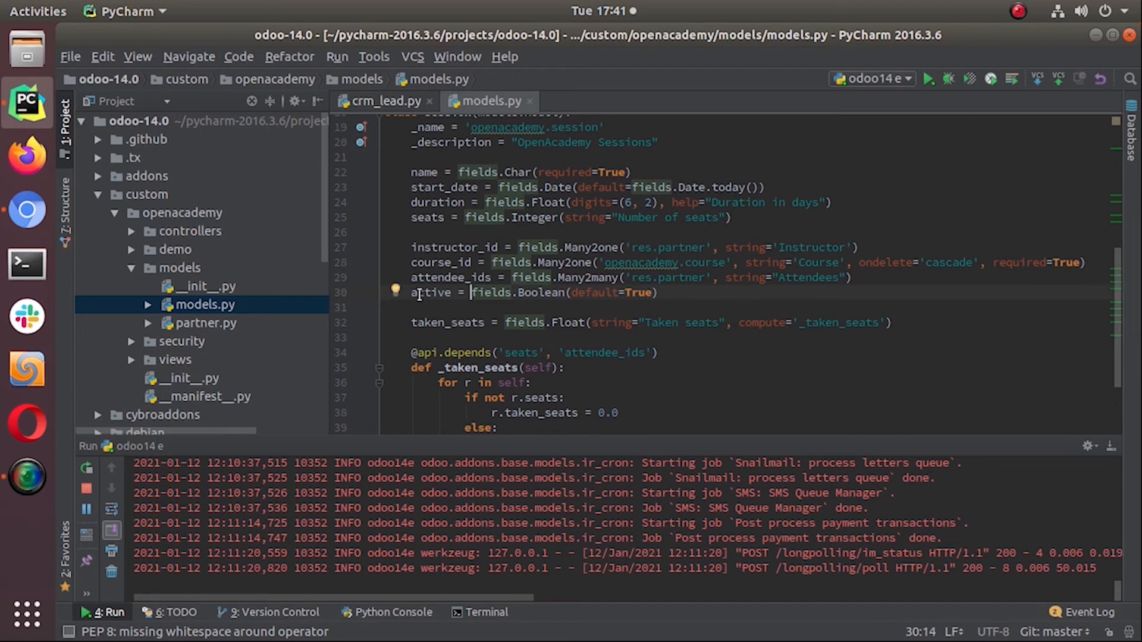
mouse_move(703, 300)
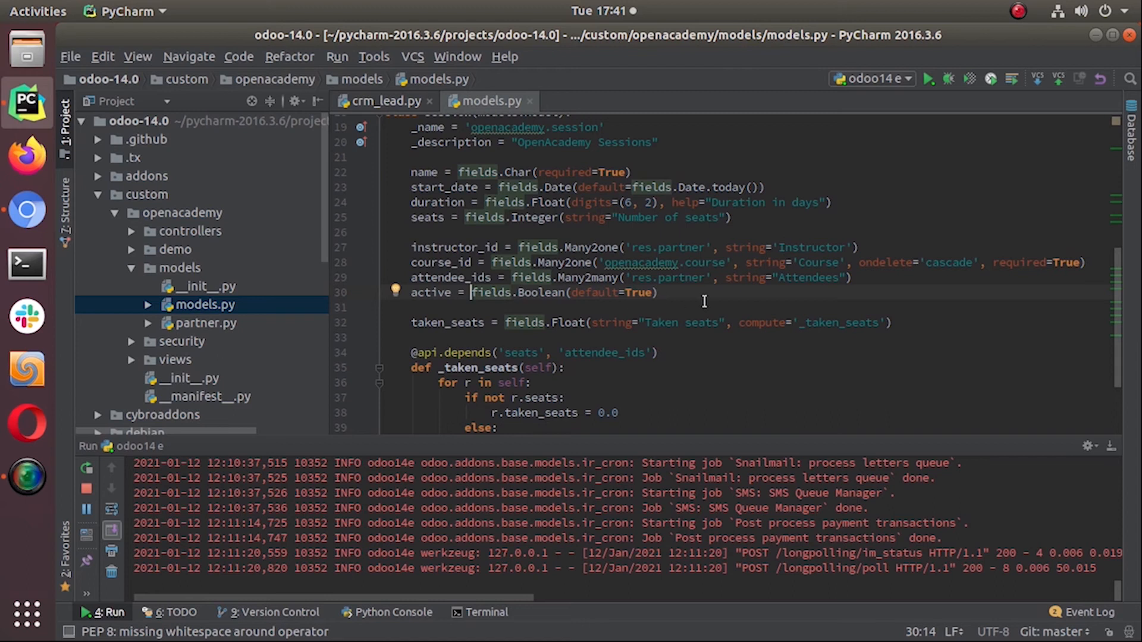
mouse_move(453, 309)
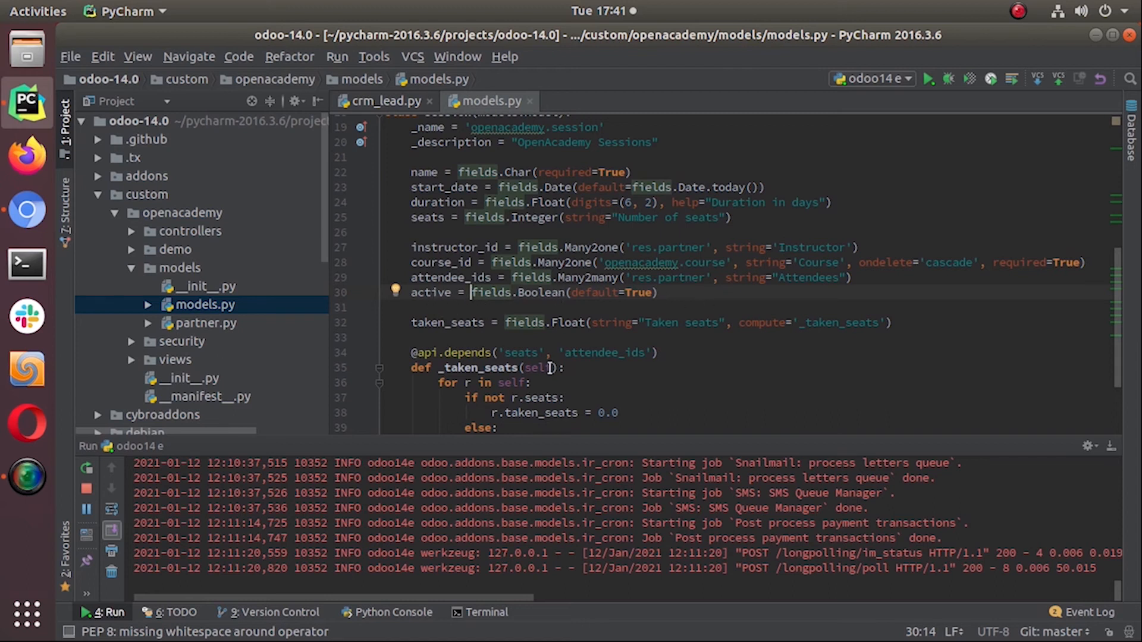
- Expand the openacademy views folder to list its XML files
scroll("down", 3)
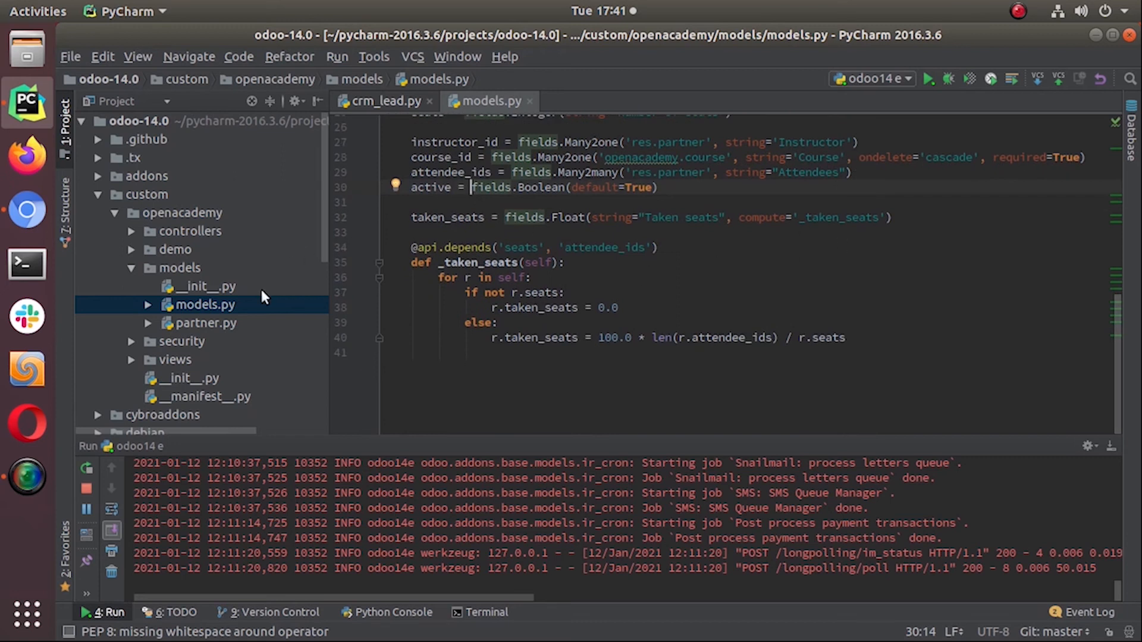
left_click(429, 100)
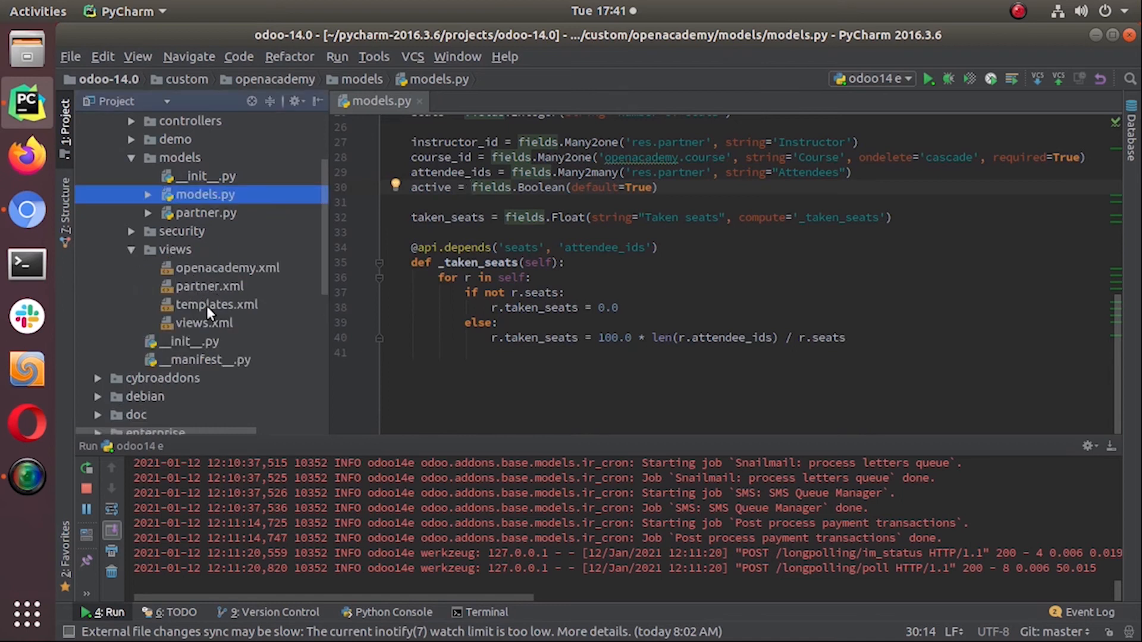
- Open openacademy.xml and start a new line after the instructor_id field in the Session form's General group
left_click(227, 268)
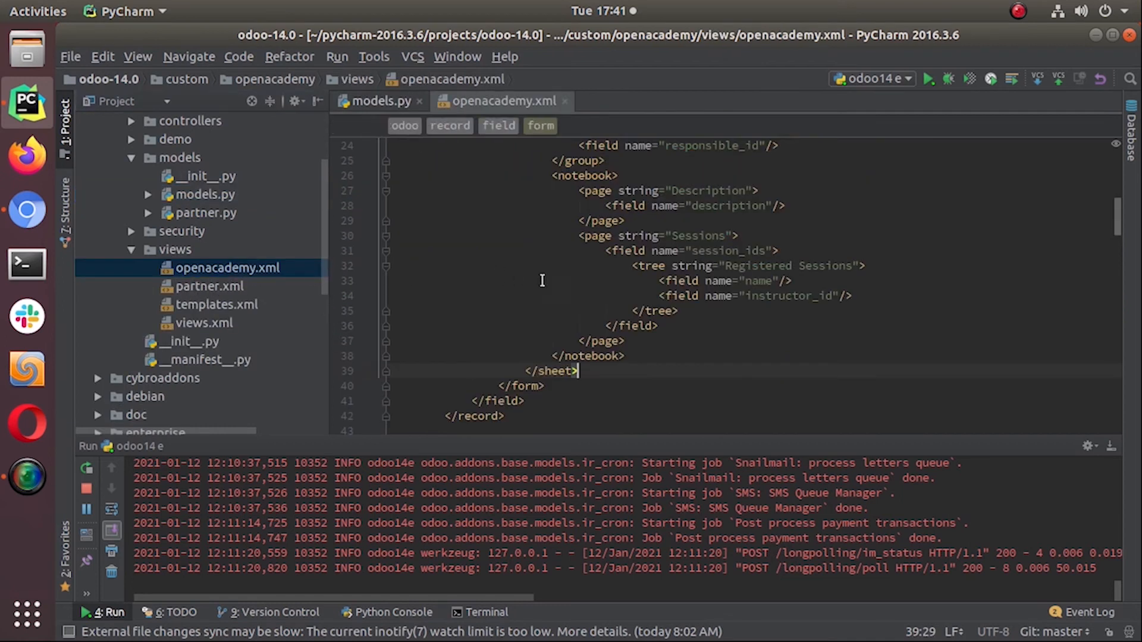
scroll("up", 3)
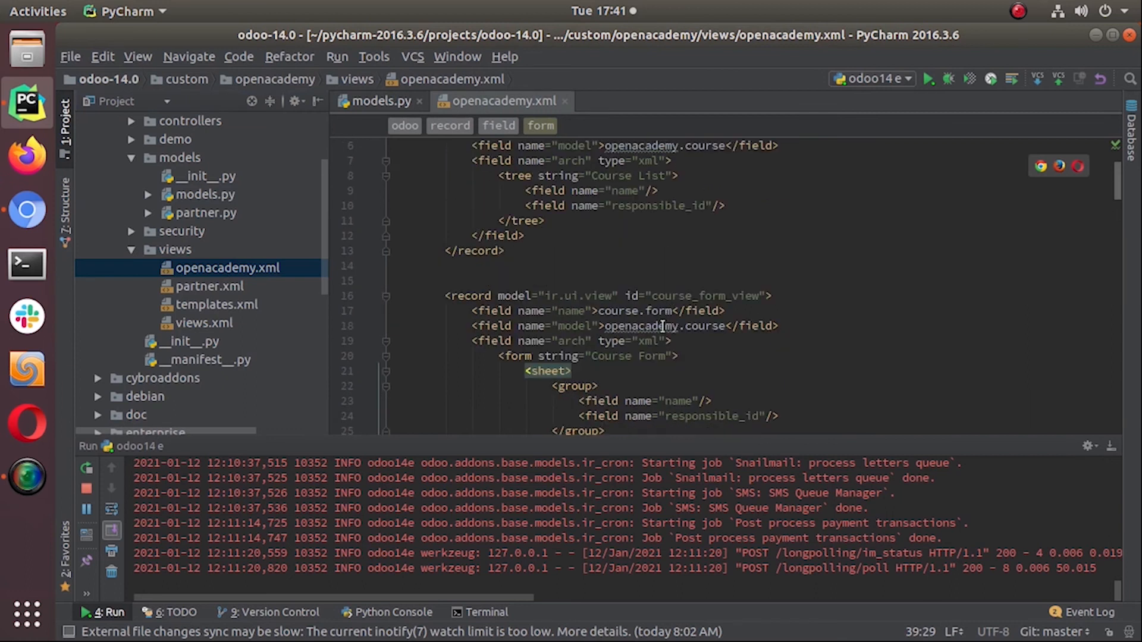
scroll("down", 3)
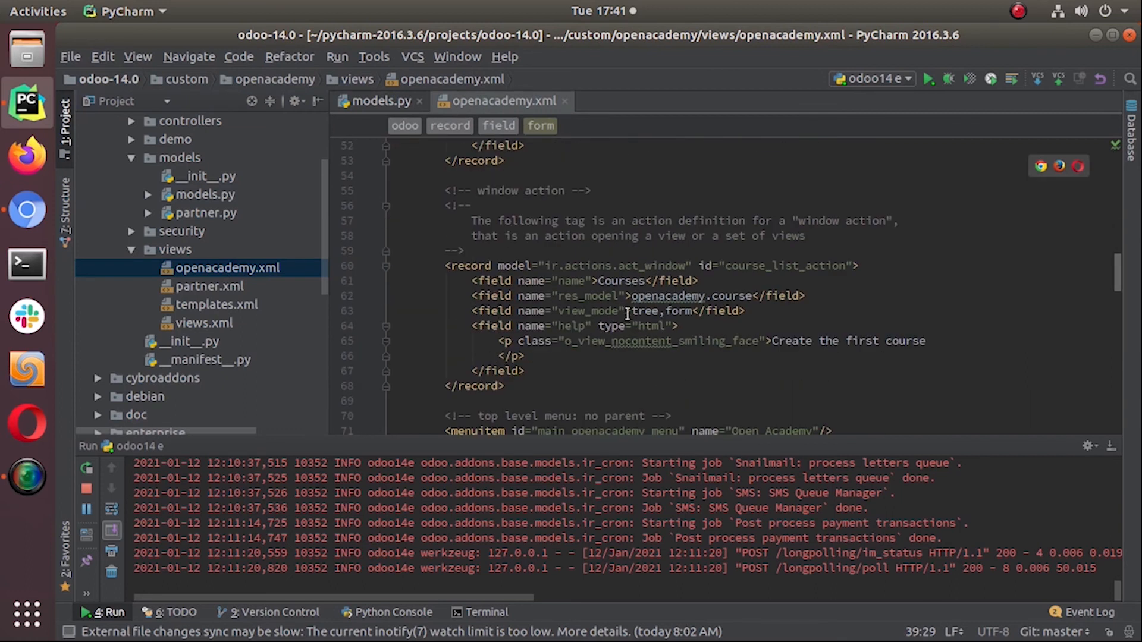
scroll("down", 3)
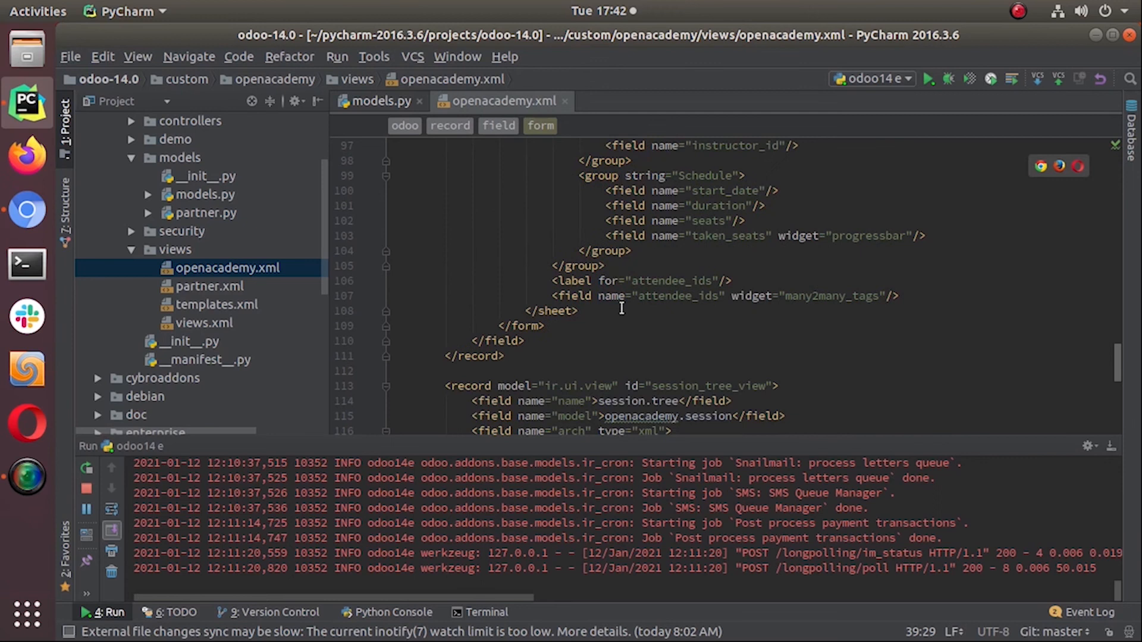
scroll("up", 3)
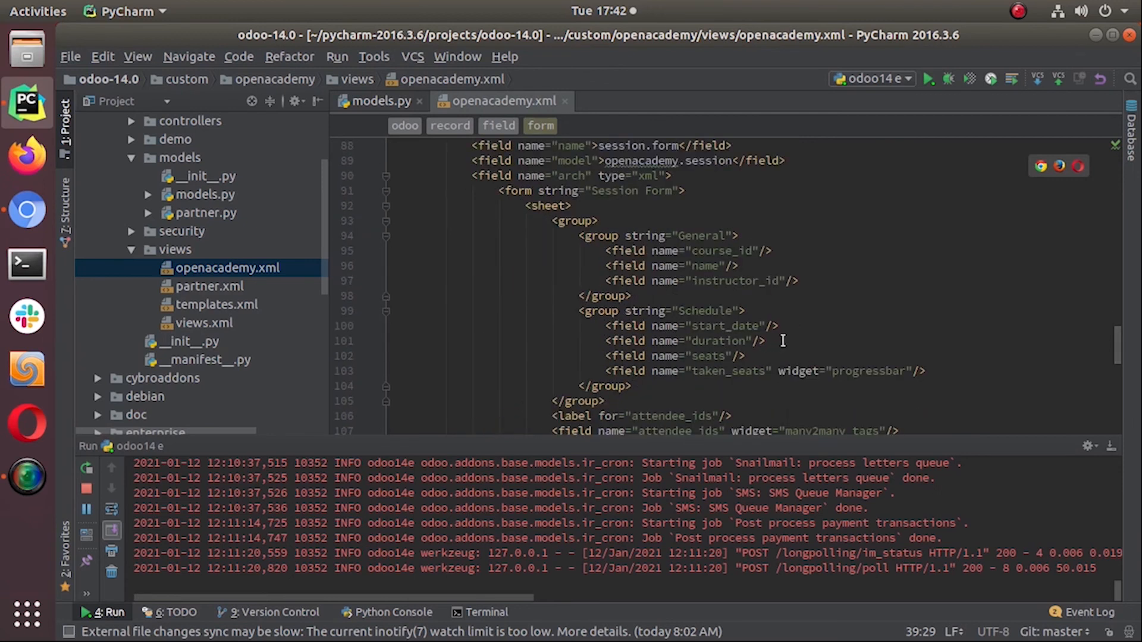
left_click(793, 280)
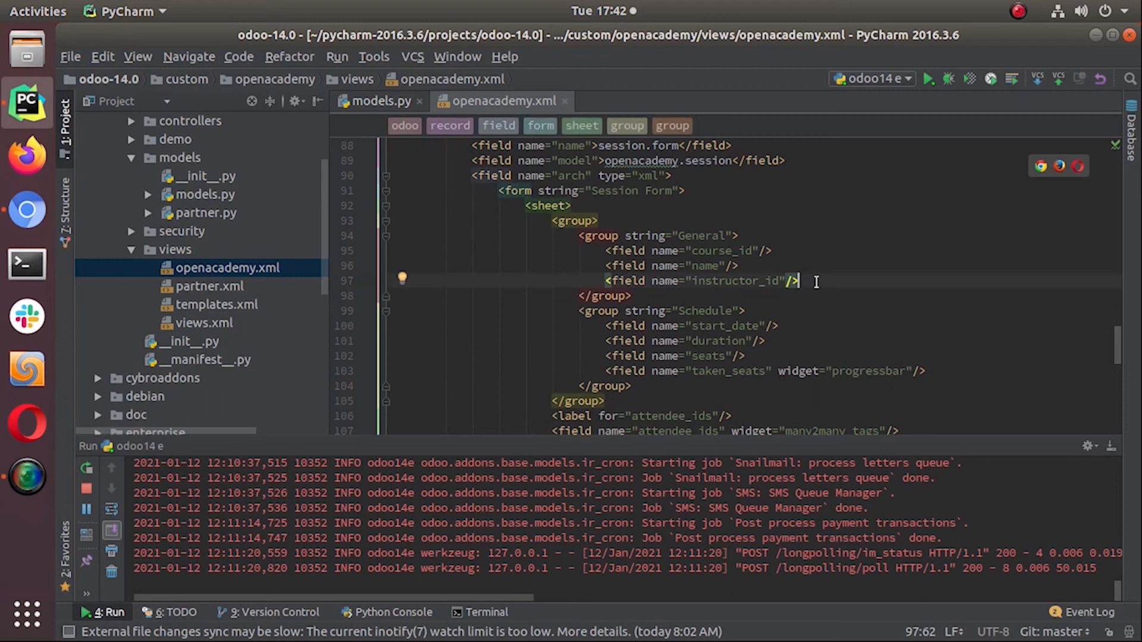
key("Return")
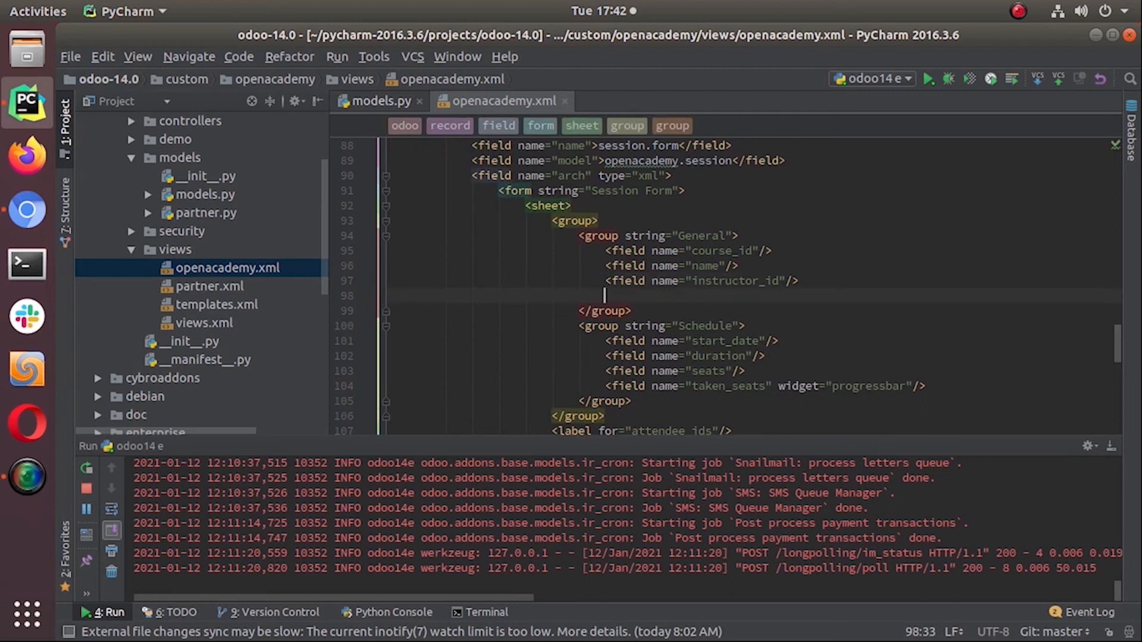
- Add <field name="active"/> to the General group and review the form view
type("<fi")
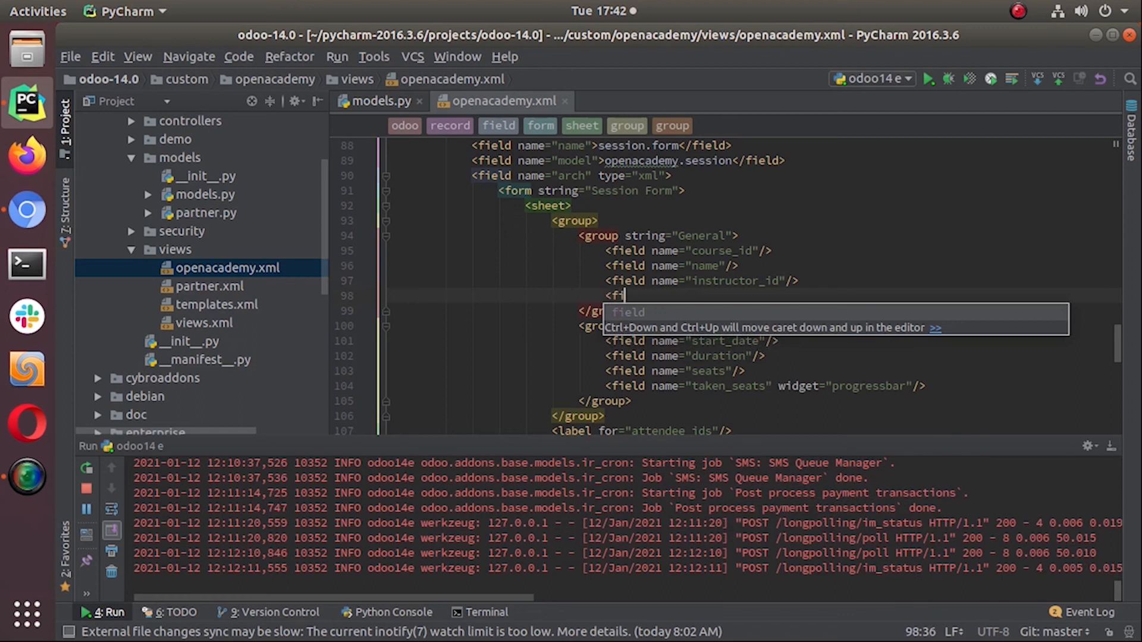
type("eld")
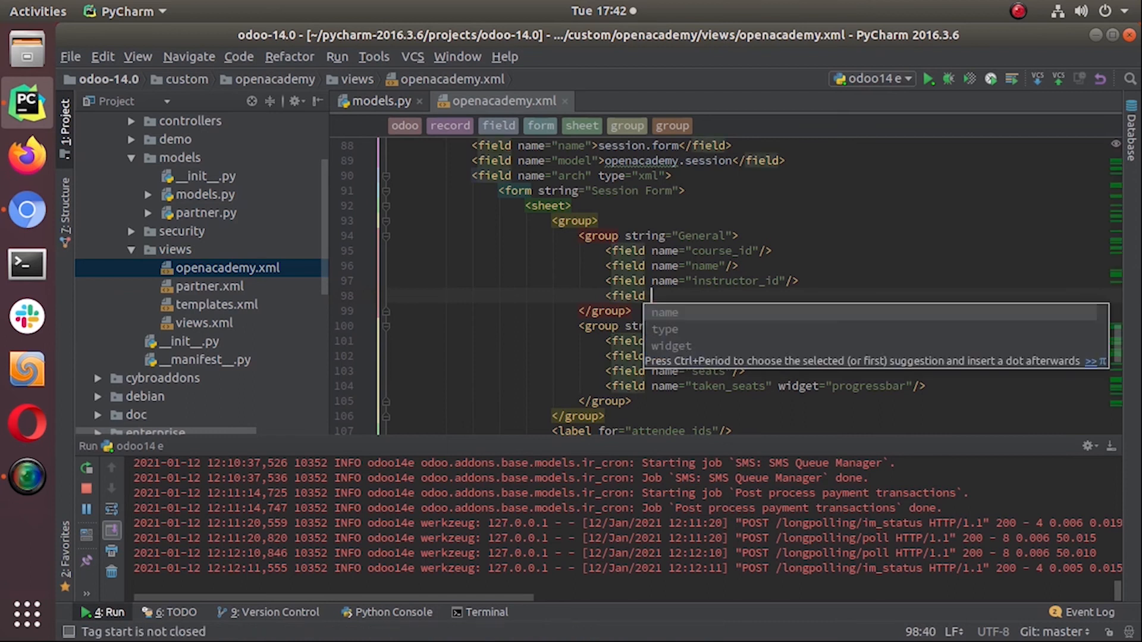
type("nae")
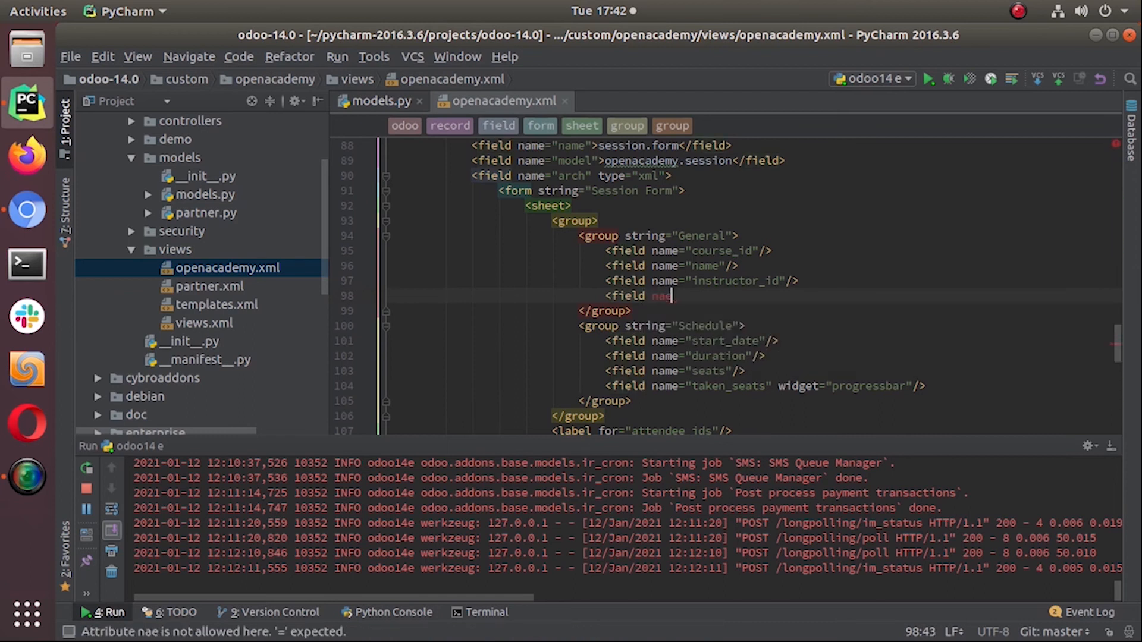
type("me=\"a")
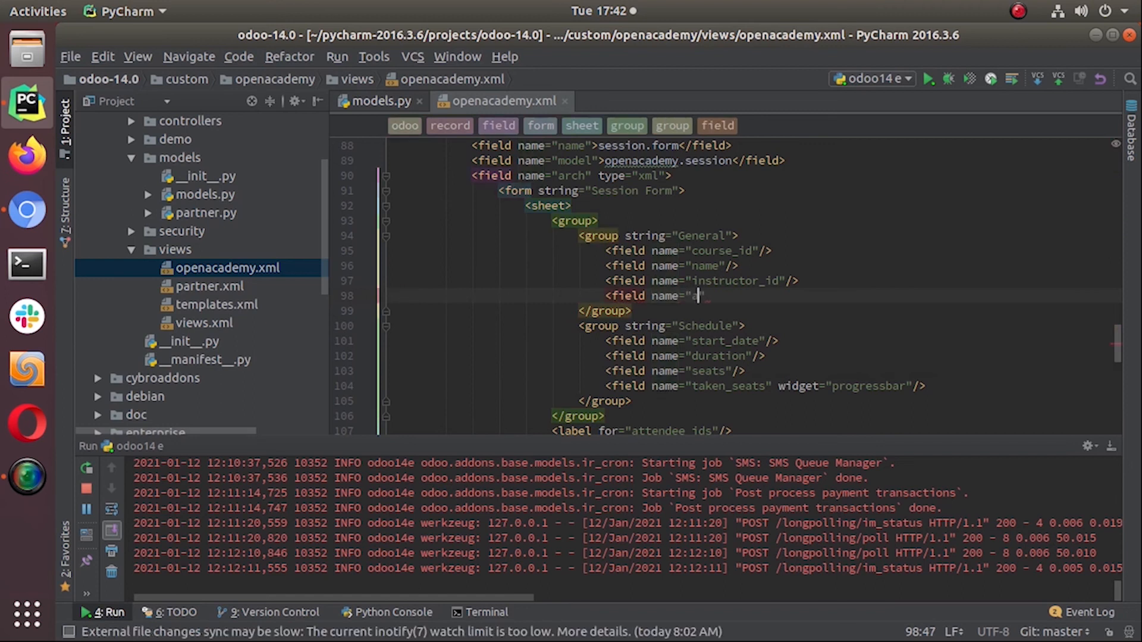
type("active")
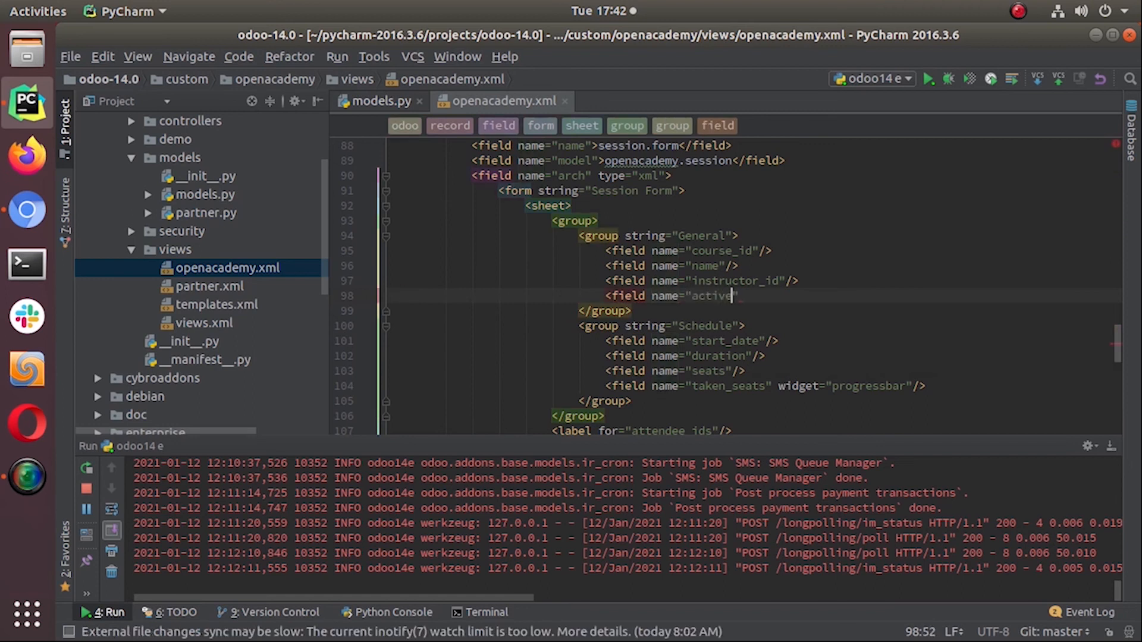
type("/>")
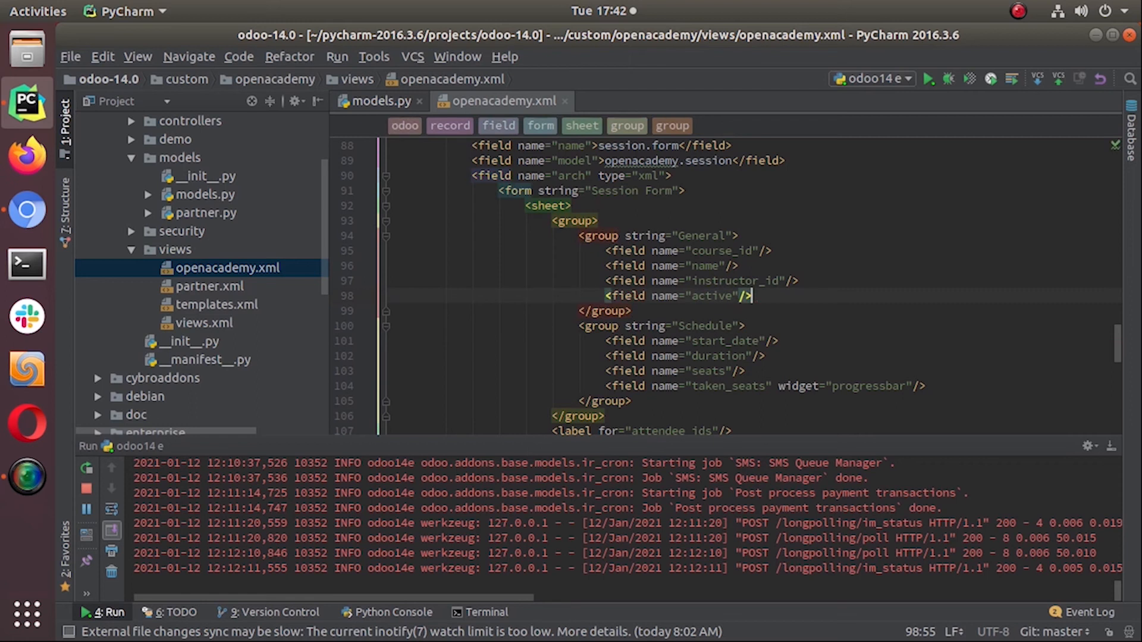
scroll("down", 3)
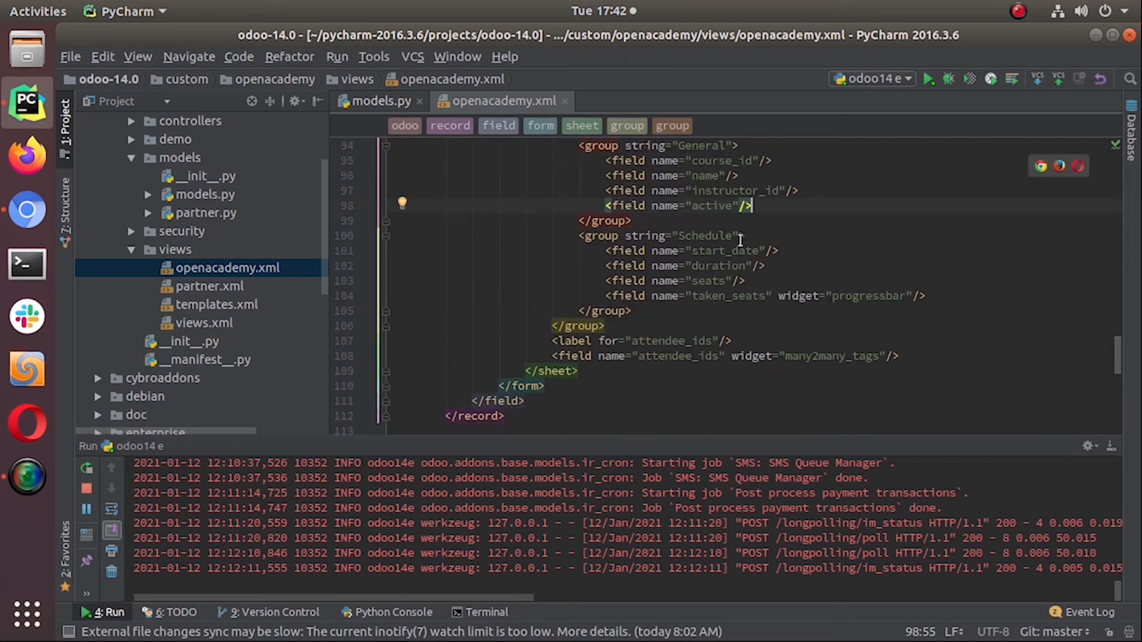
scroll("up", 3)
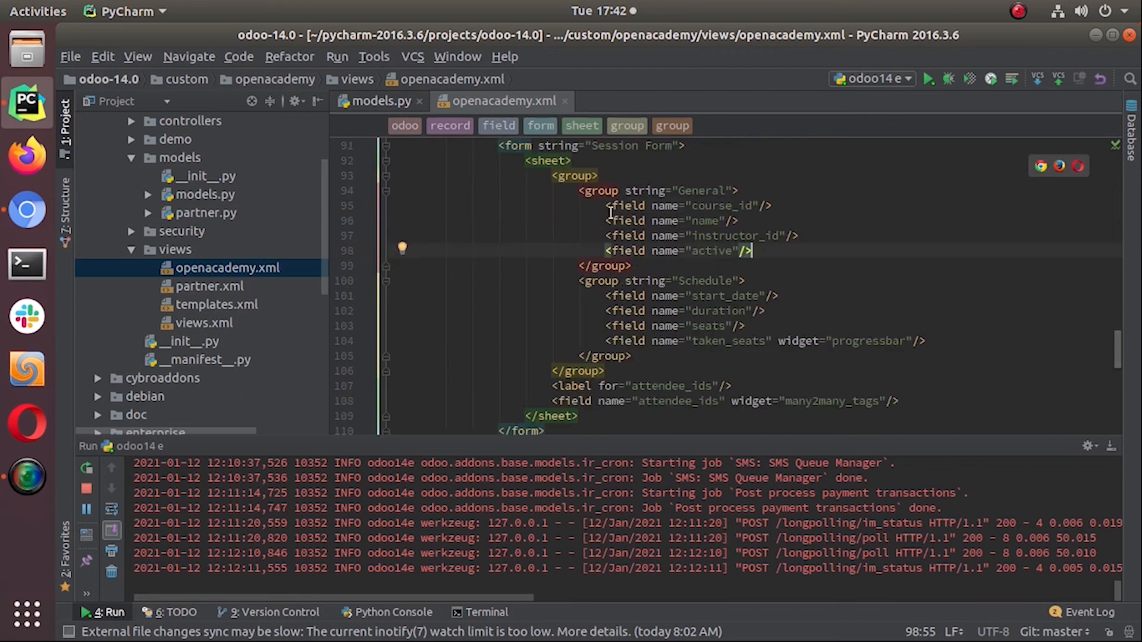
scroll("up", 3)
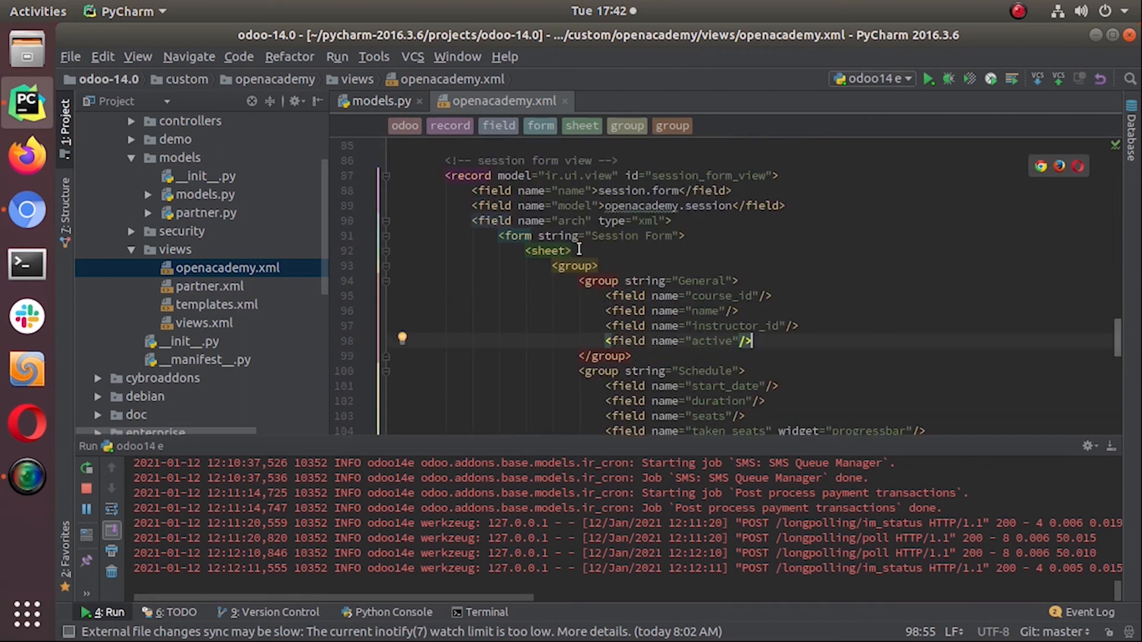
scroll("down", 3)
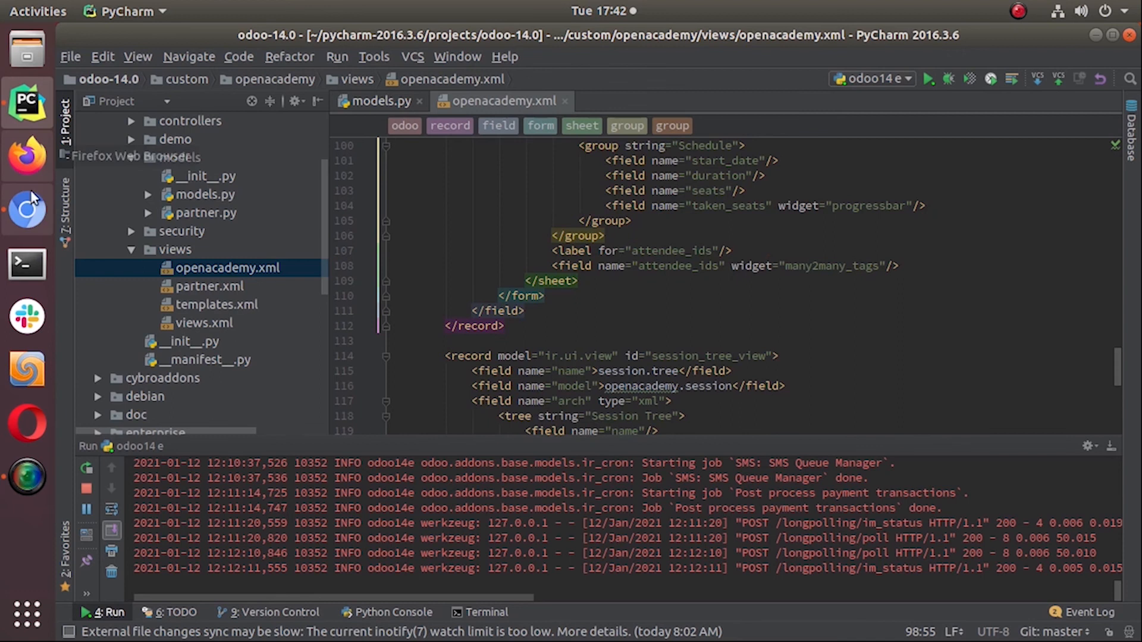
- Switch to Odoo in the browser, upgrade the module from Apps and open the Open Academy application
left_click(27, 210)
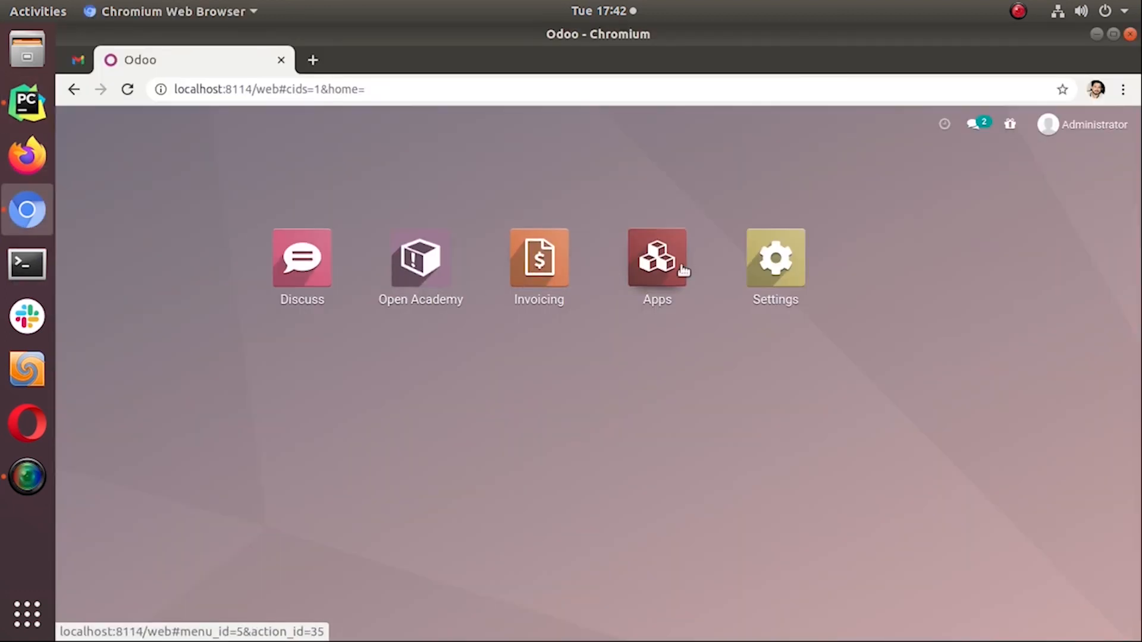
left_click(657, 257)
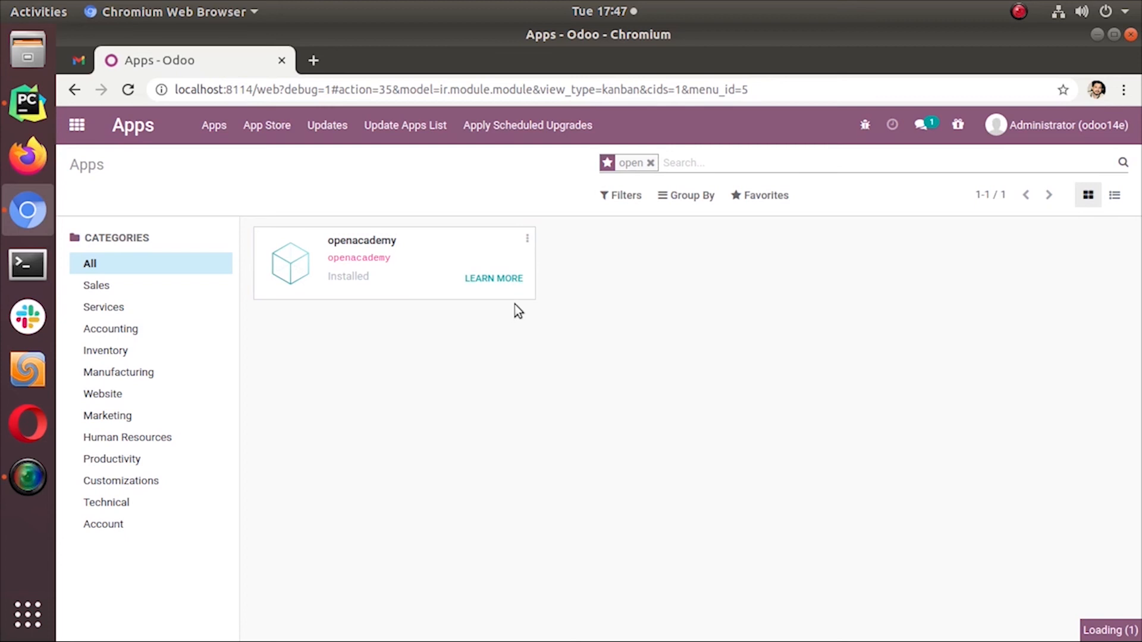
left_click(77, 125)
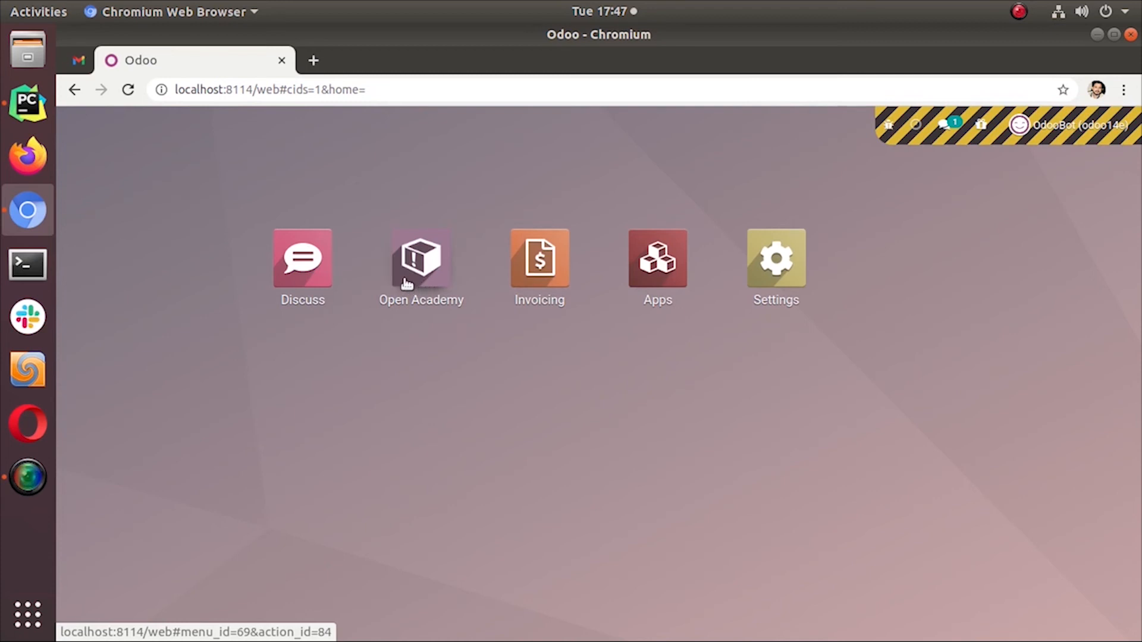
left_click(420, 258)
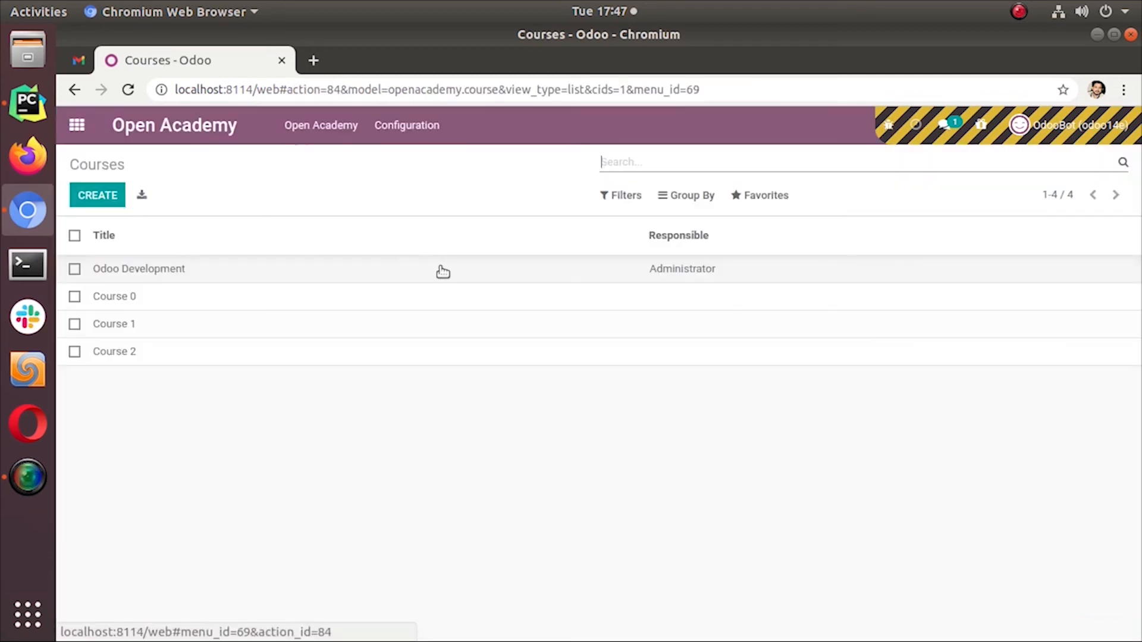
- Open the Sessions list from the Open Academy menu and choose the Relational Fields session
left_click(320, 125)
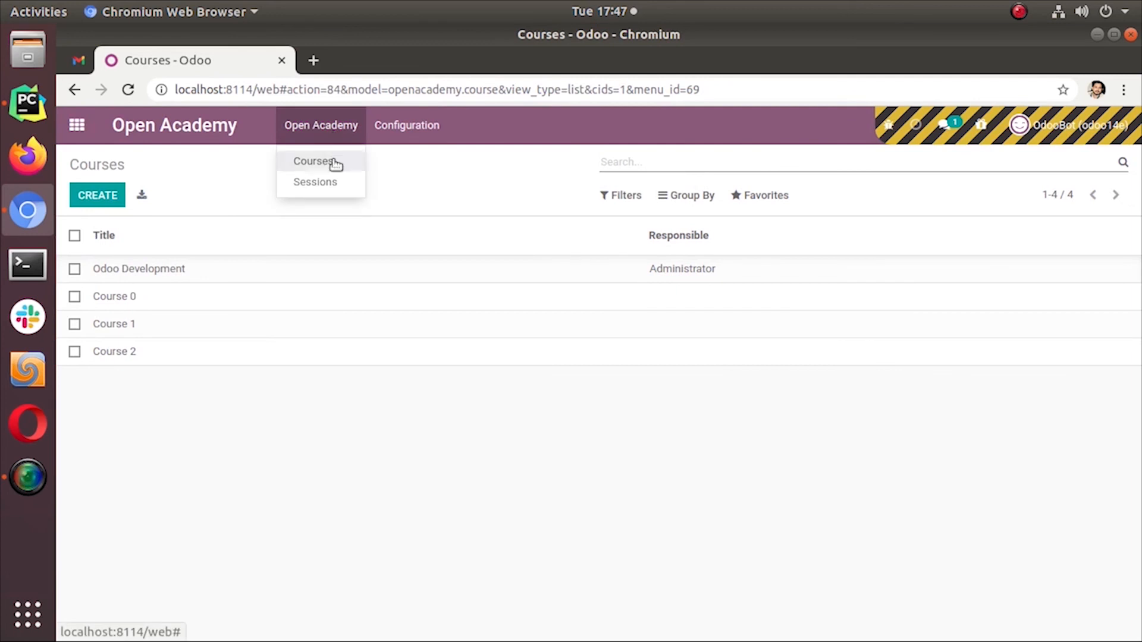
mouse_move(314, 182)
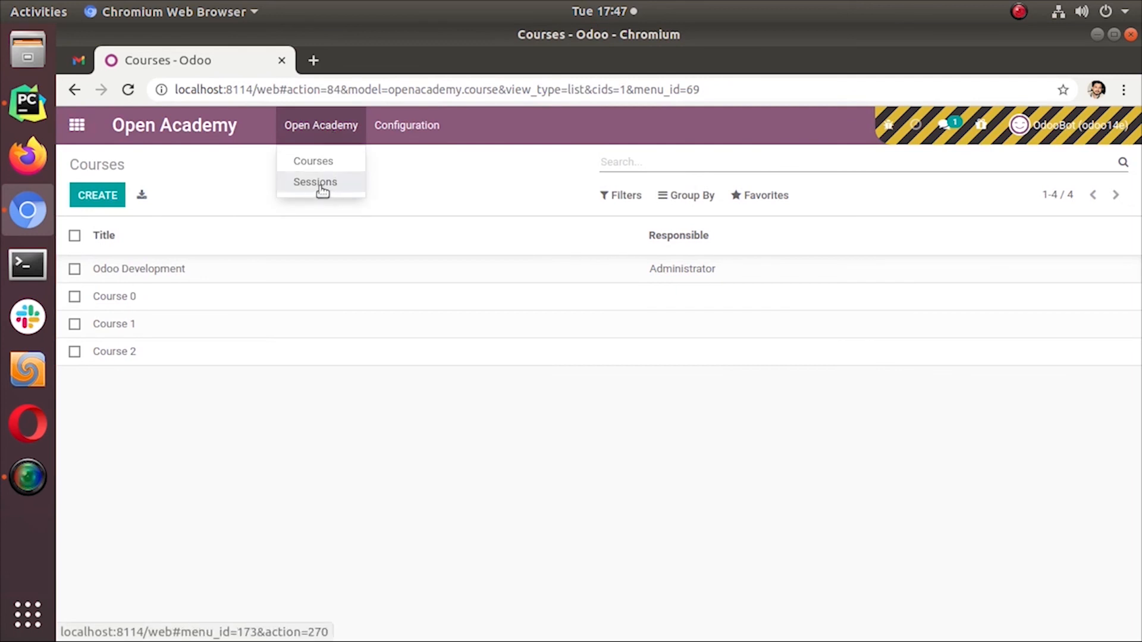
left_click(314, 181)
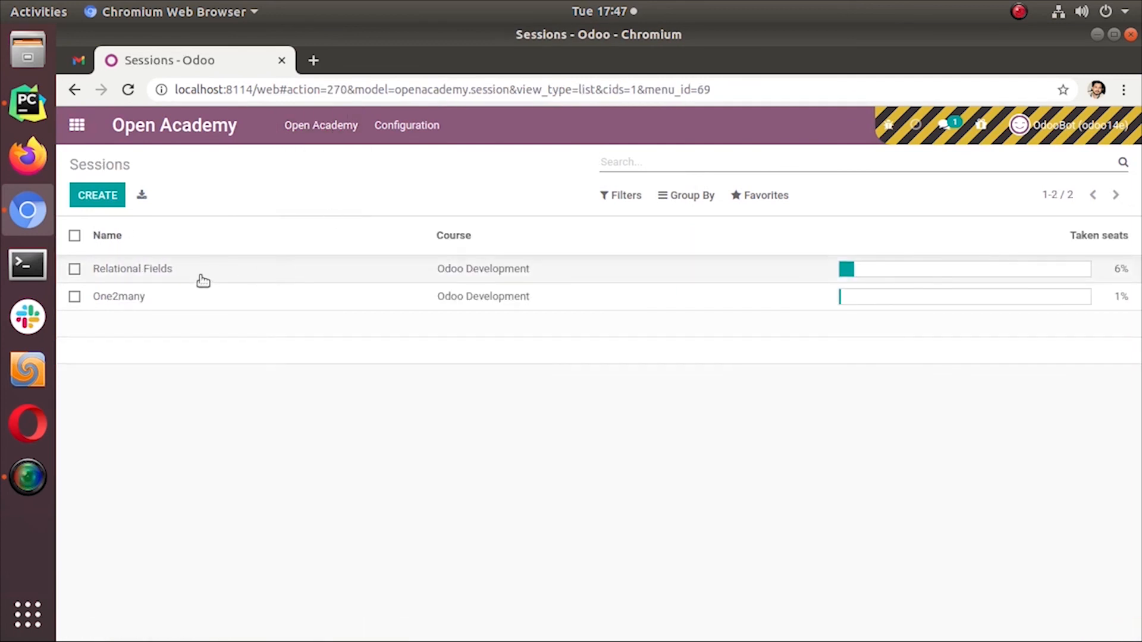
left_click(132, 269)
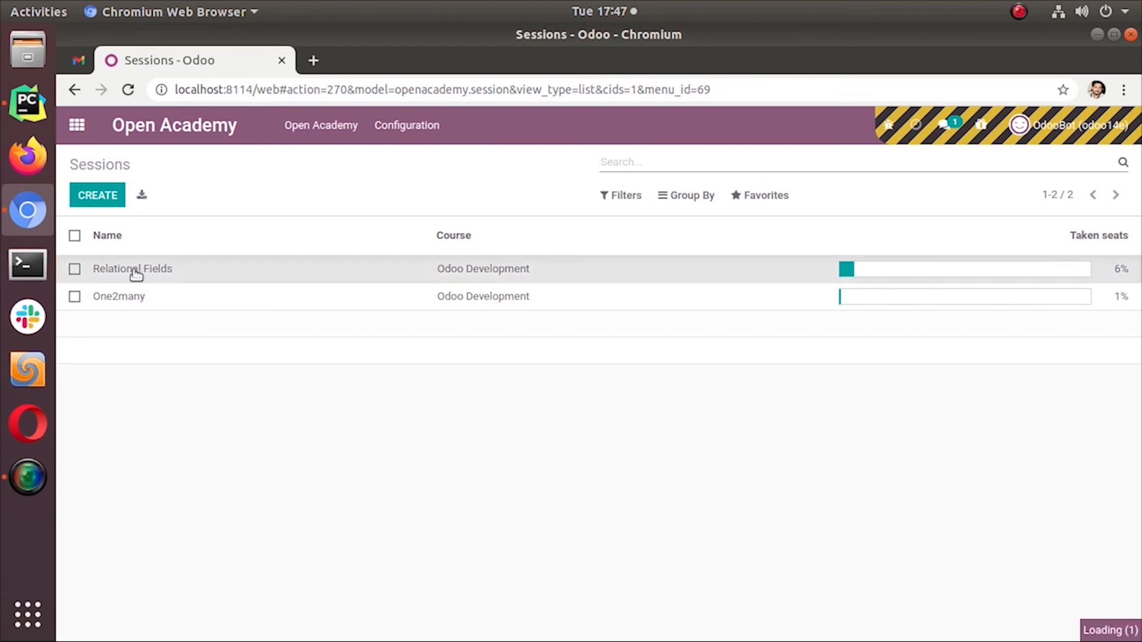
- Edit the Relational Fields session, then create a new session showing Start Date 01/12/2021 and Active checked by default
left_click(132, 268)
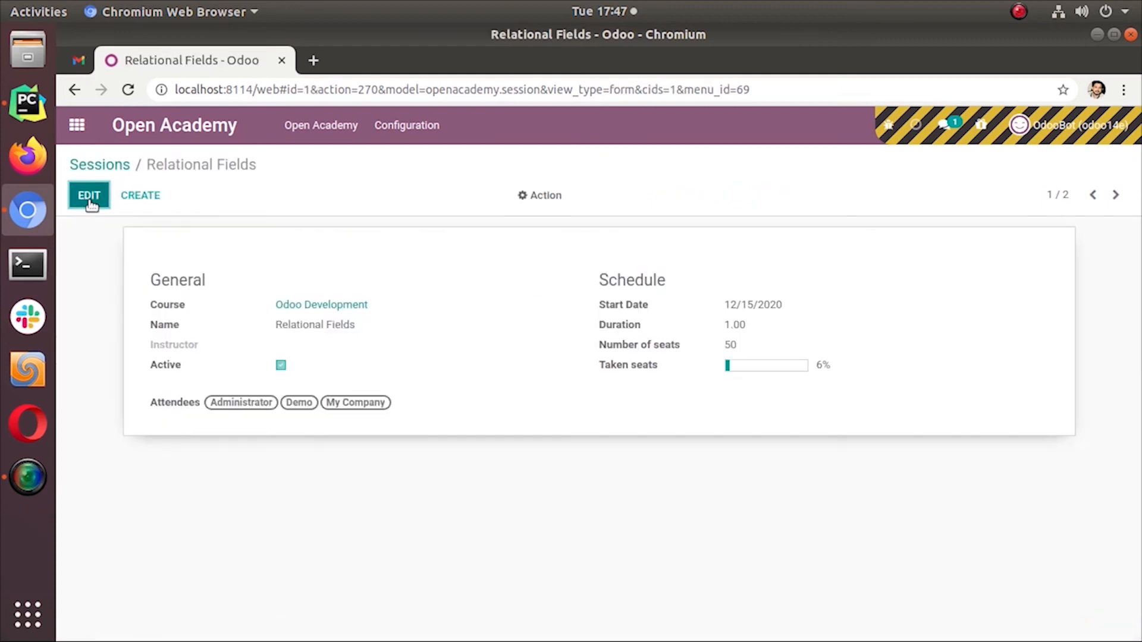
left_click(88, 195)
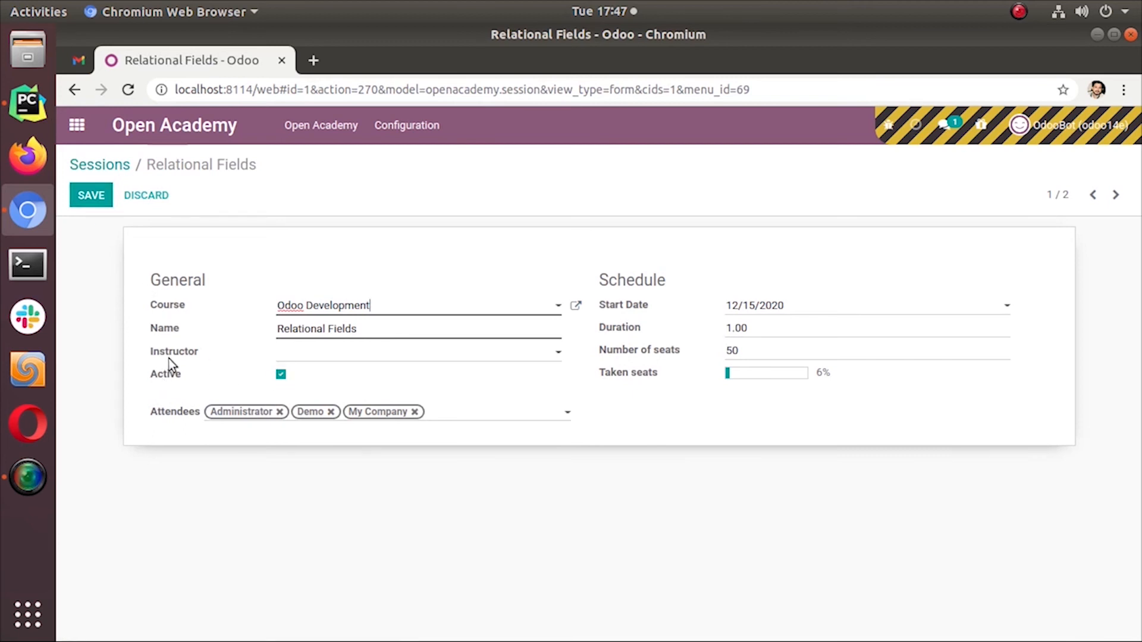
mouse_move(219, 383)
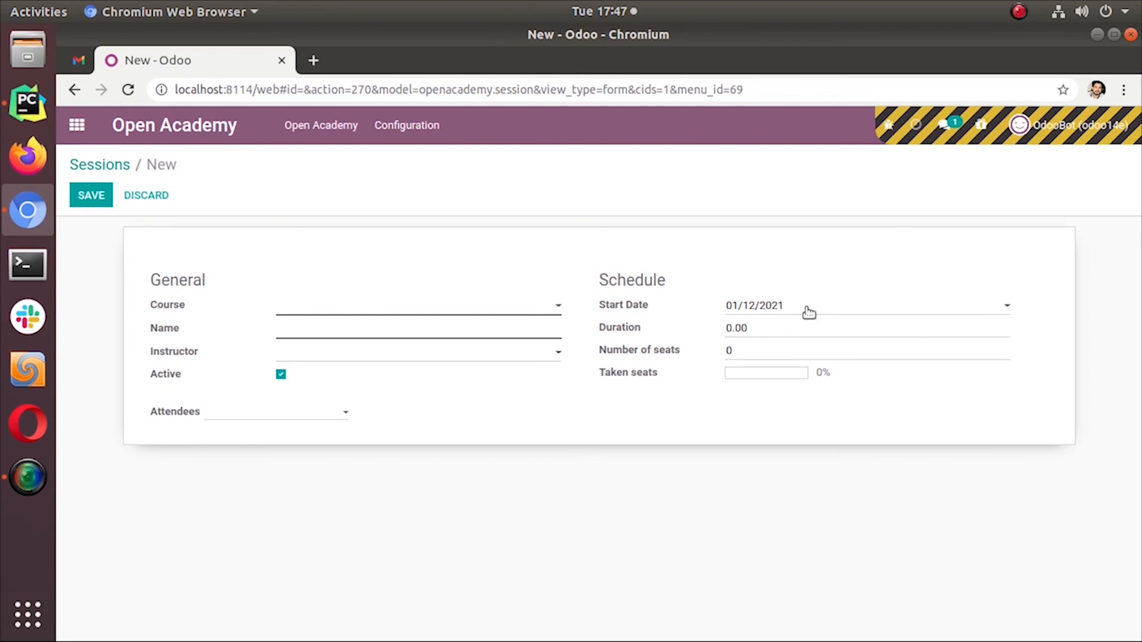
mouse_move(277, 381)
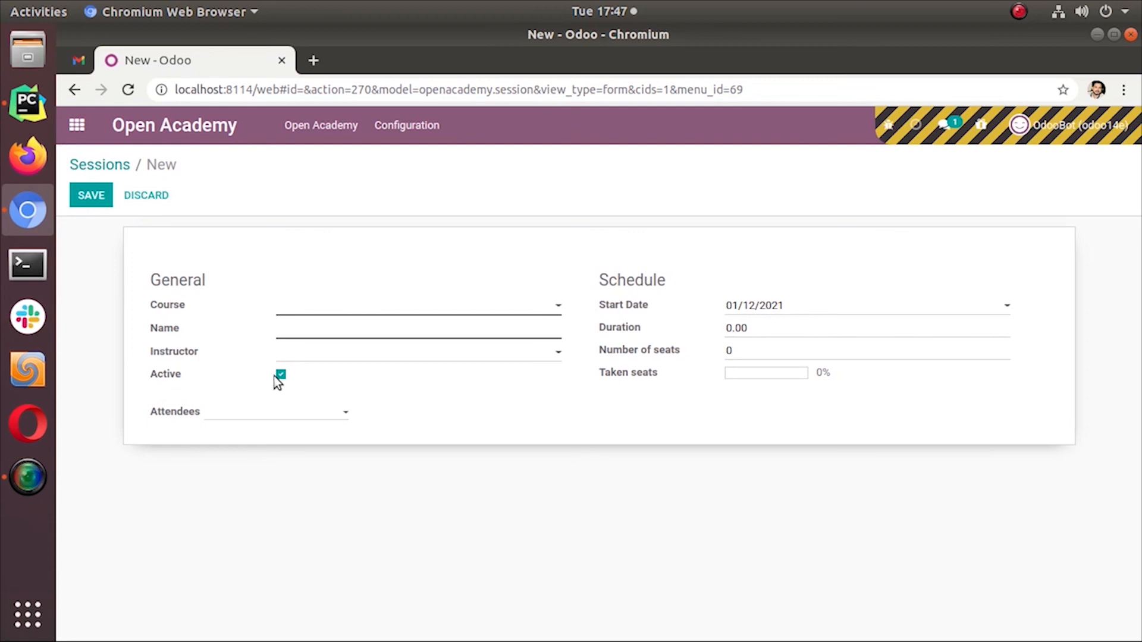
left_click(419, 306)
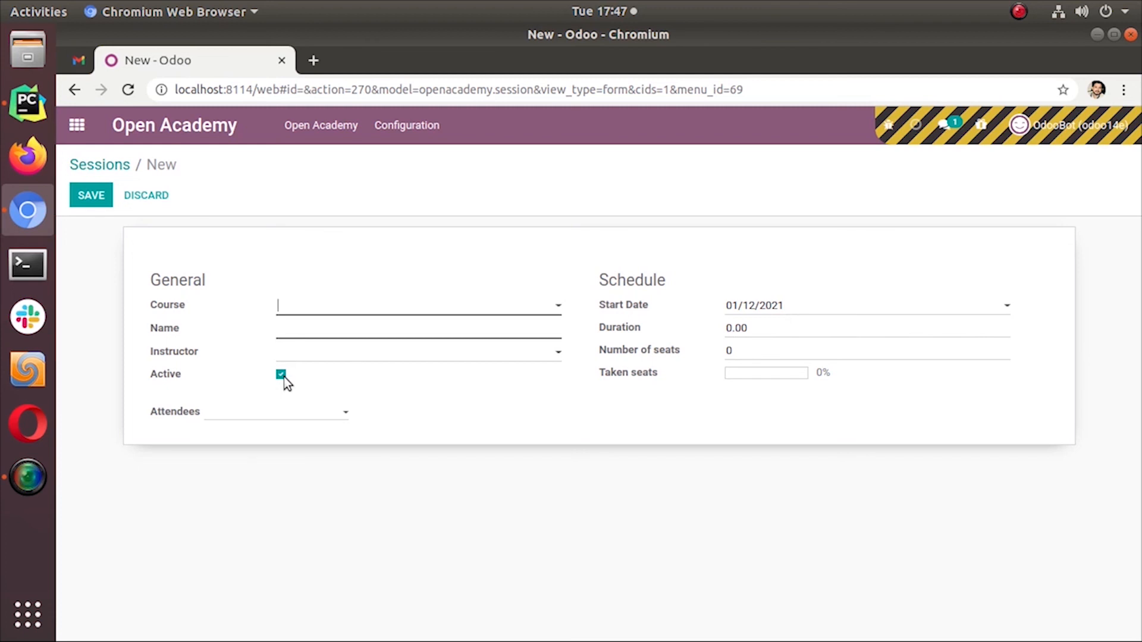
mouse_move(330, 386)
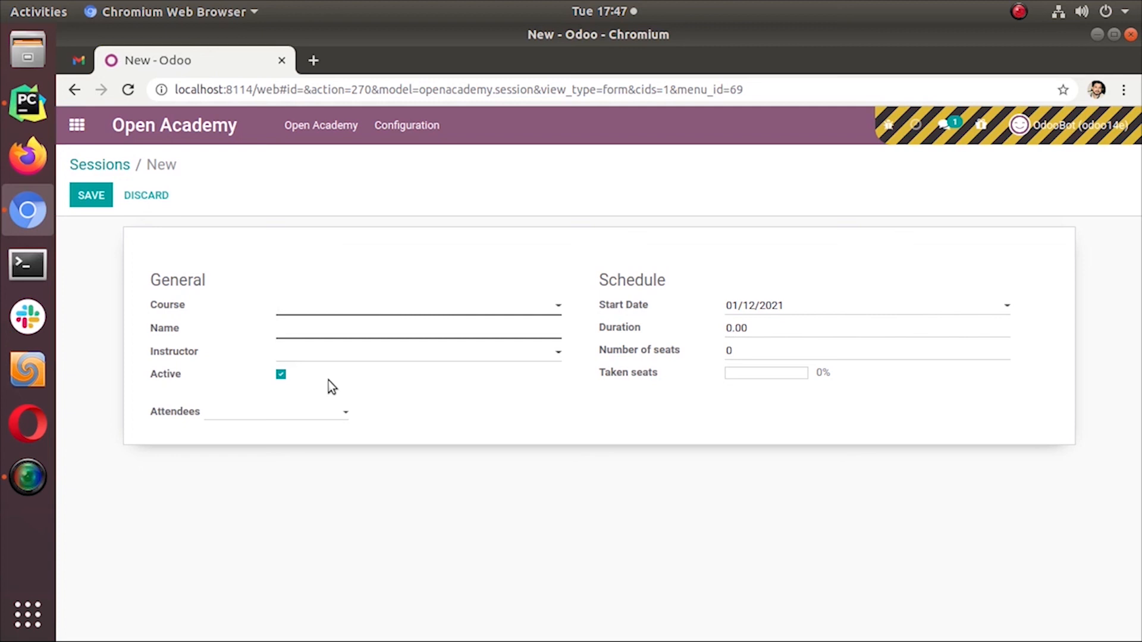
left_click(419, 306)
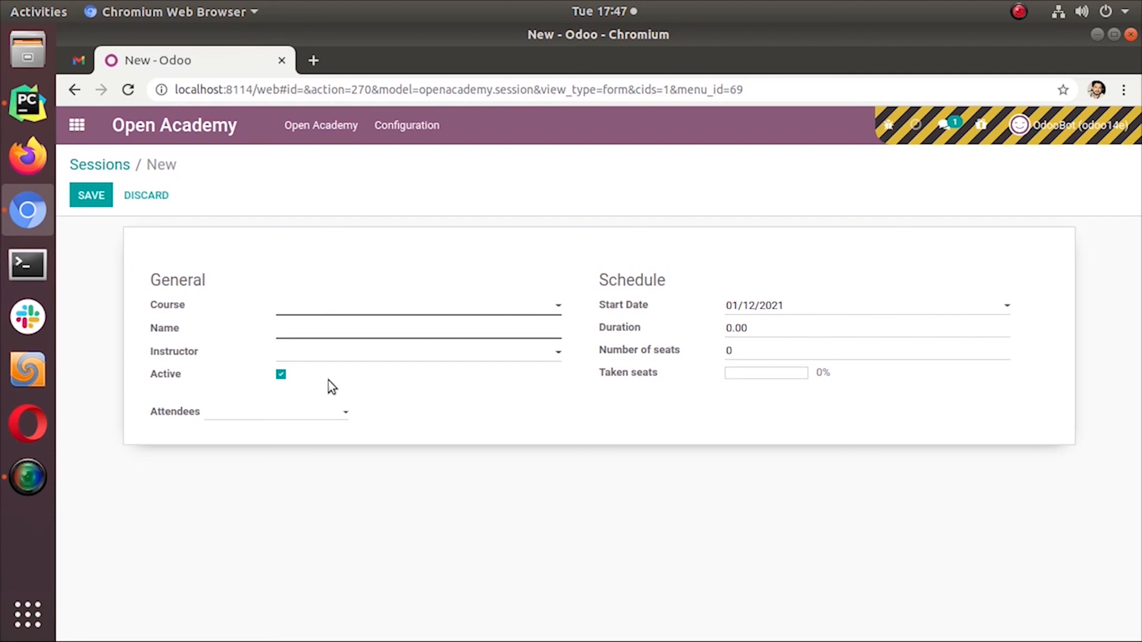
left_click(418, 306)
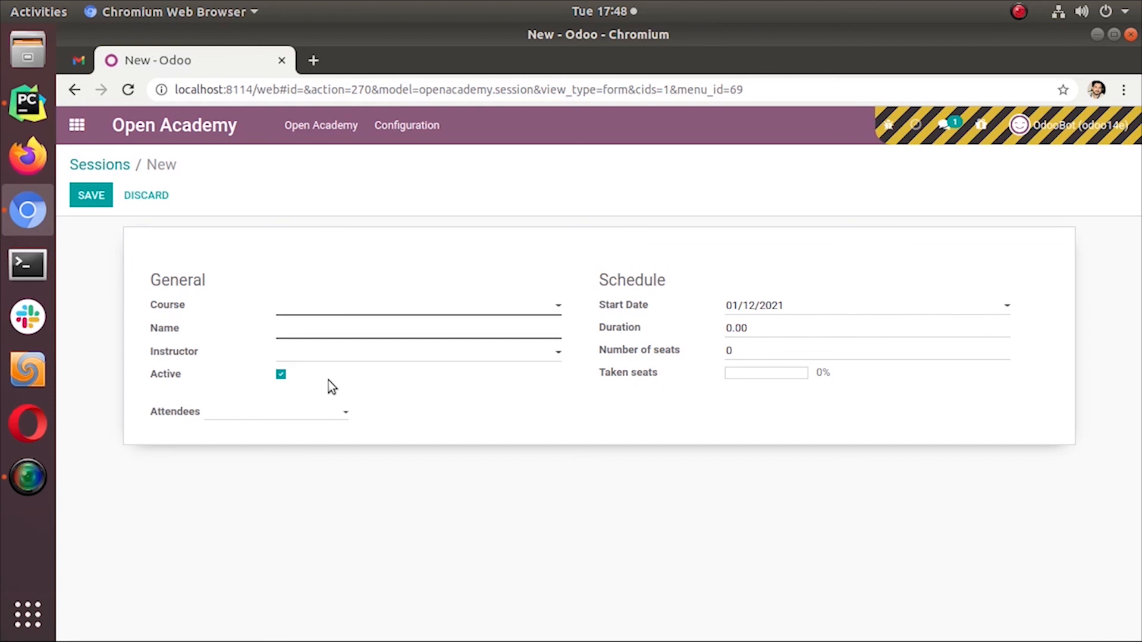
left_click(418, 306)
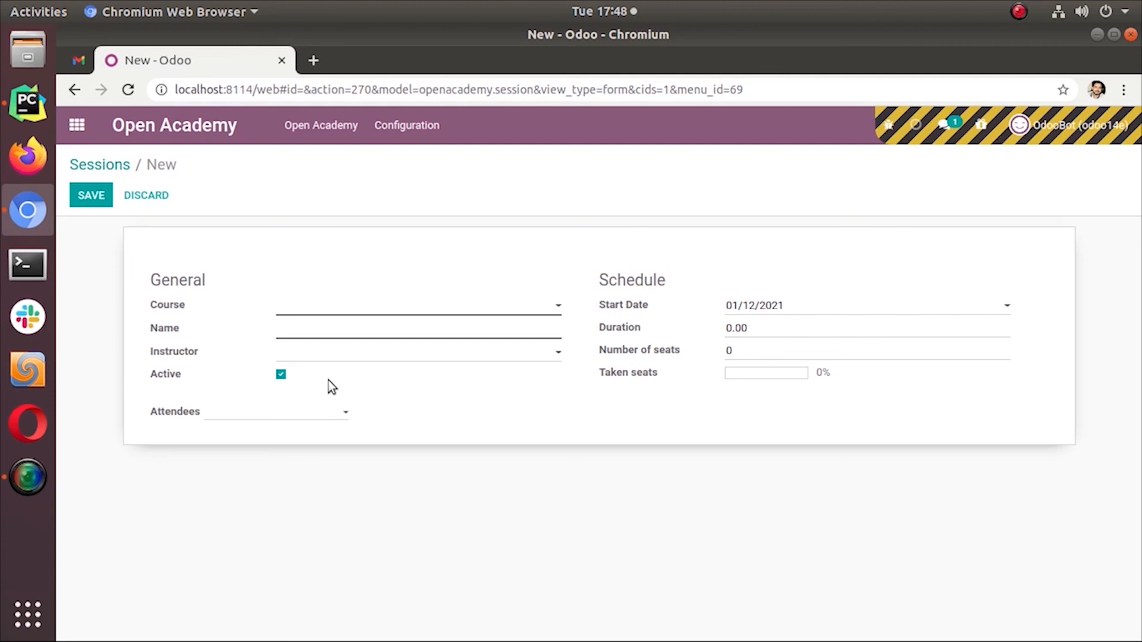
left_click(418, 305)
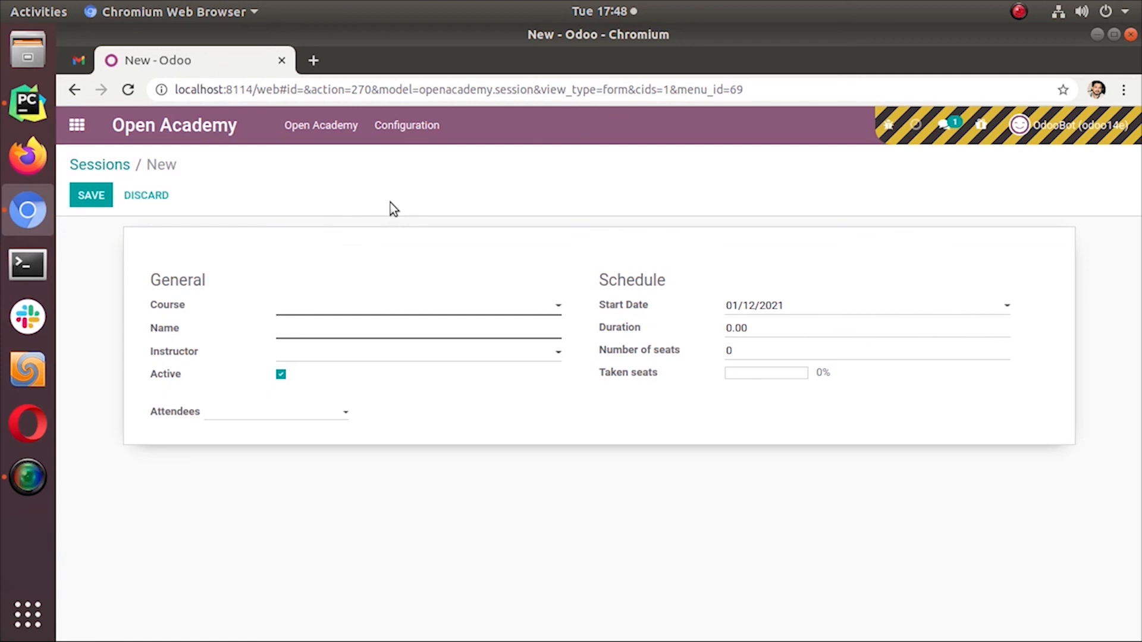
mouse_move(402, 206)
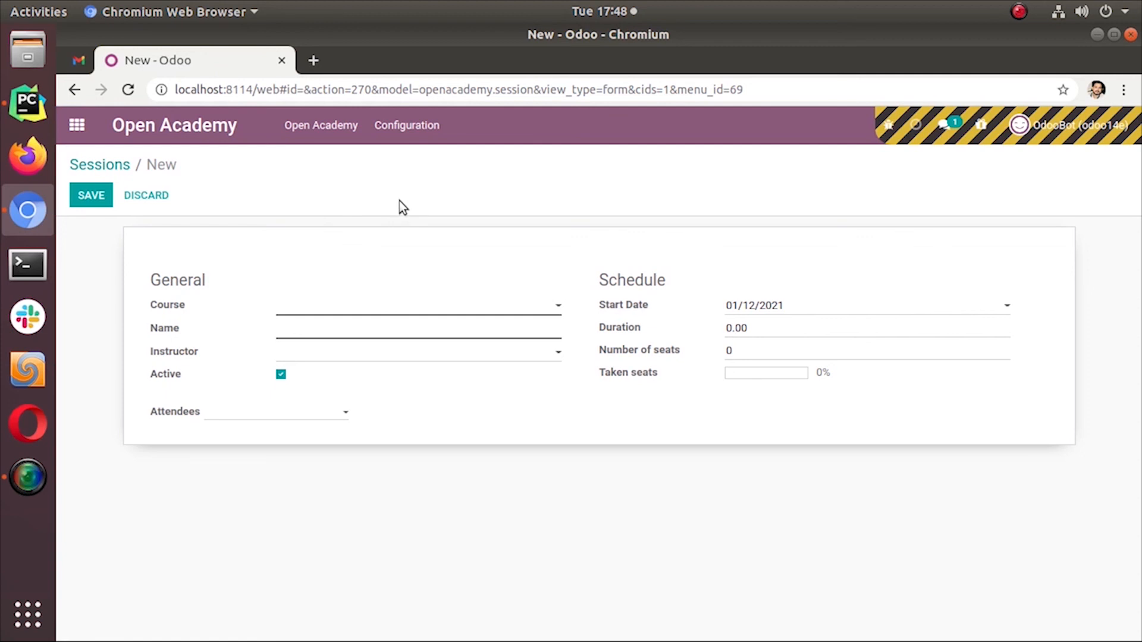
left_click(418, 306)
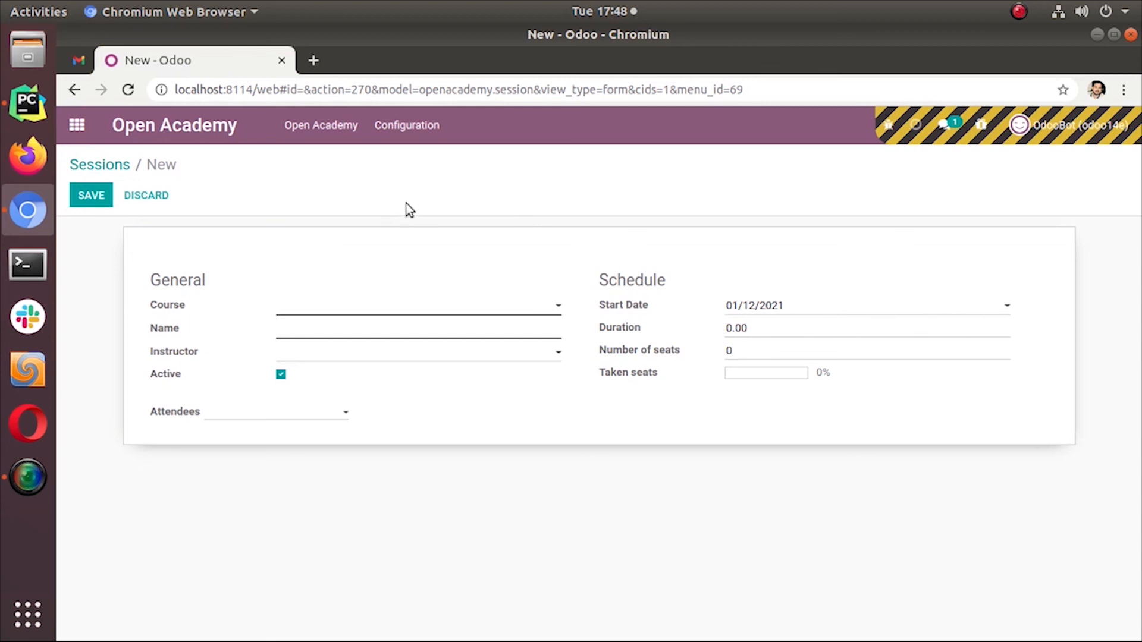
left_click(401, 306)
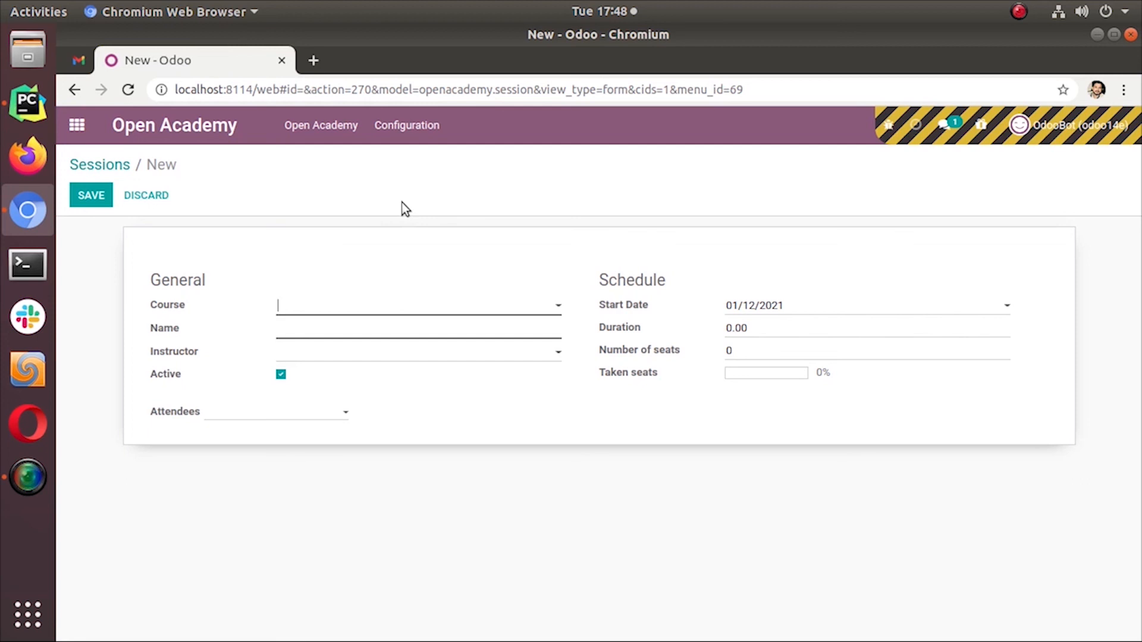